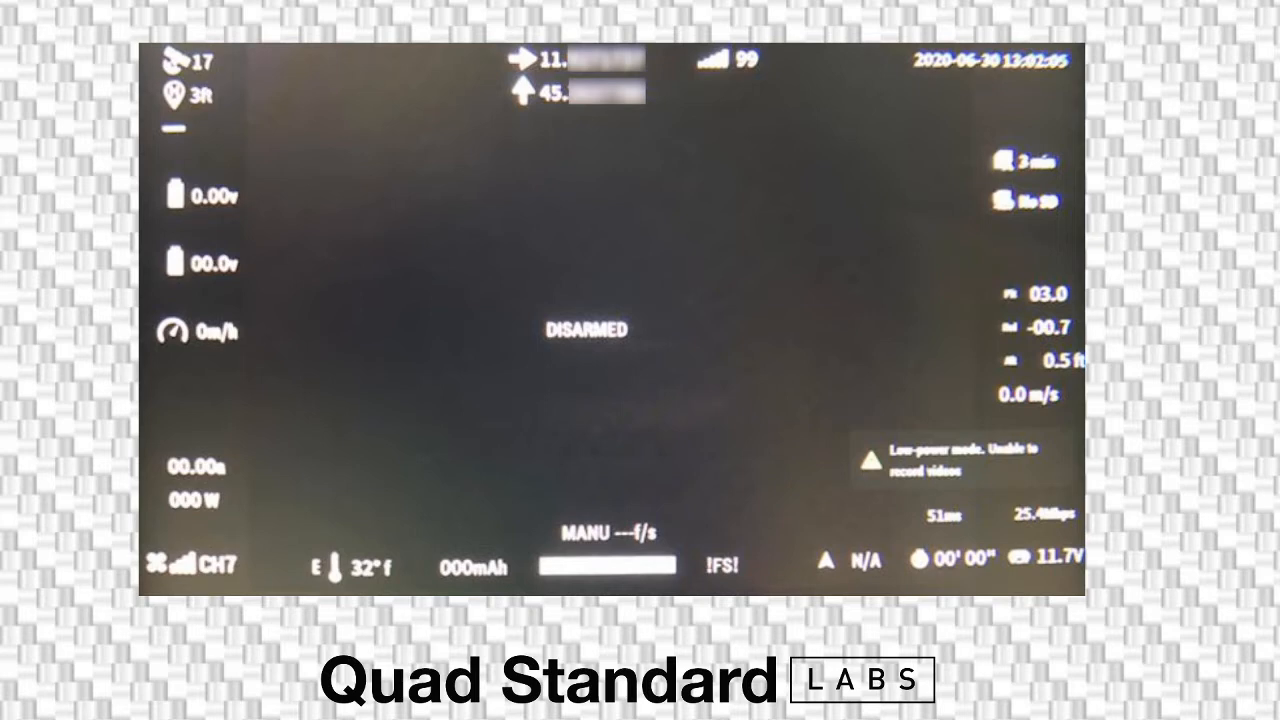
pyautogui.moveTo(257, 572)
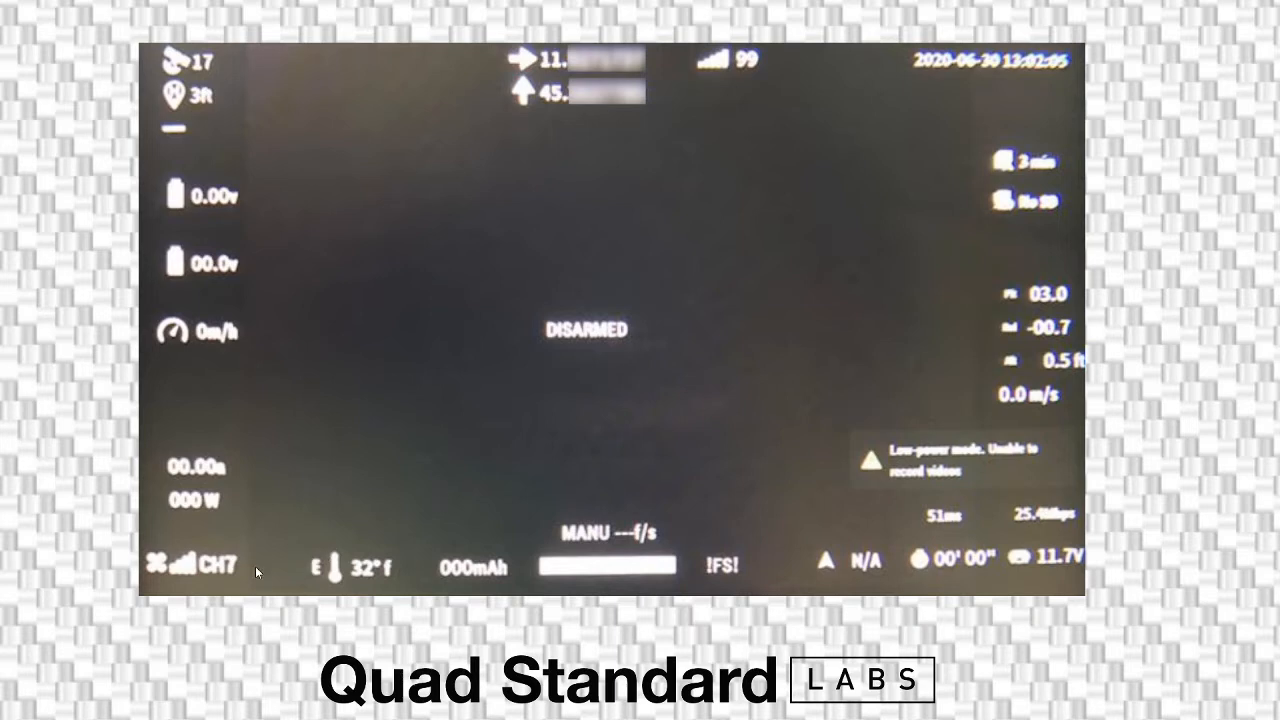
pyautogui.moveTo(222, 562)
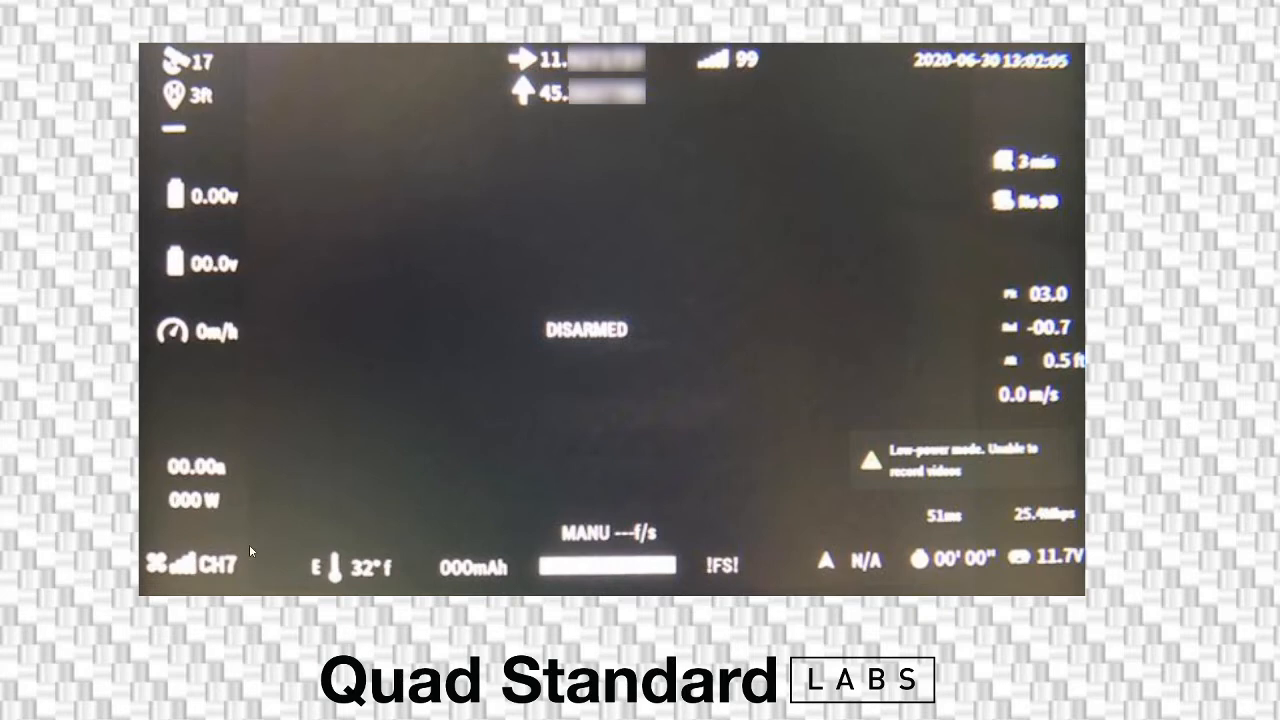
pyautogui.moveTo(190, 577)
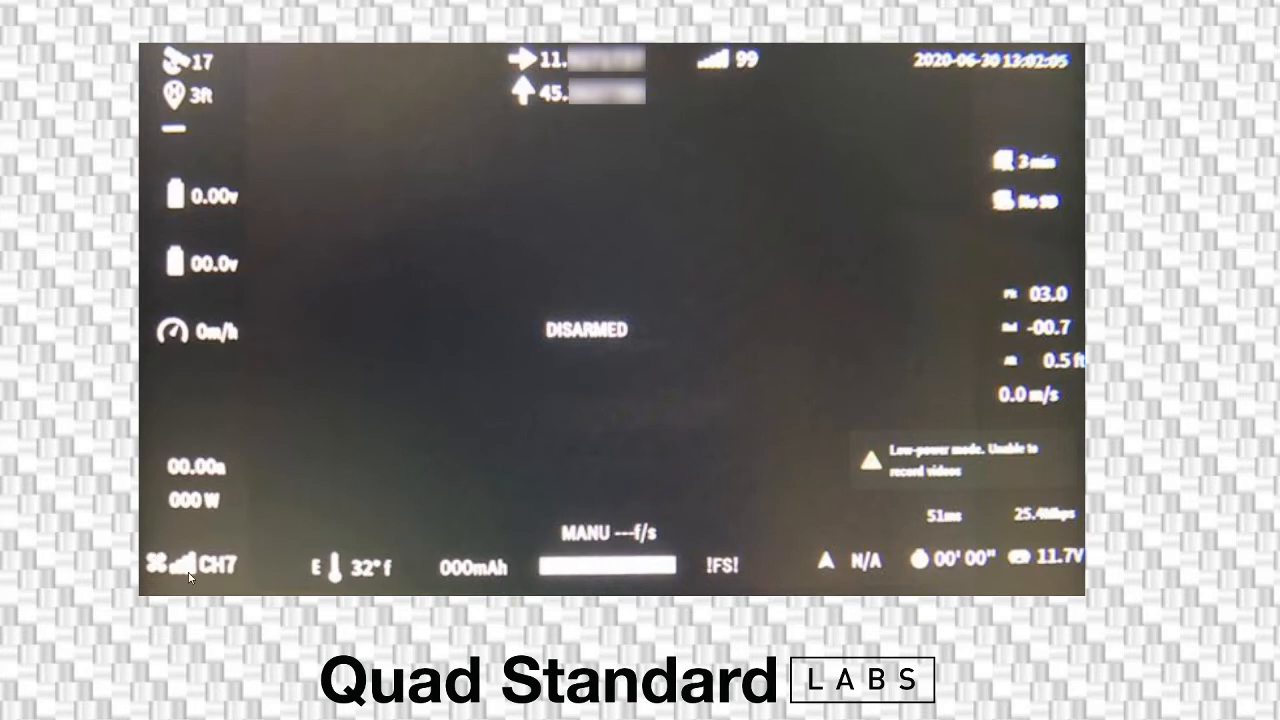
pyautogui.moveTo(200, 558)
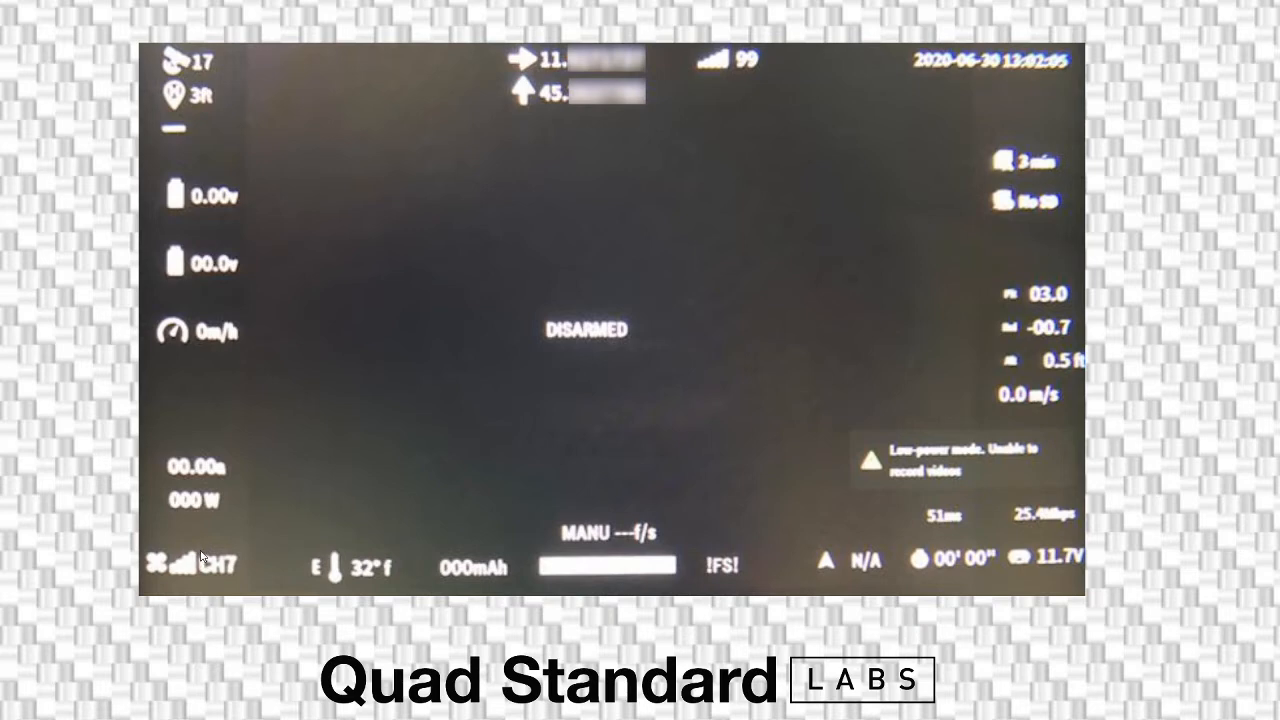
pyautogui.moveTo(203, 548)
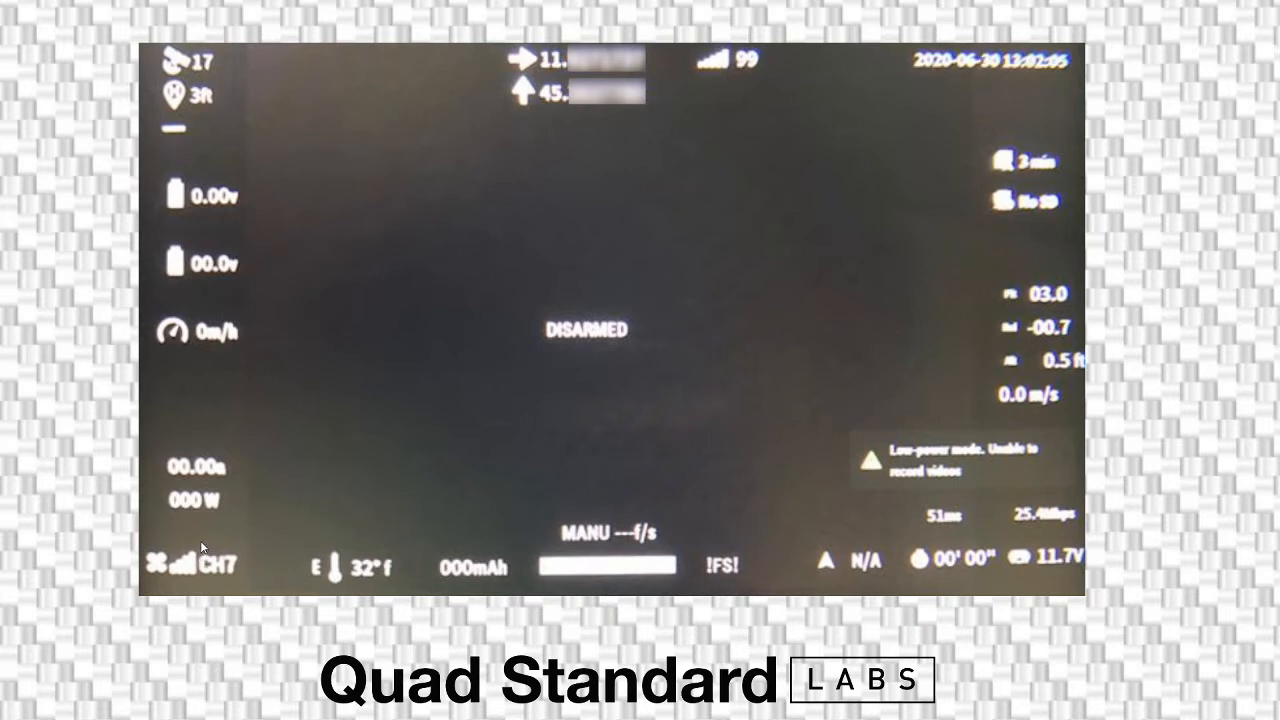
pyautogui.moveTo(272, 495)
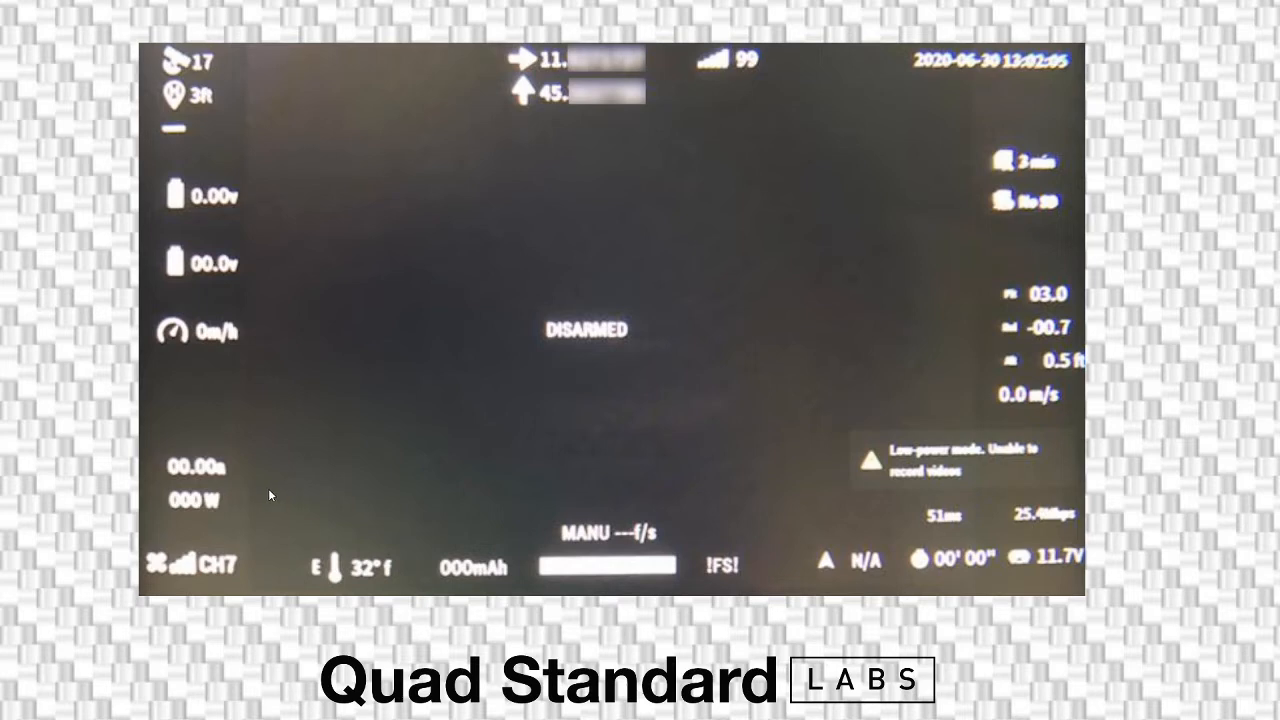
pyautogui.moveTo(287, 483)
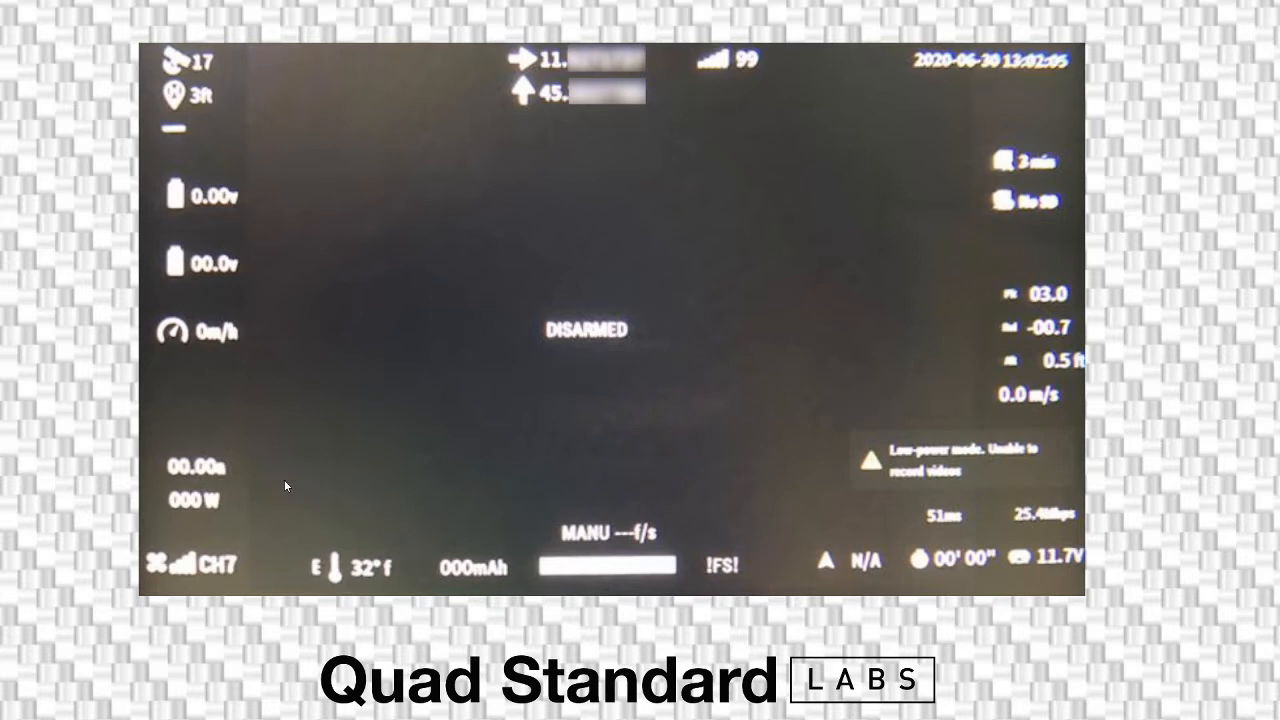
pyautogui.moveTo(286, 502)
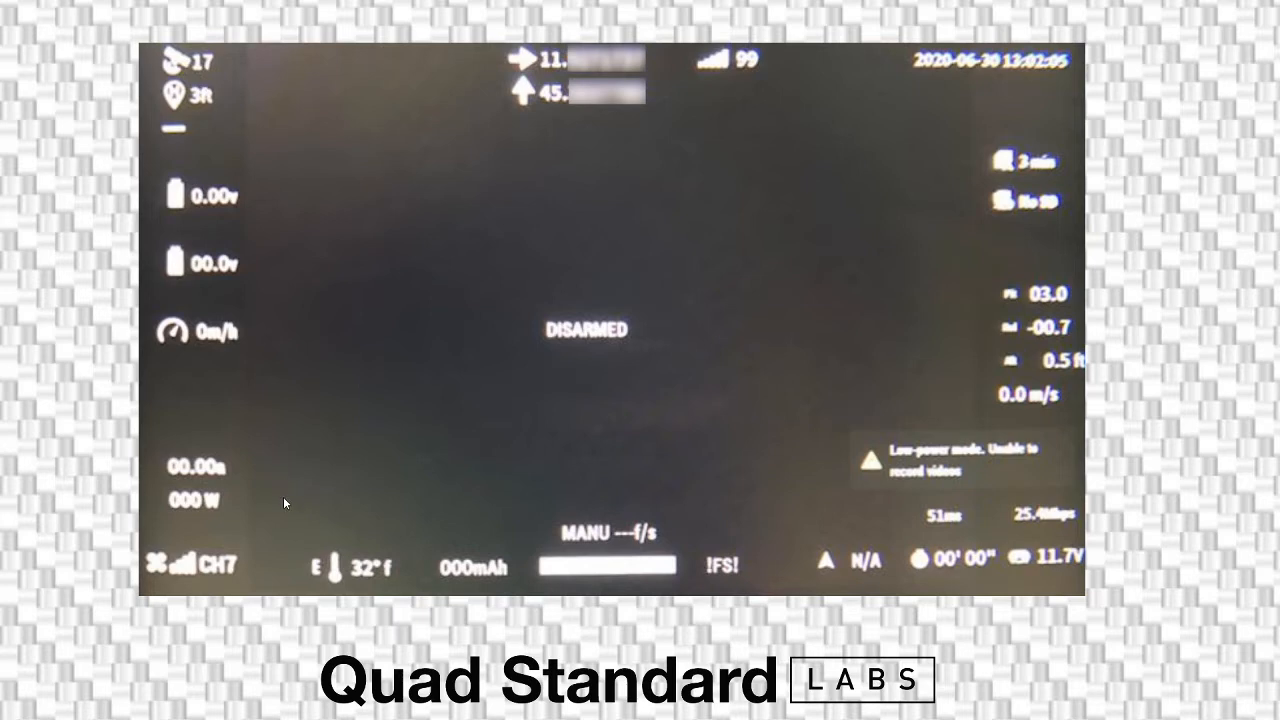
pyautogui.moveTo(170, 540)
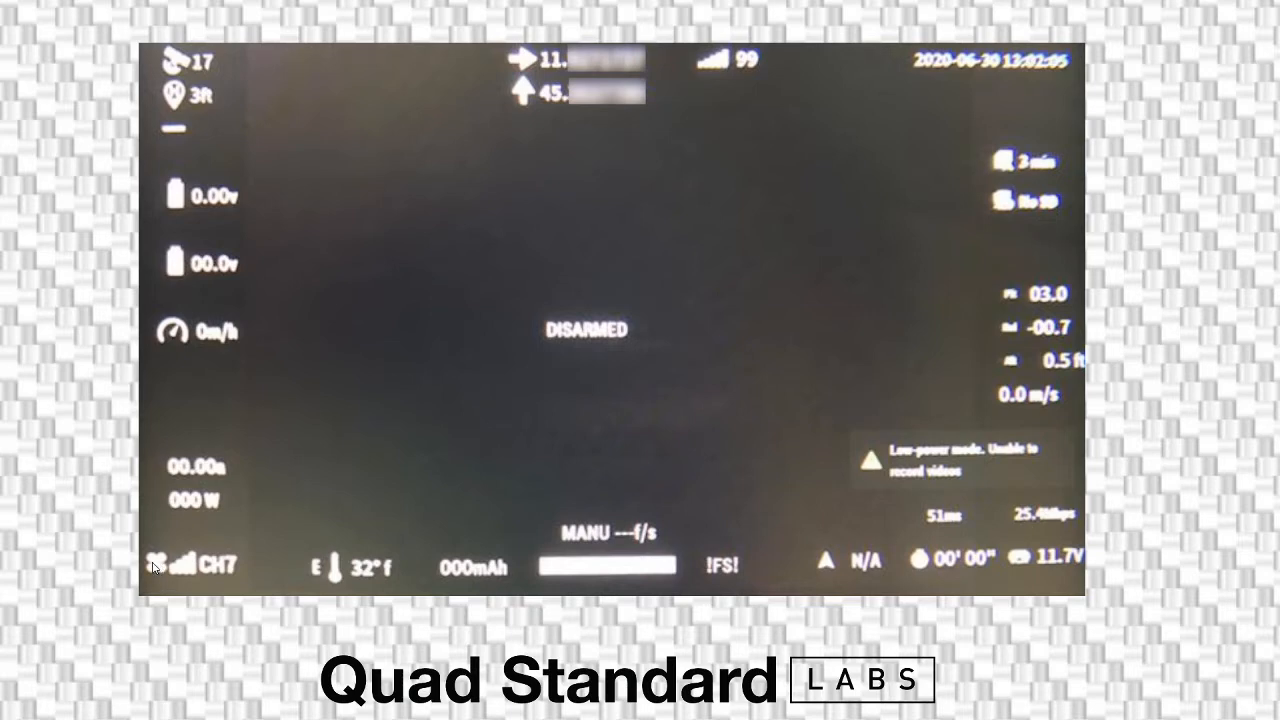
pyautogui.moveTo(223, 555)
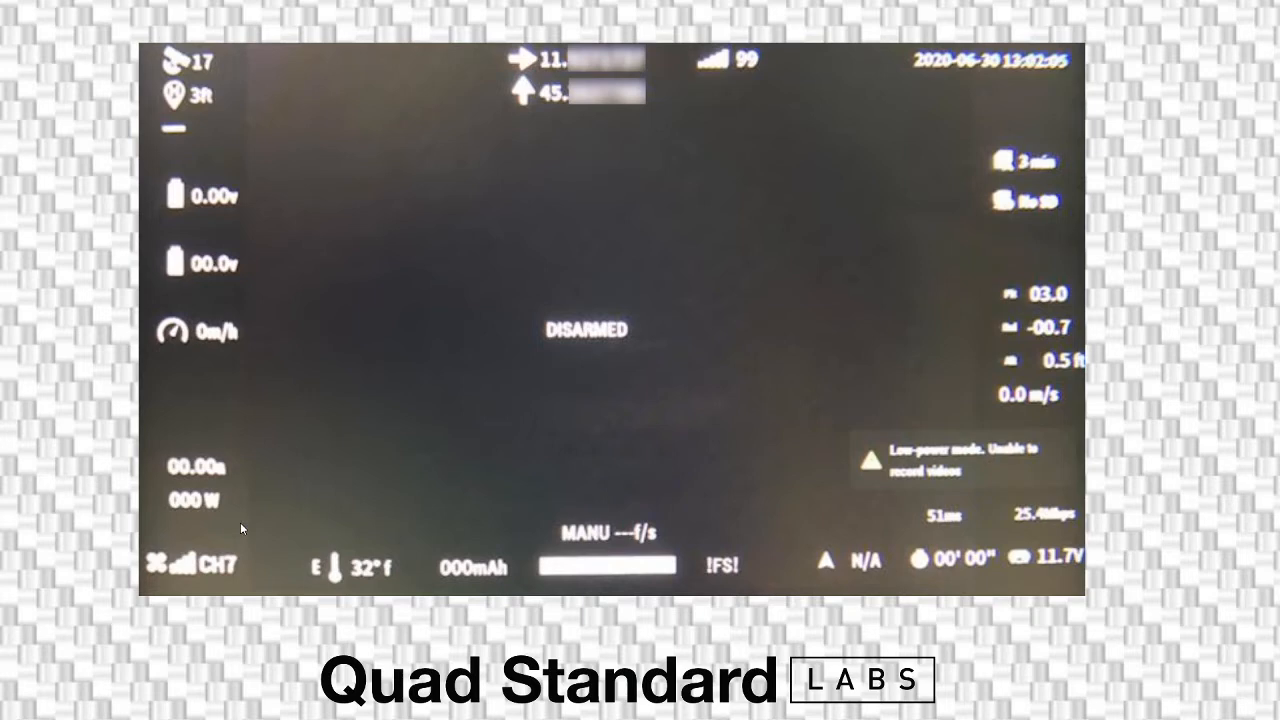
pyautogui.moveTo(156, 508)
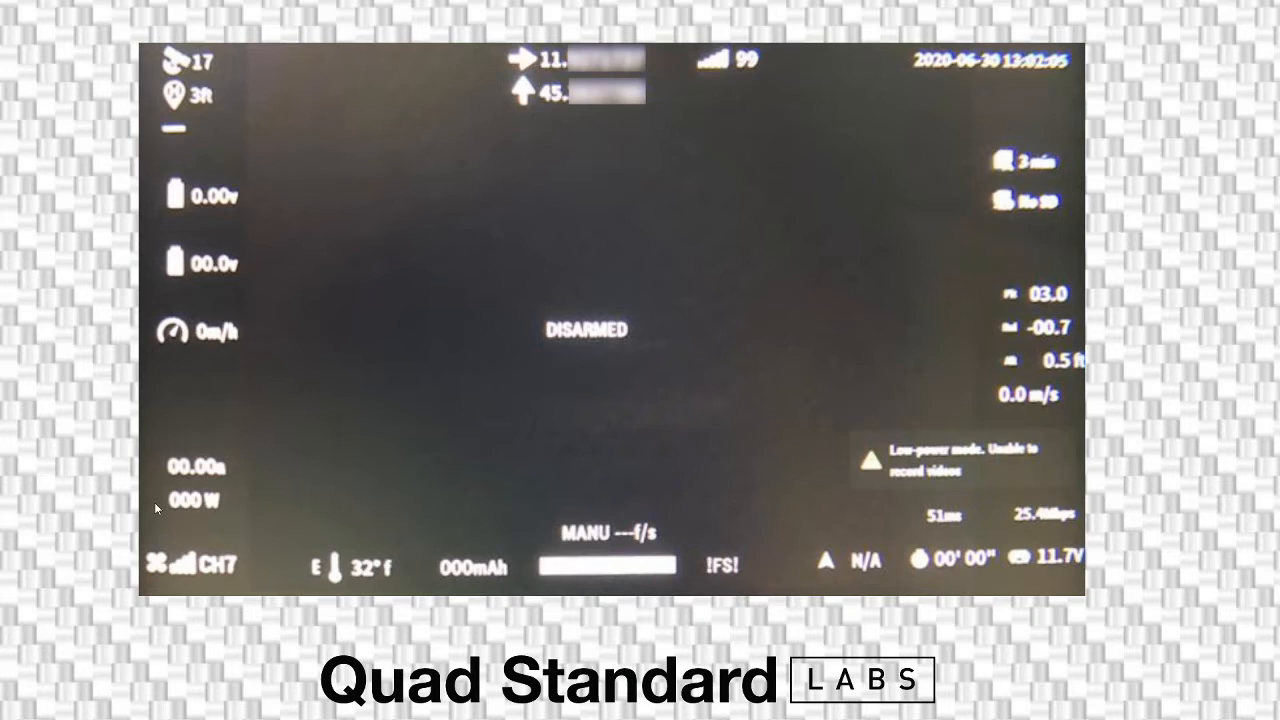
pyautogui.moveTo(186, 522)
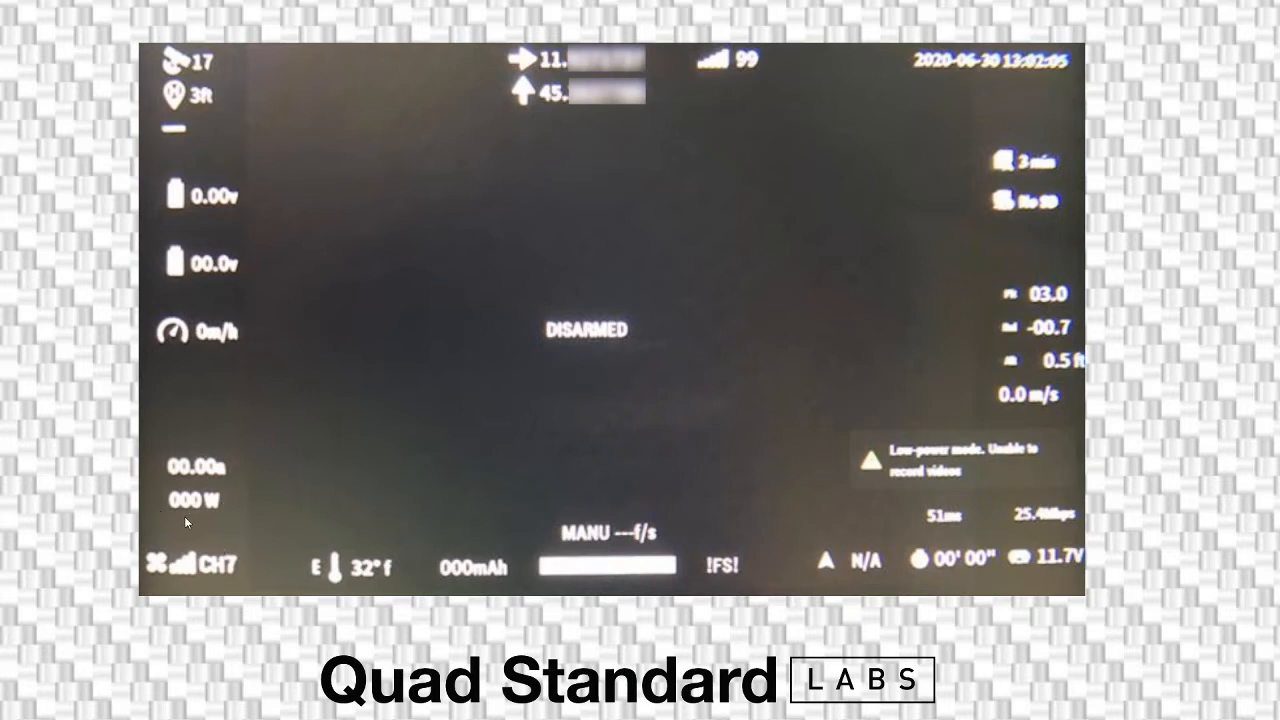
pyautogui.moveTo(184, 533)
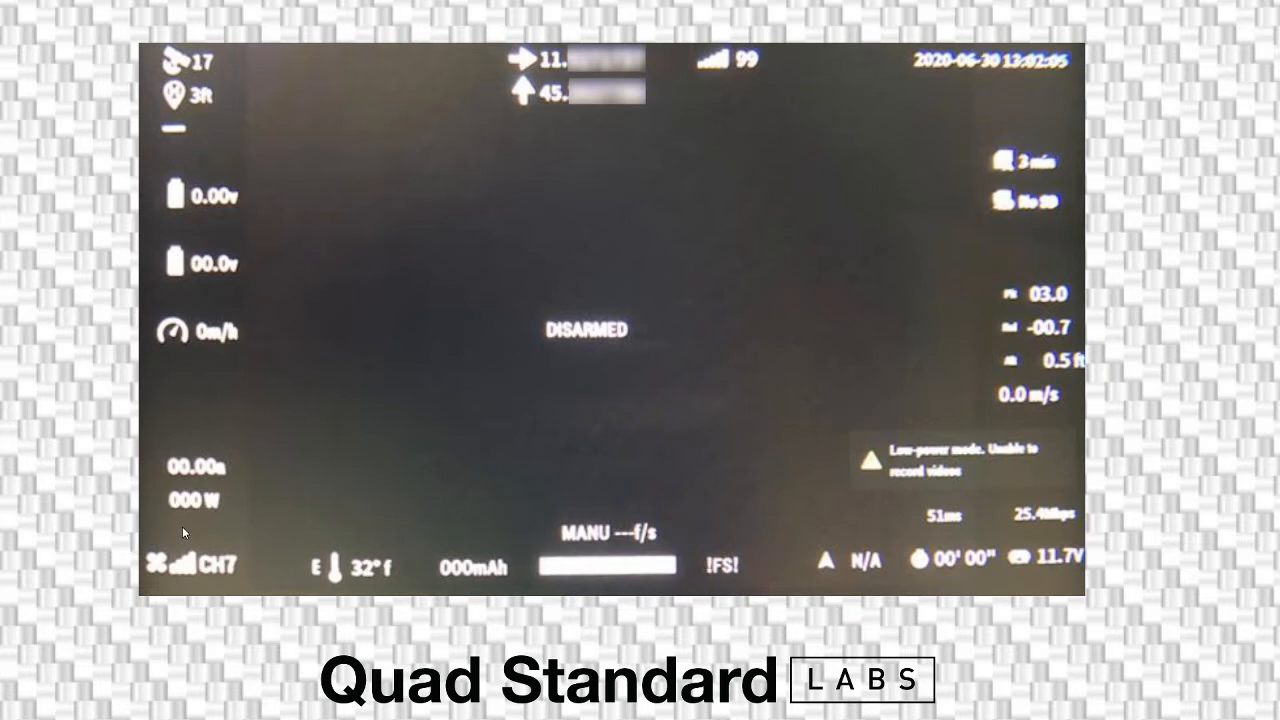
pyautogui.moveTo(183, 533)
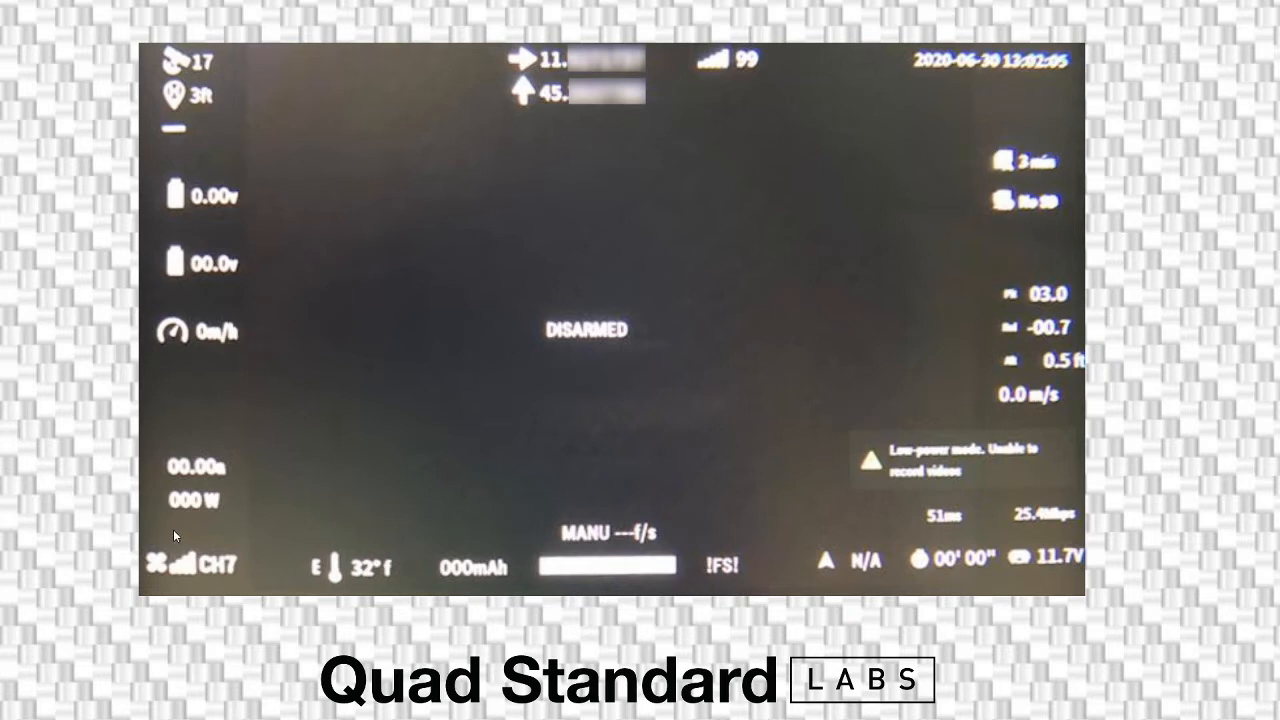
pyautogui.moveTo(170, 558)
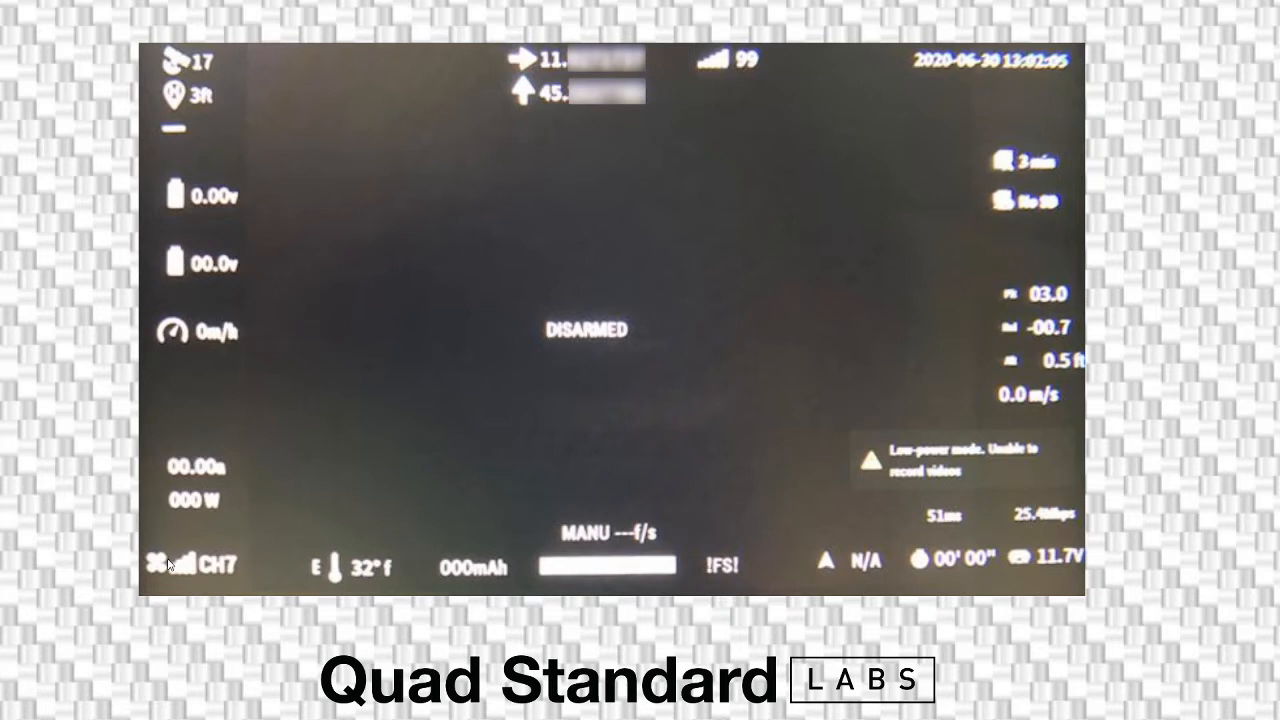
pyautogui.moveTo(142, 559)
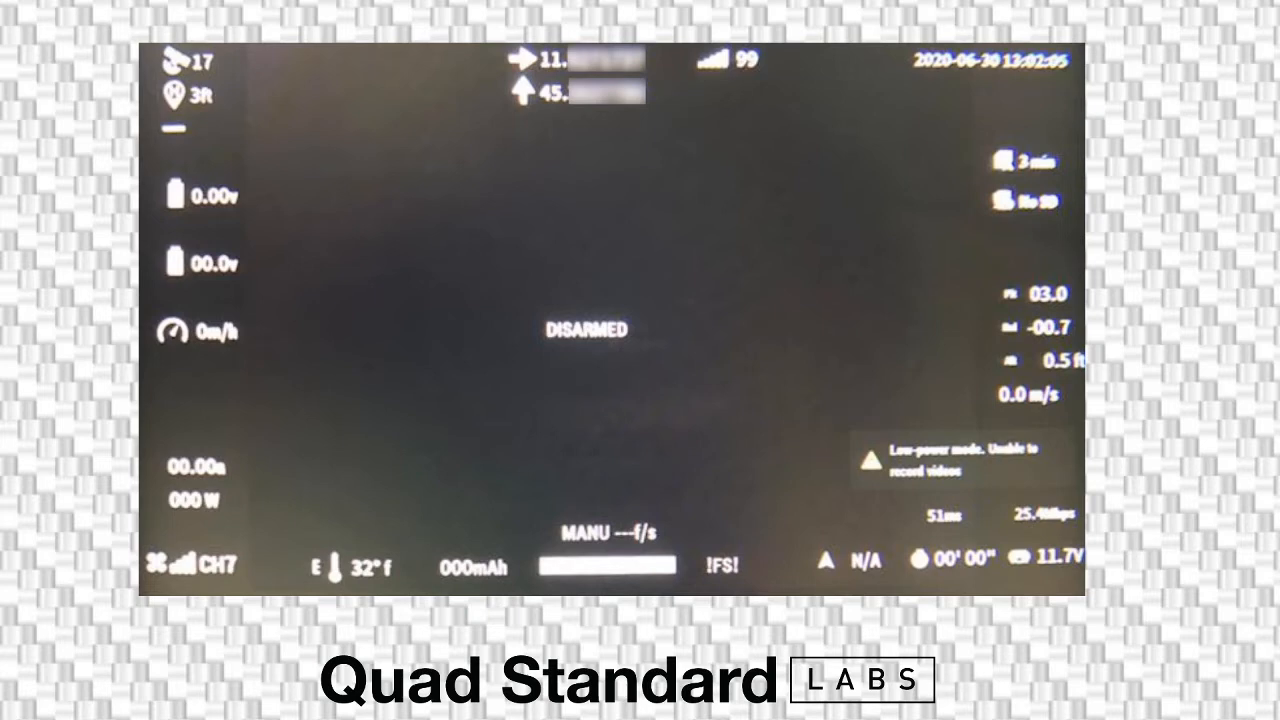
pyautogui.moveTo(190, 565)
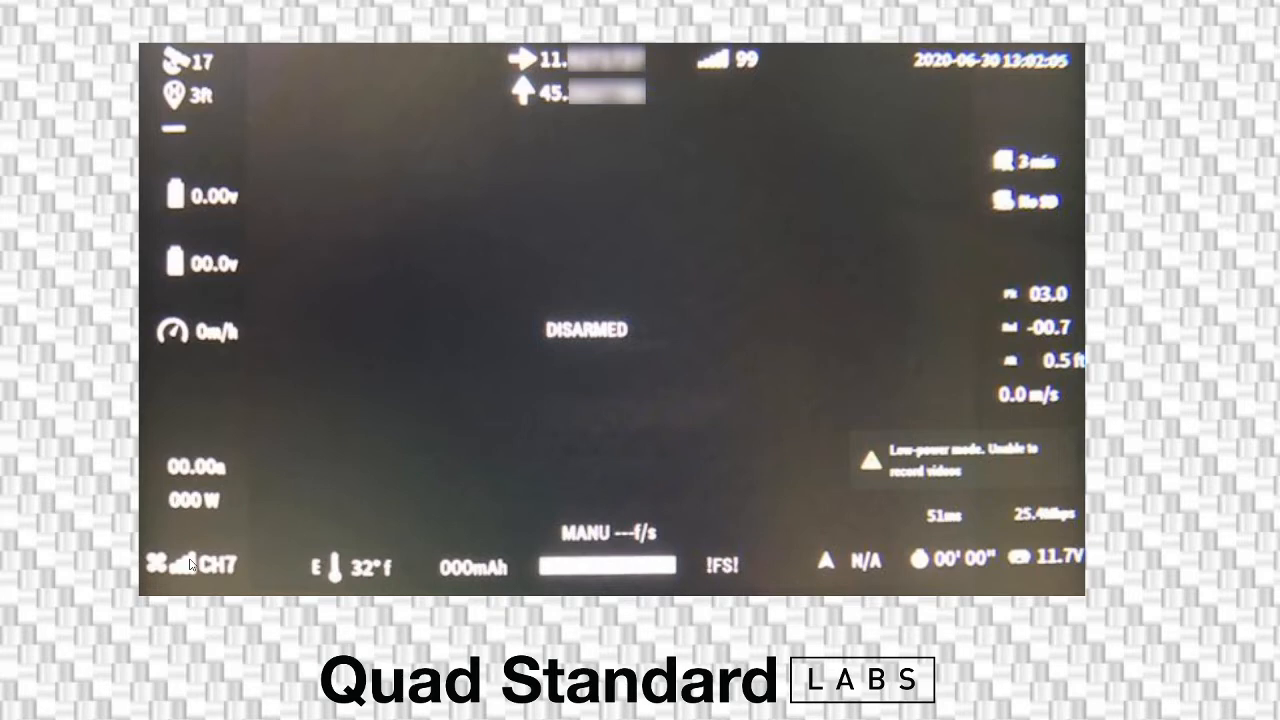
pyautogui.moveTo(467, 548)
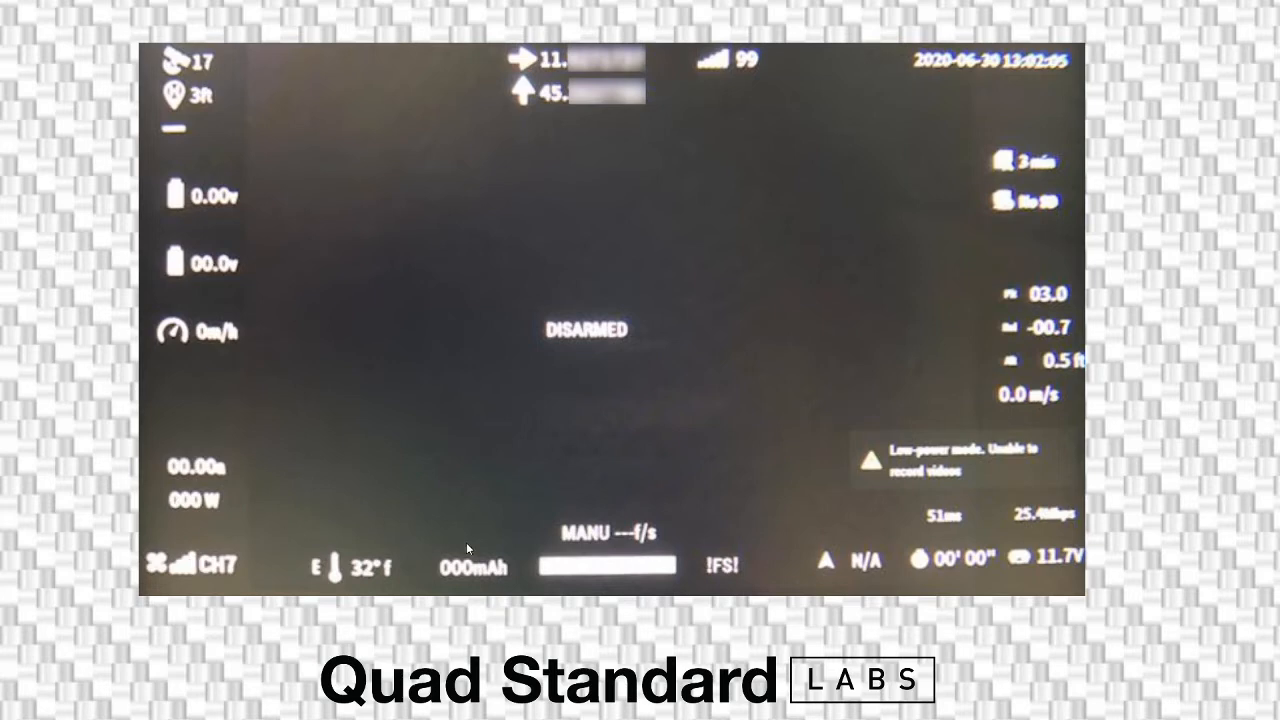
pyautogui.moveTo(794, 458)
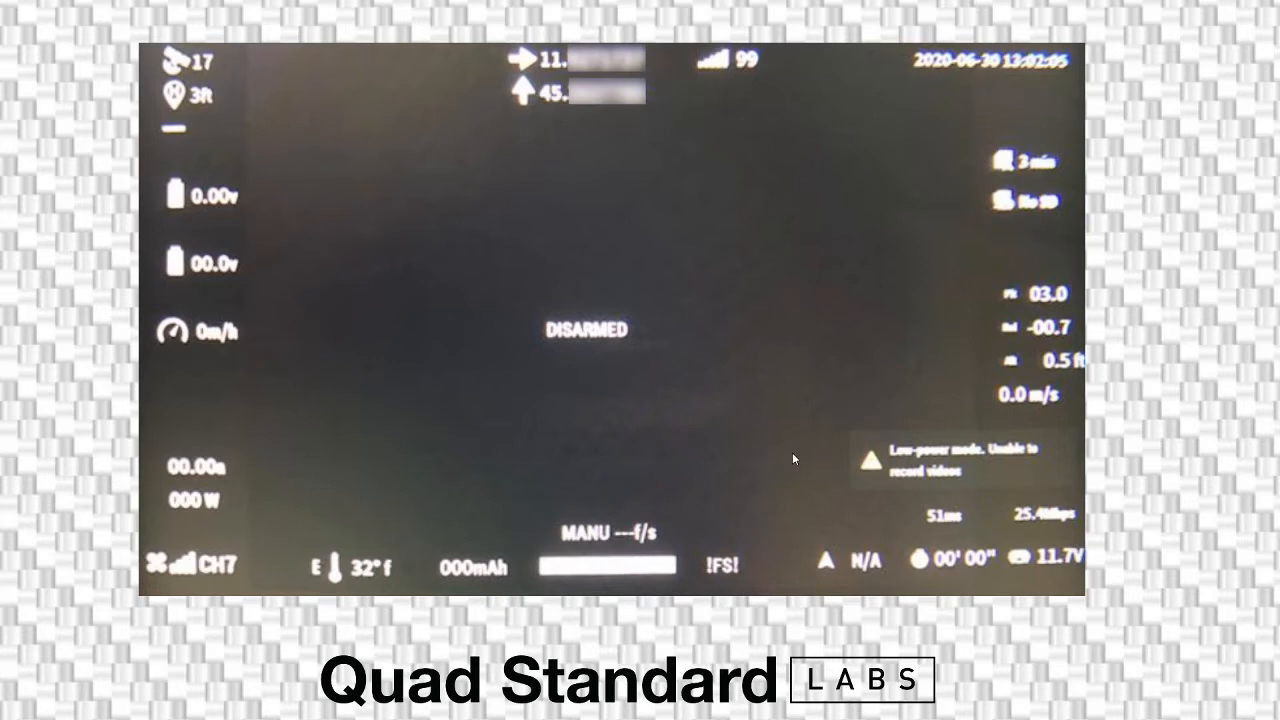
pyautogui.moveTo(923, 501)
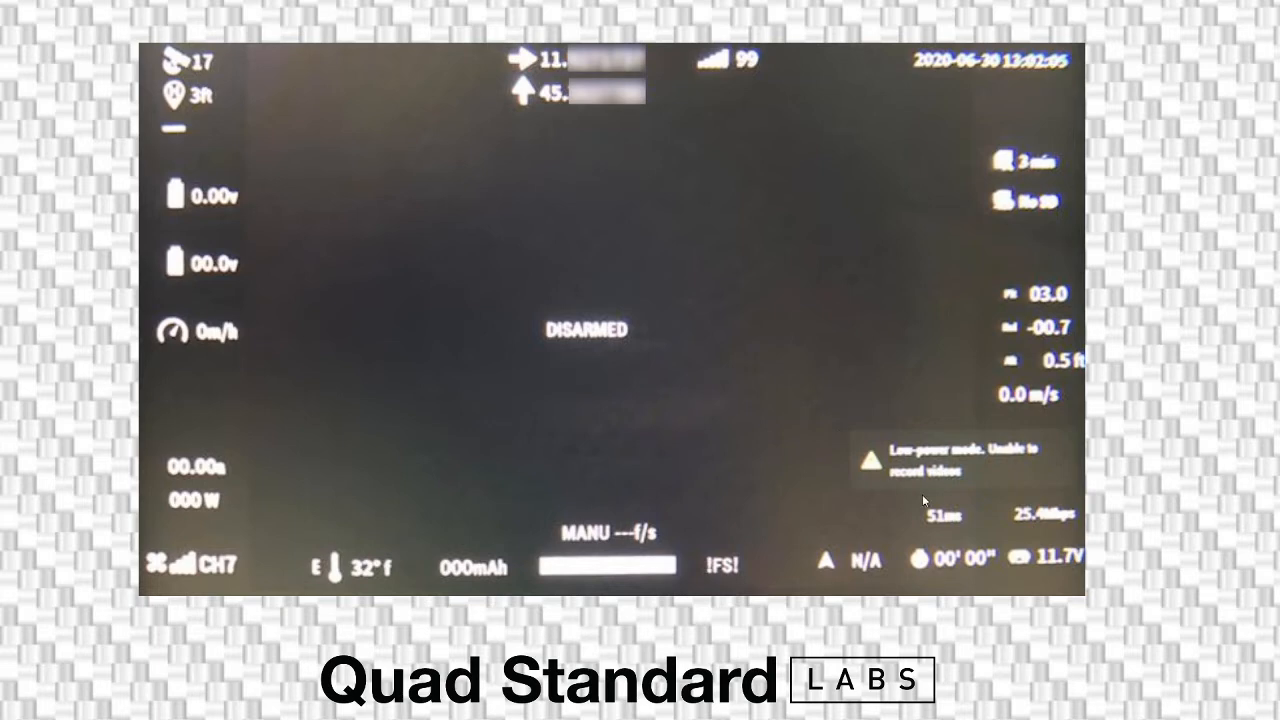
pyautogui.moveTo(906, 502)
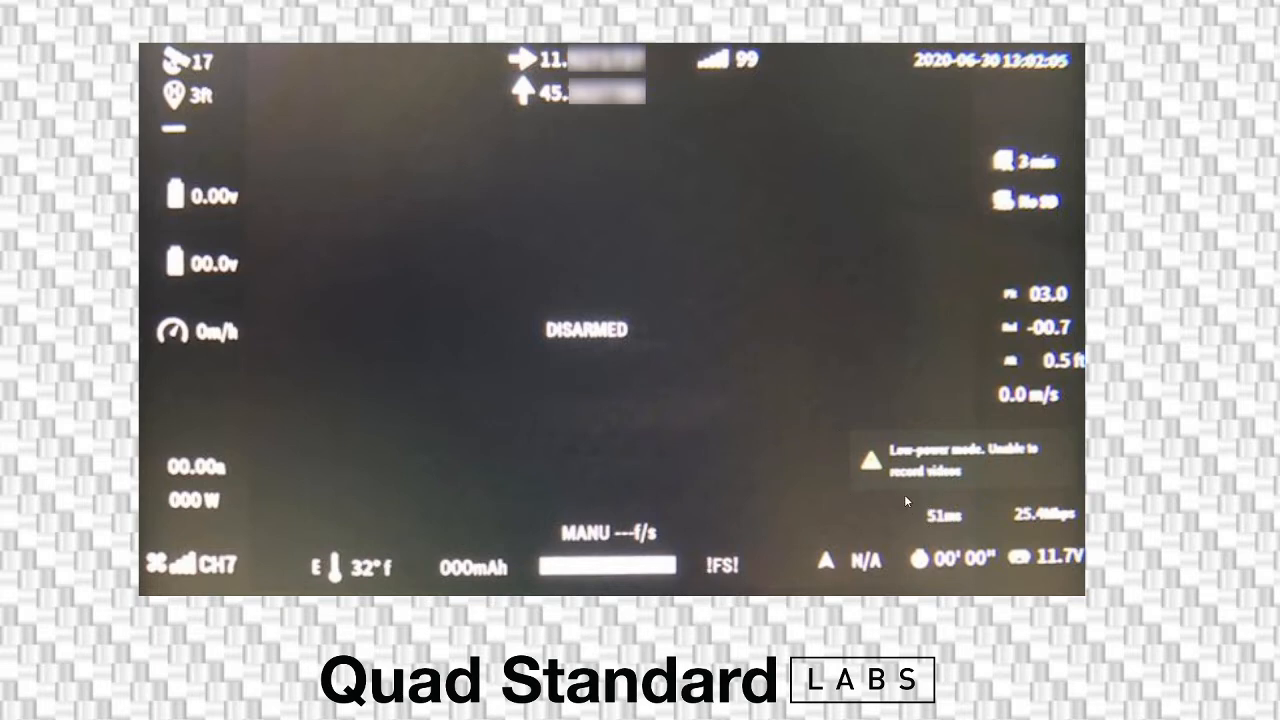
pyautogui.moveTo(940, 488)
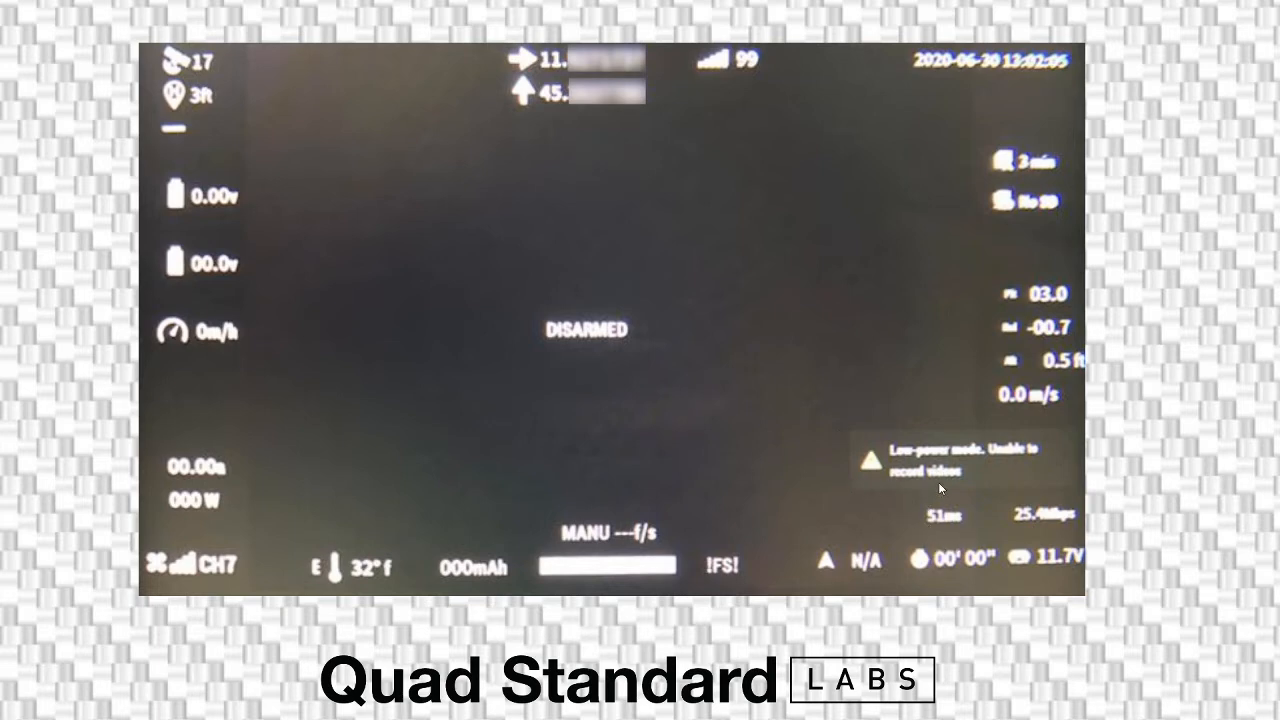
pyautogui.moveTo(958, 510)
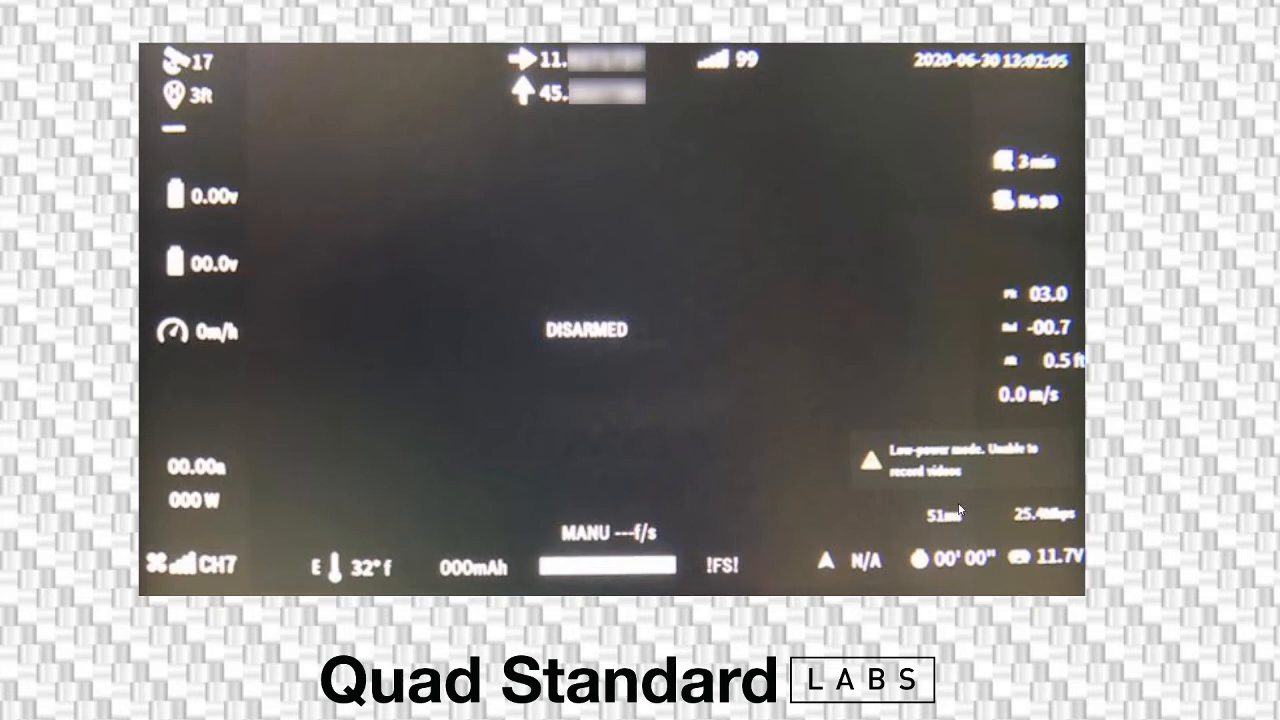
pyautogui.moveTo(925, 540)
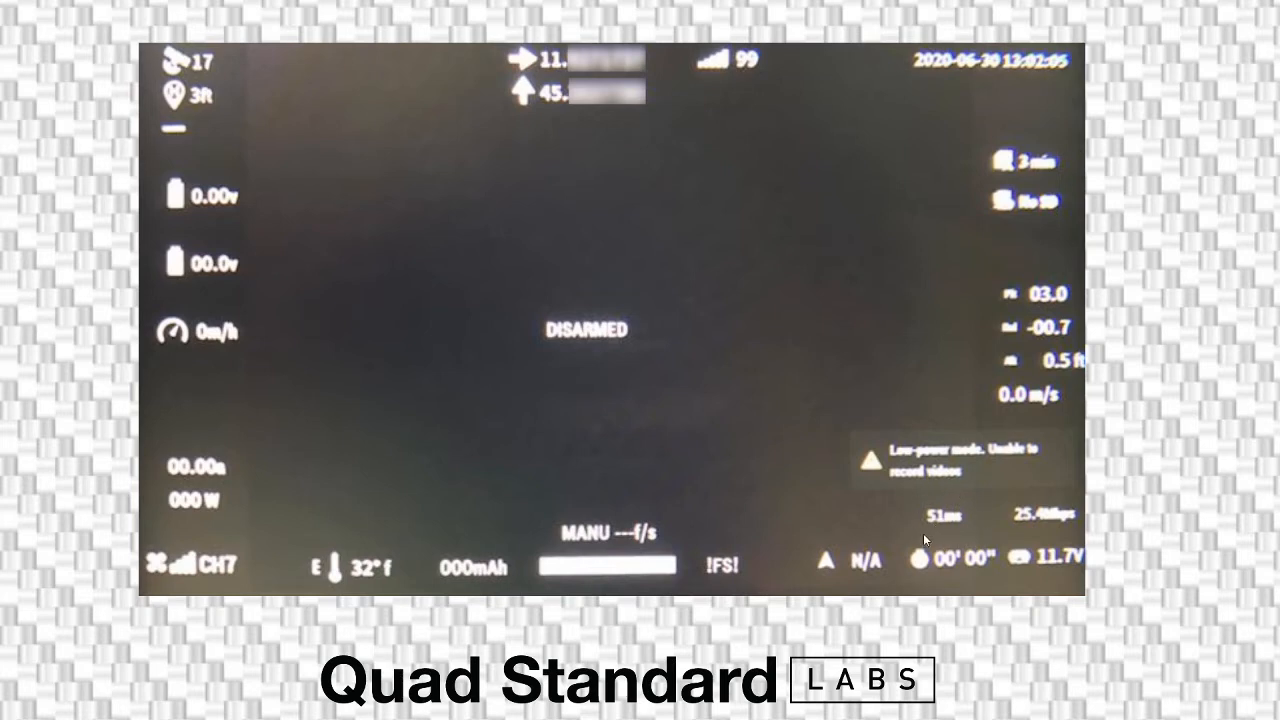
pyautogui.moveTo(1078, 521)
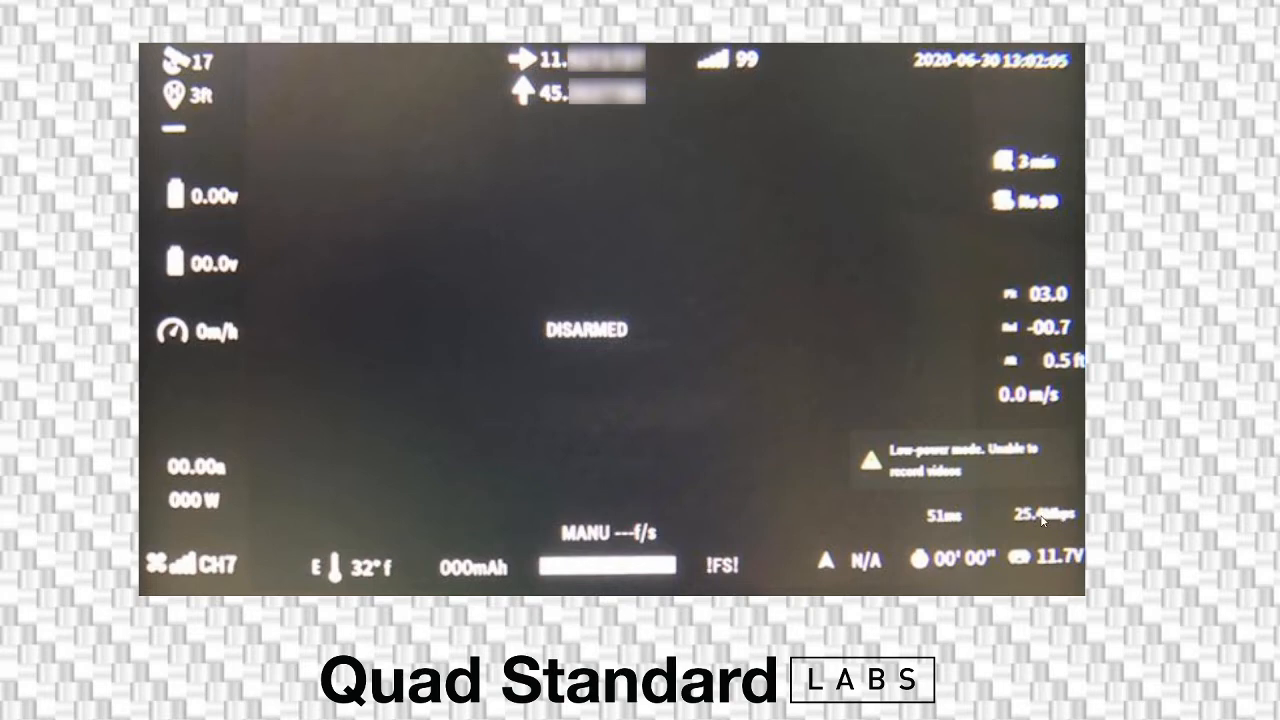
pyautogui.moveTo(975, 519)
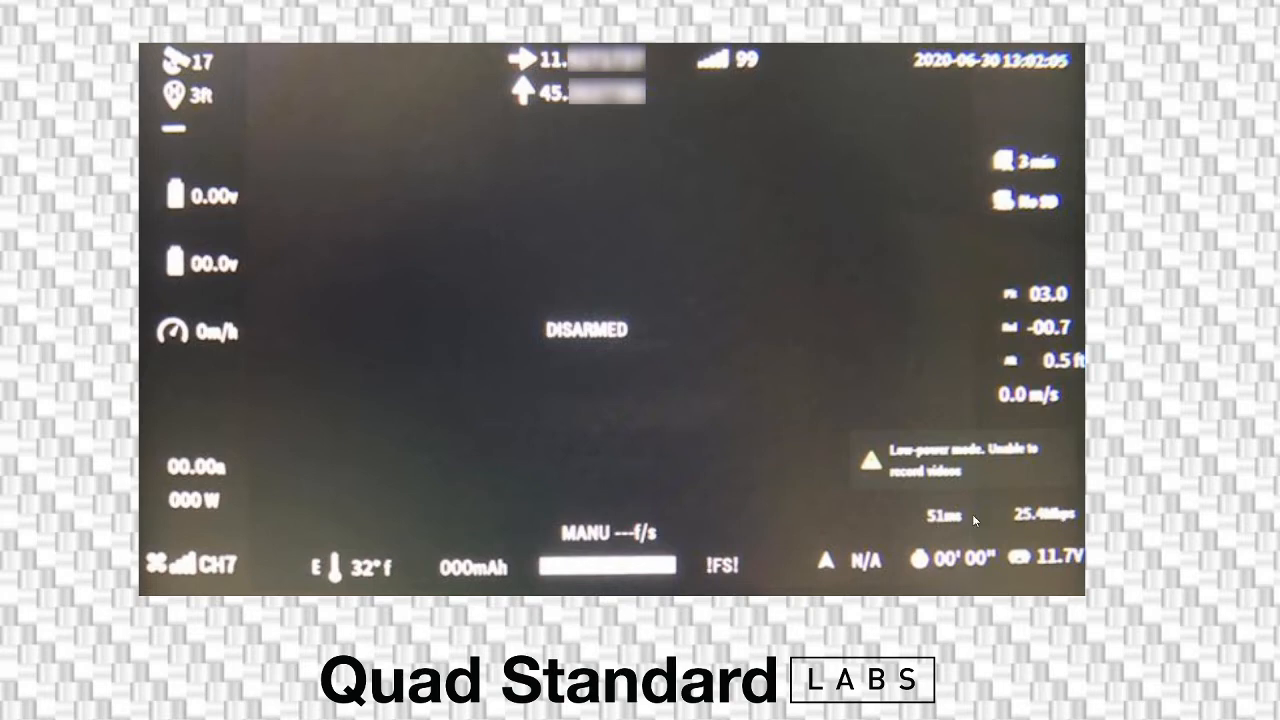
pyautogui.moveTo(938, 518)
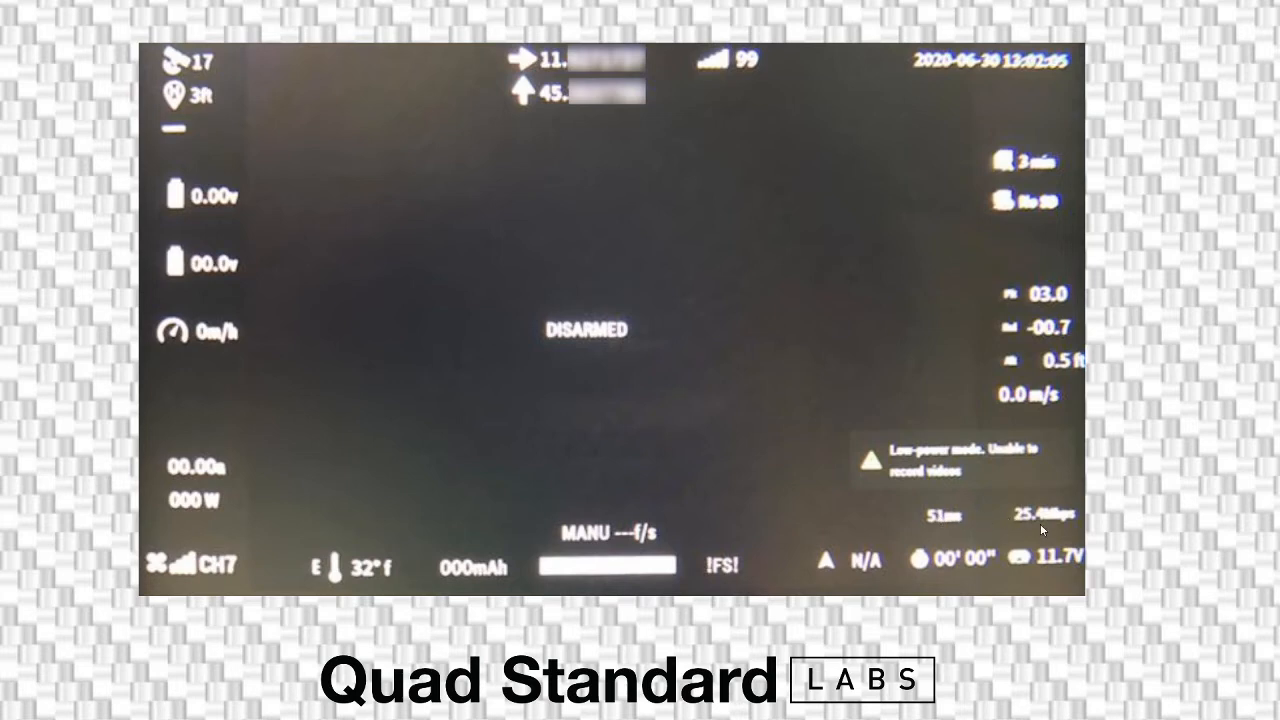
pyautogui.moveTo(980, 516)
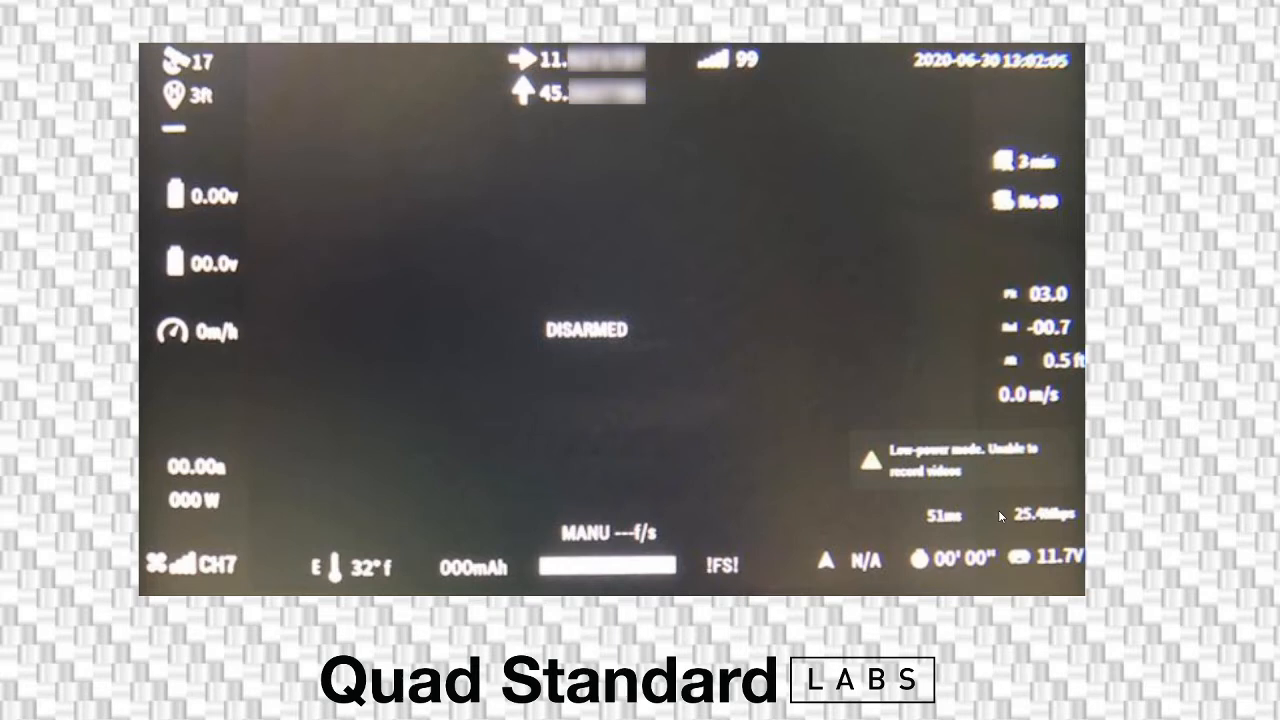
pyautogui.moveTo(1012, 515)
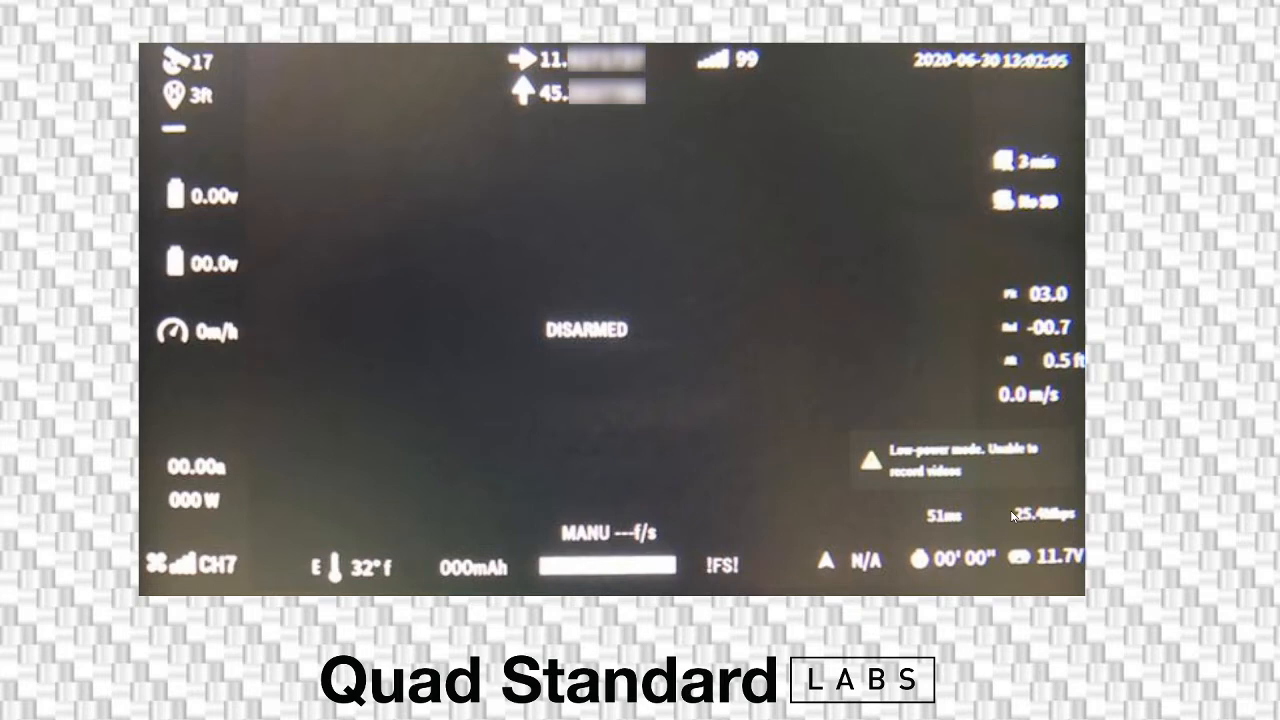
pyautogui.moveTo(1033, 531)
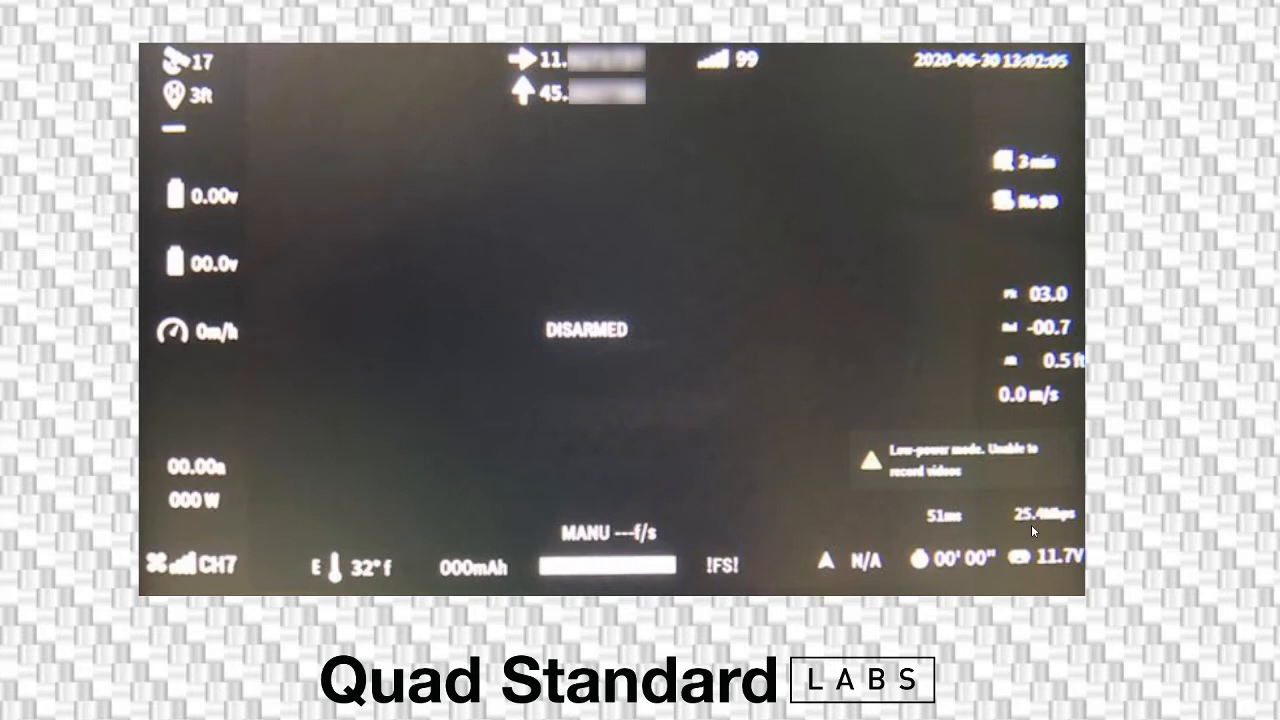
pyautogui.moveTo(1067, 522)
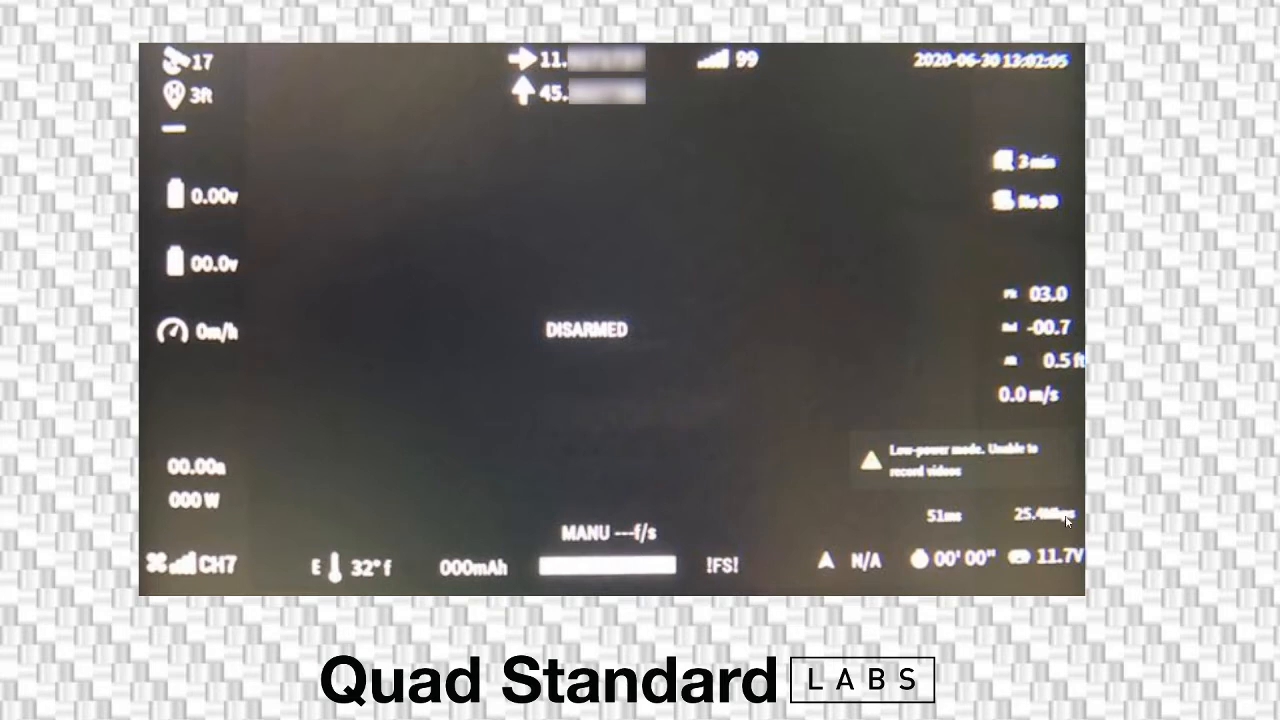
pyautogui.moveTo(1060, 502)
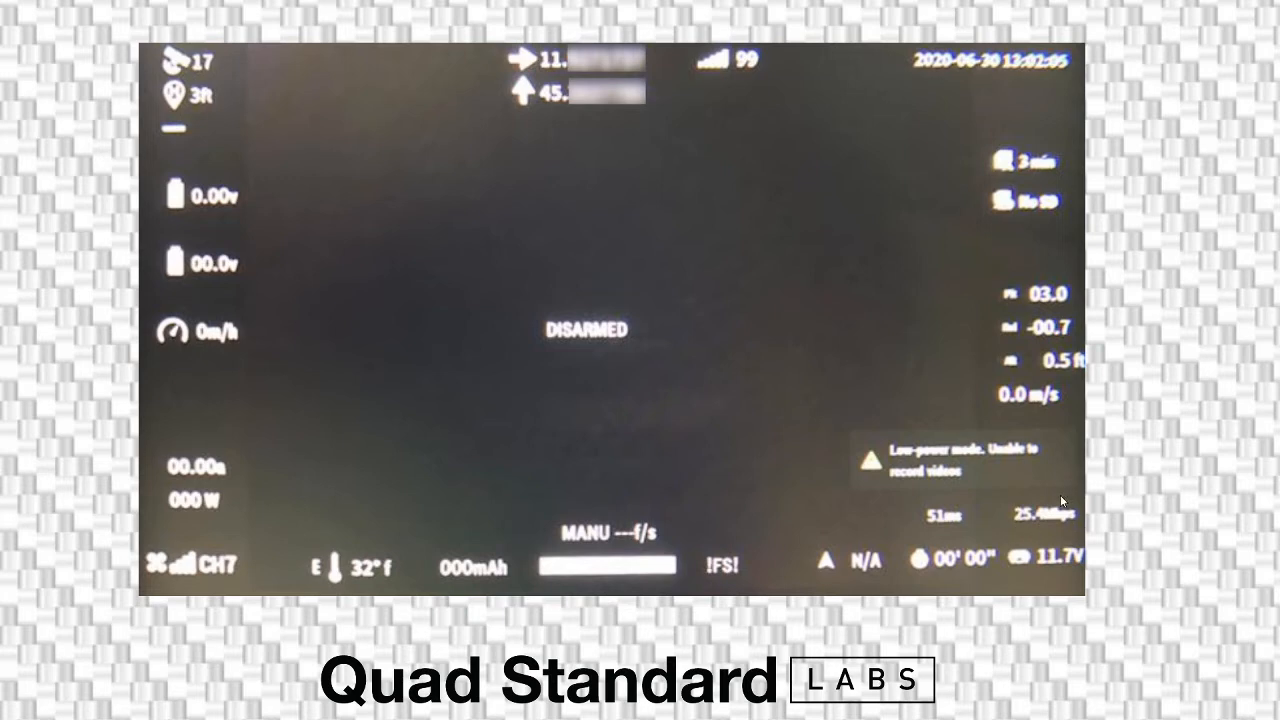
pyautogui.moveTo(1037, 488)
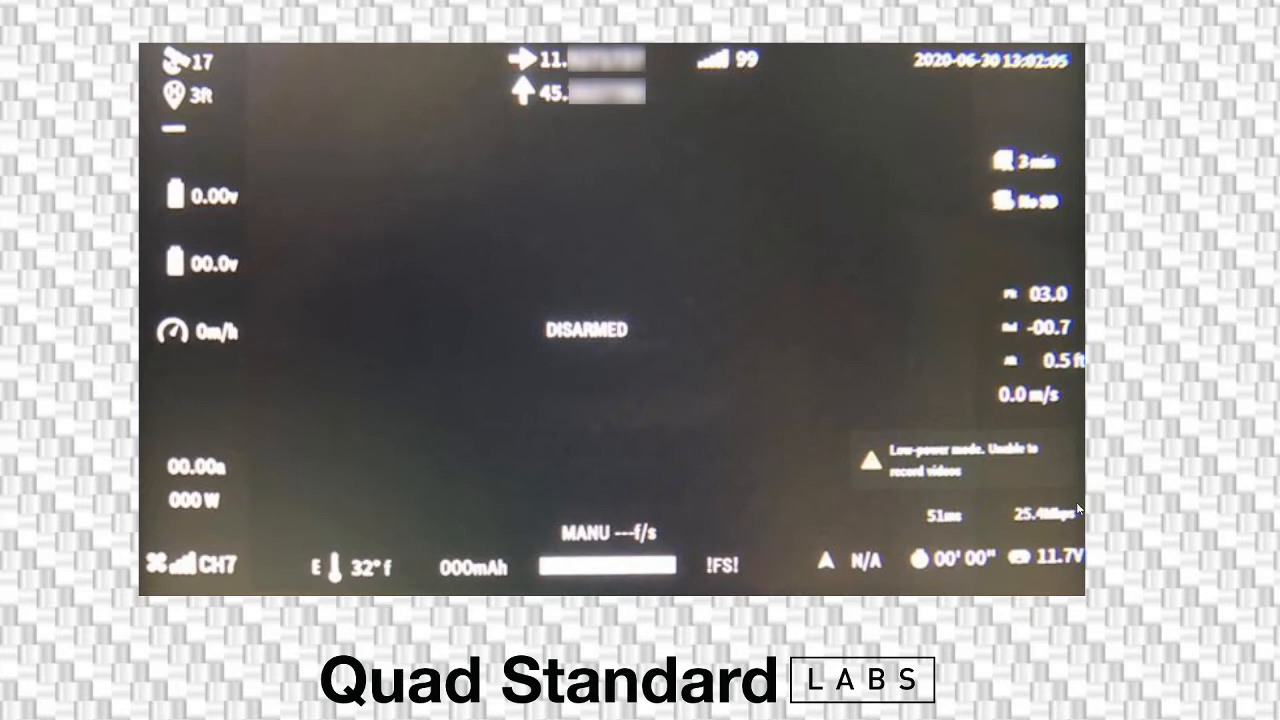
pyautogui.moveTo(1075, 557)
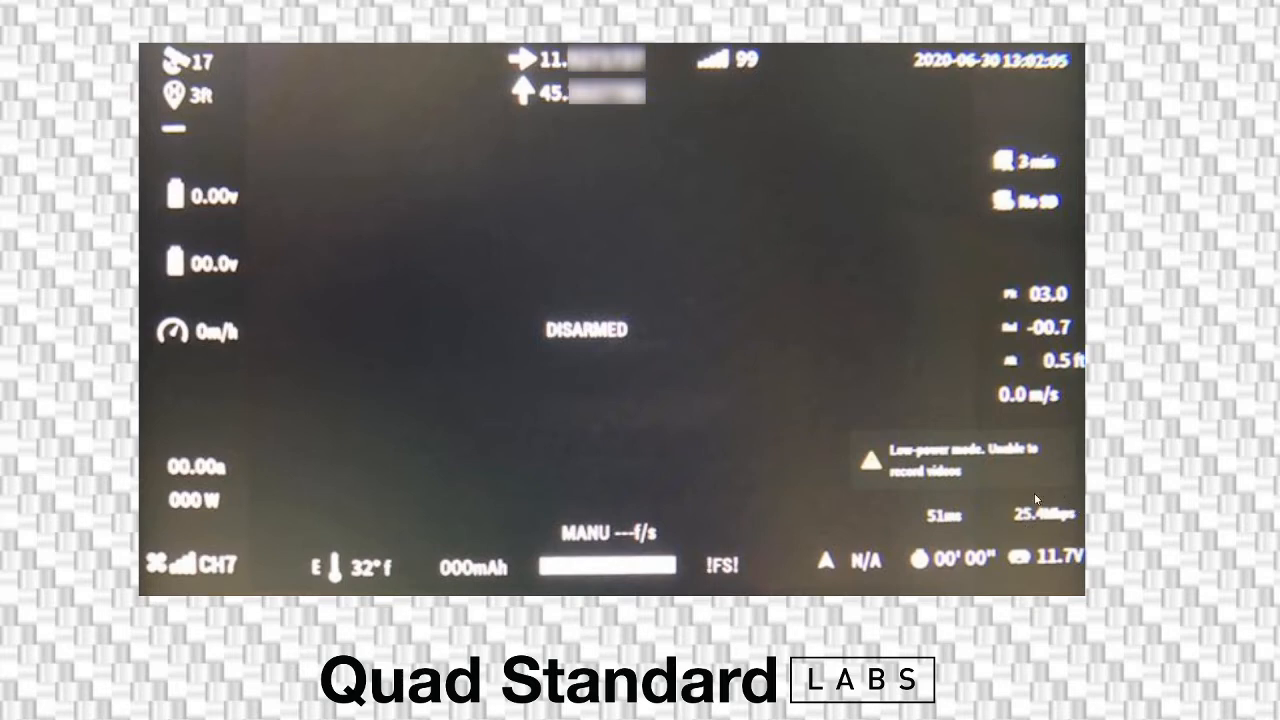
pyautogui.moveTo(1008, 506)
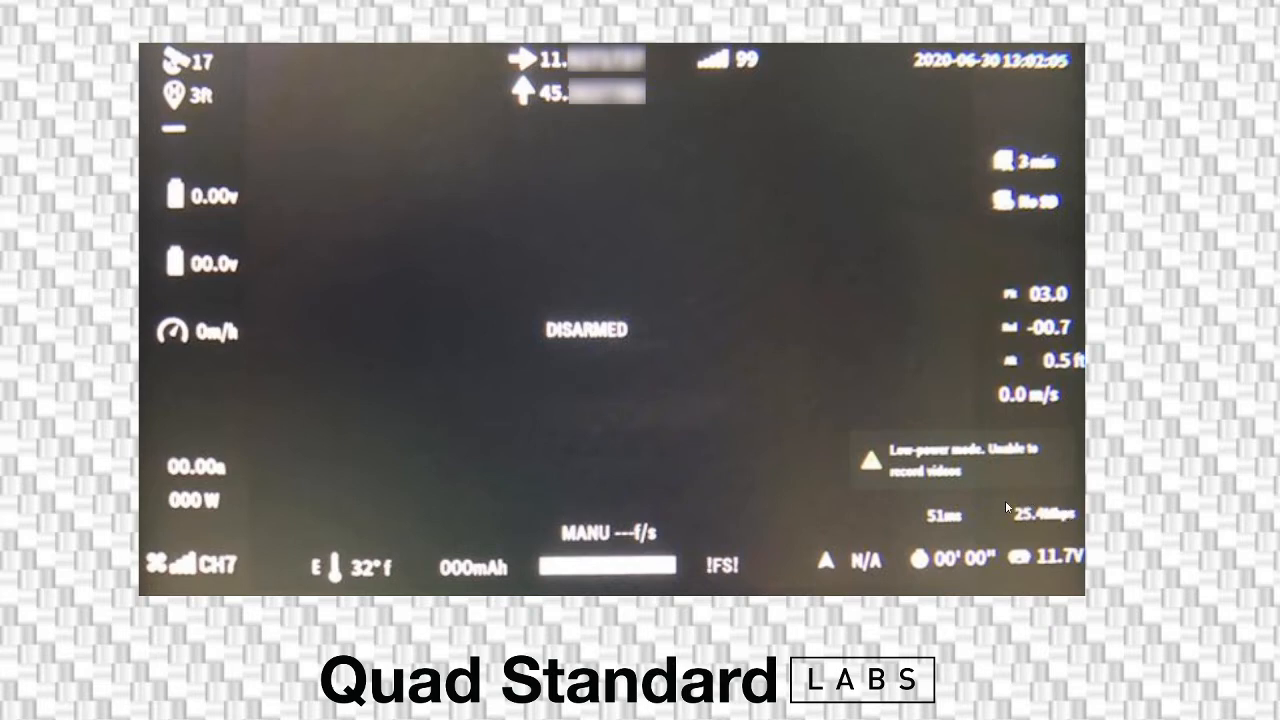
pyautogui.moveTo(958, 531)
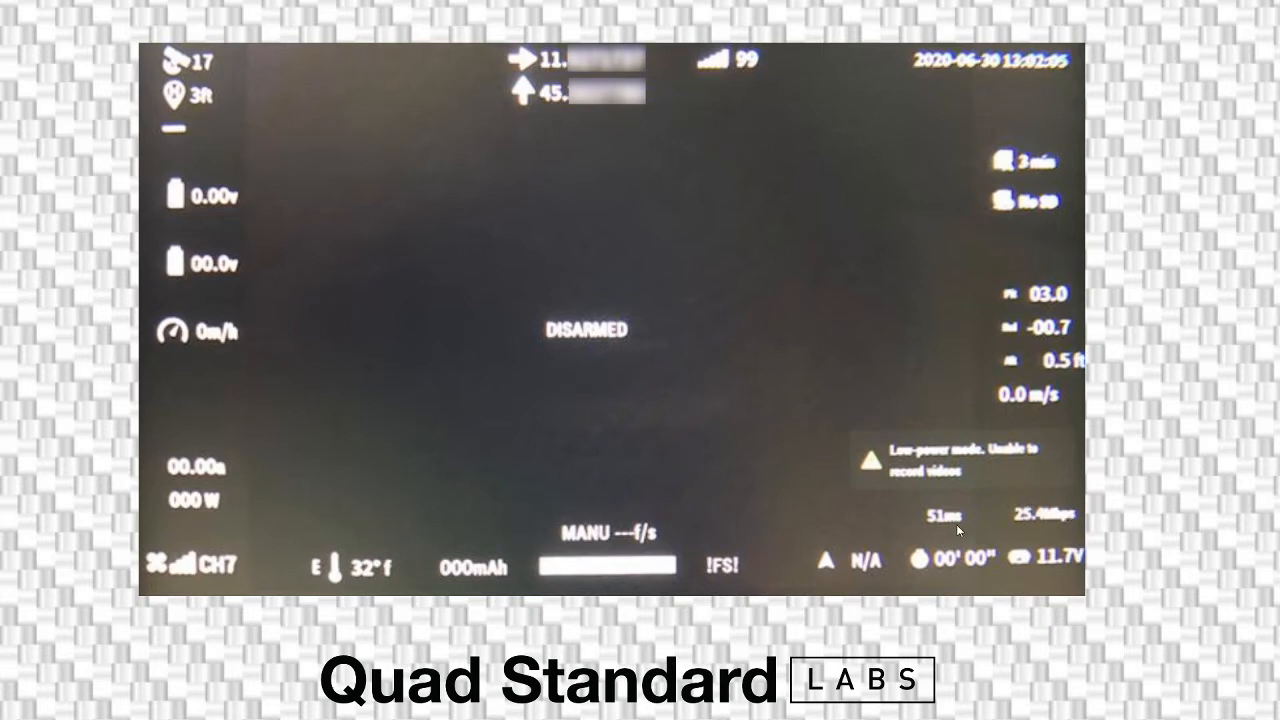
pyautogui.moveTo(976, 517)
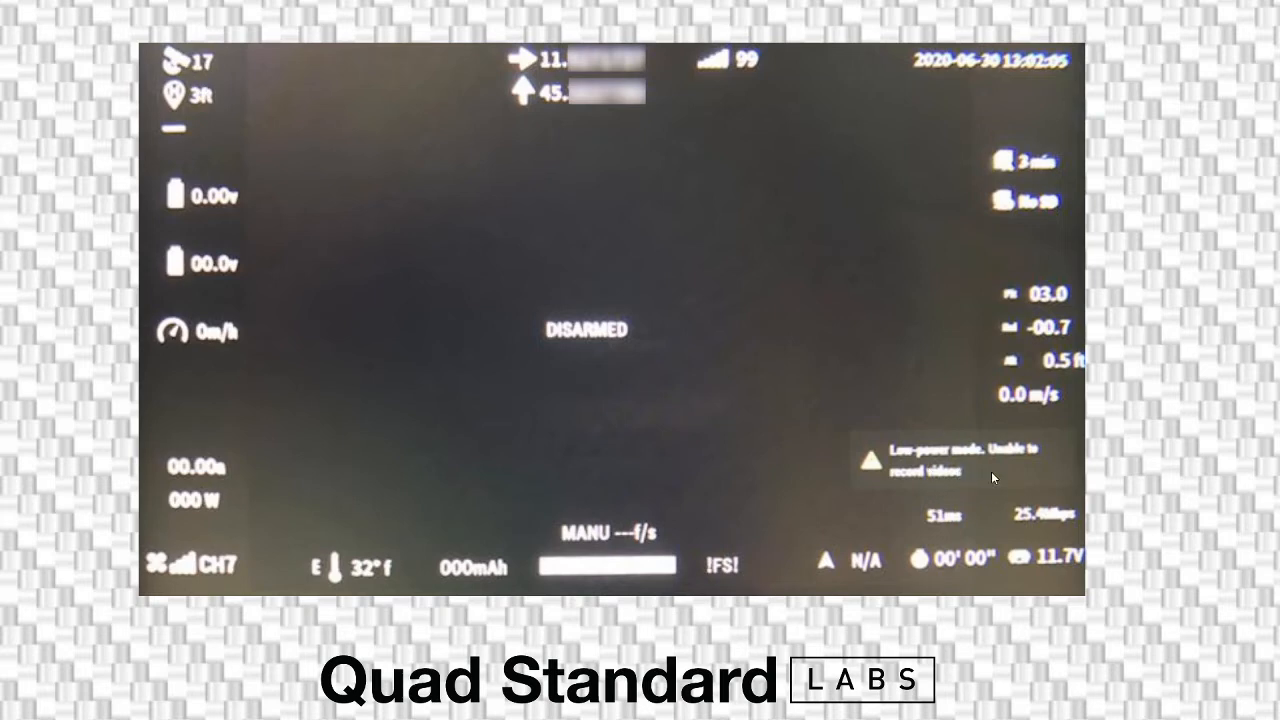
pyautogui.moveTo(1036, 470)
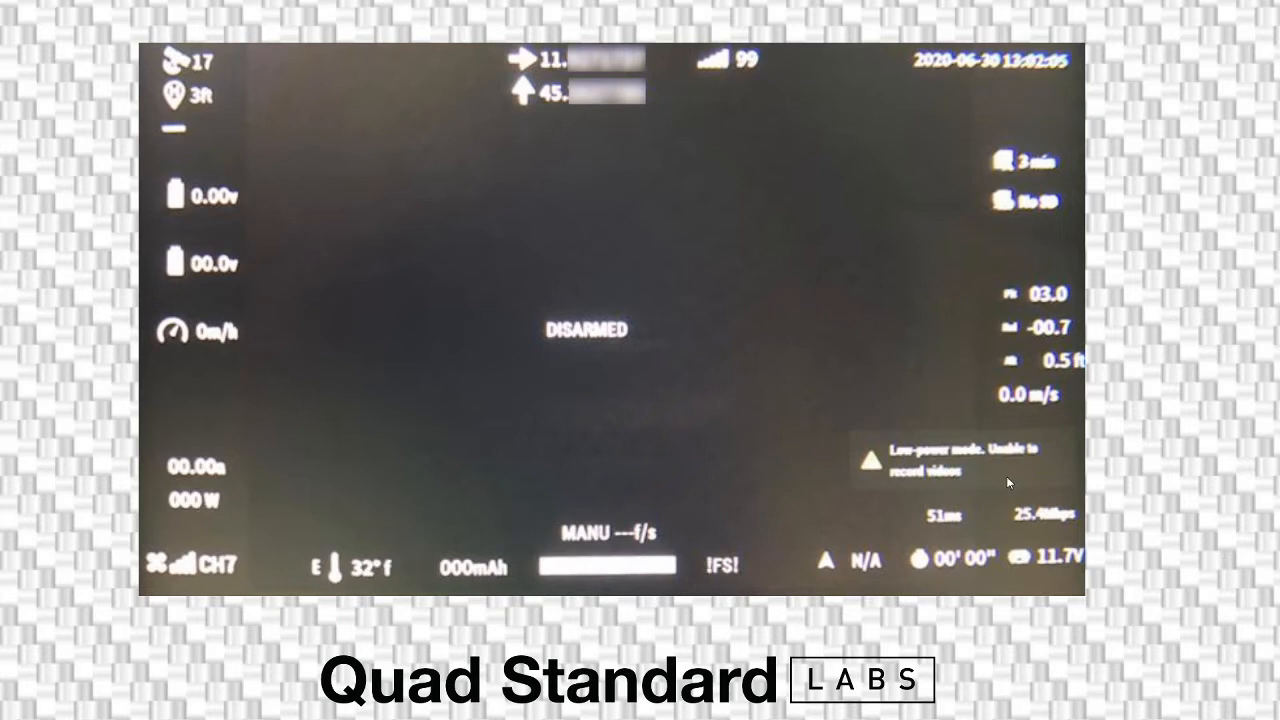
pyautogui.moveTo(903, 475)
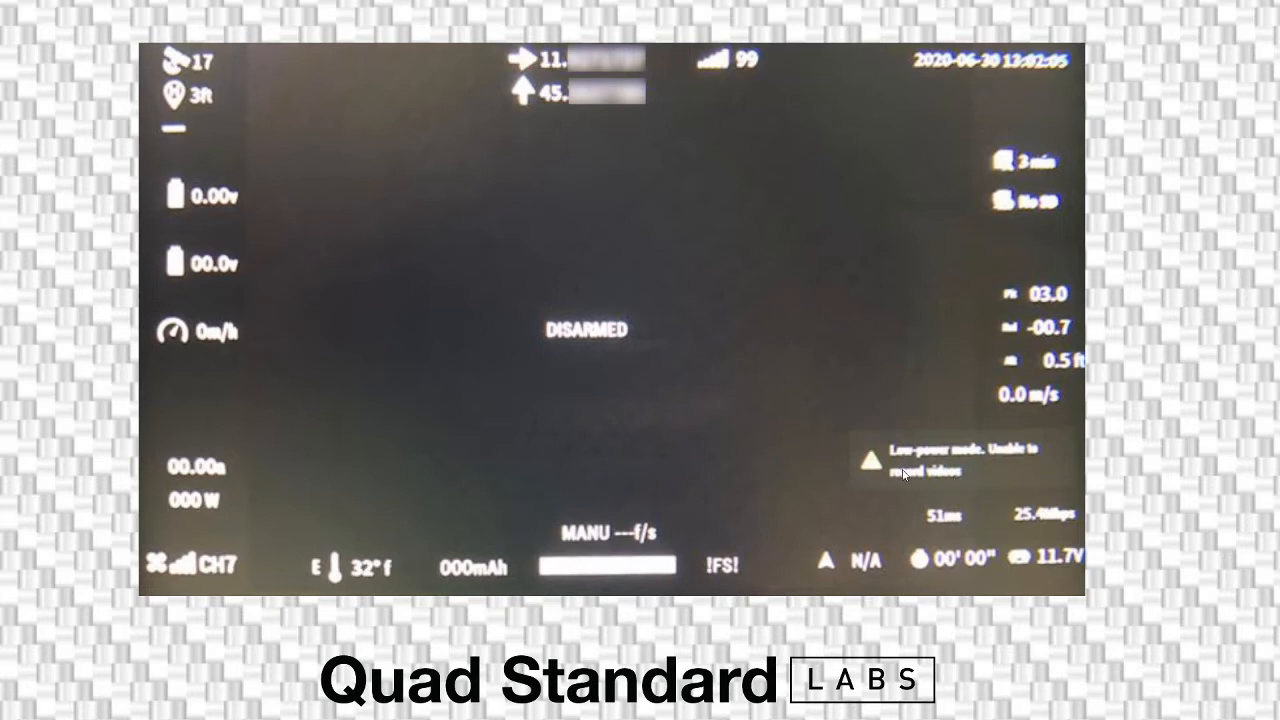
pyautogui.moveTo(990, 461)
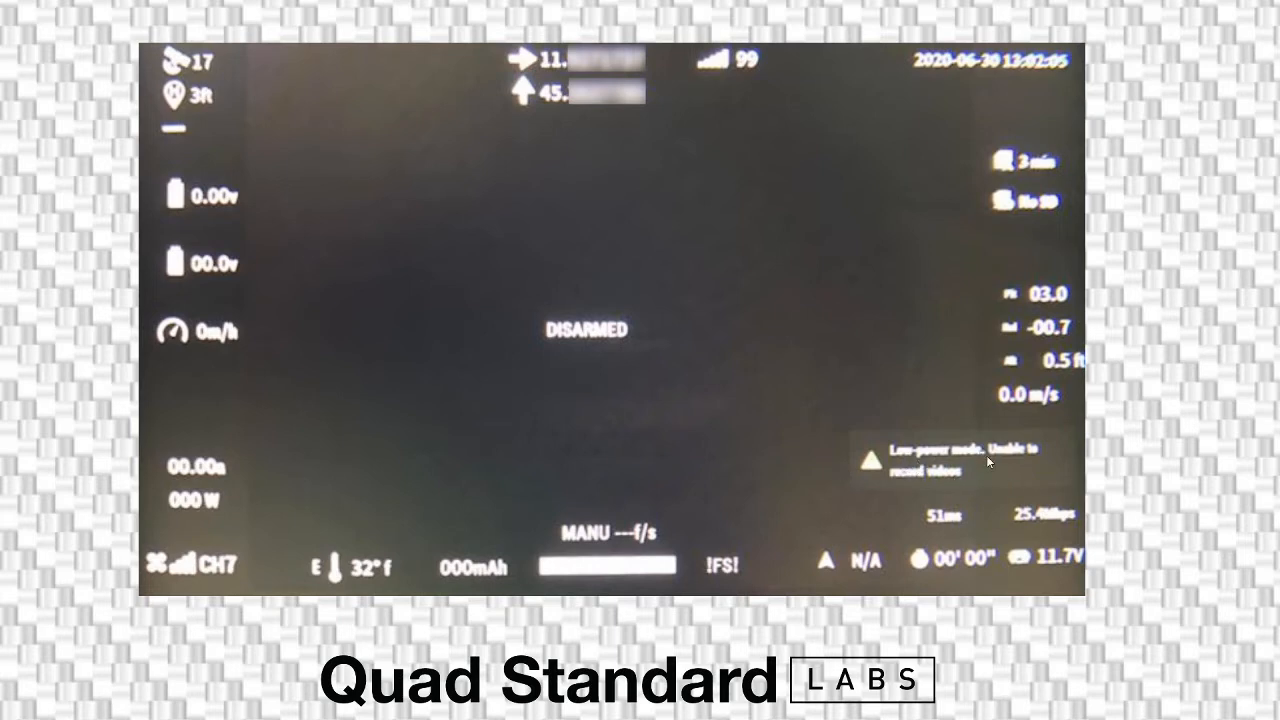
pyautogui.moveTo(1010, 515)
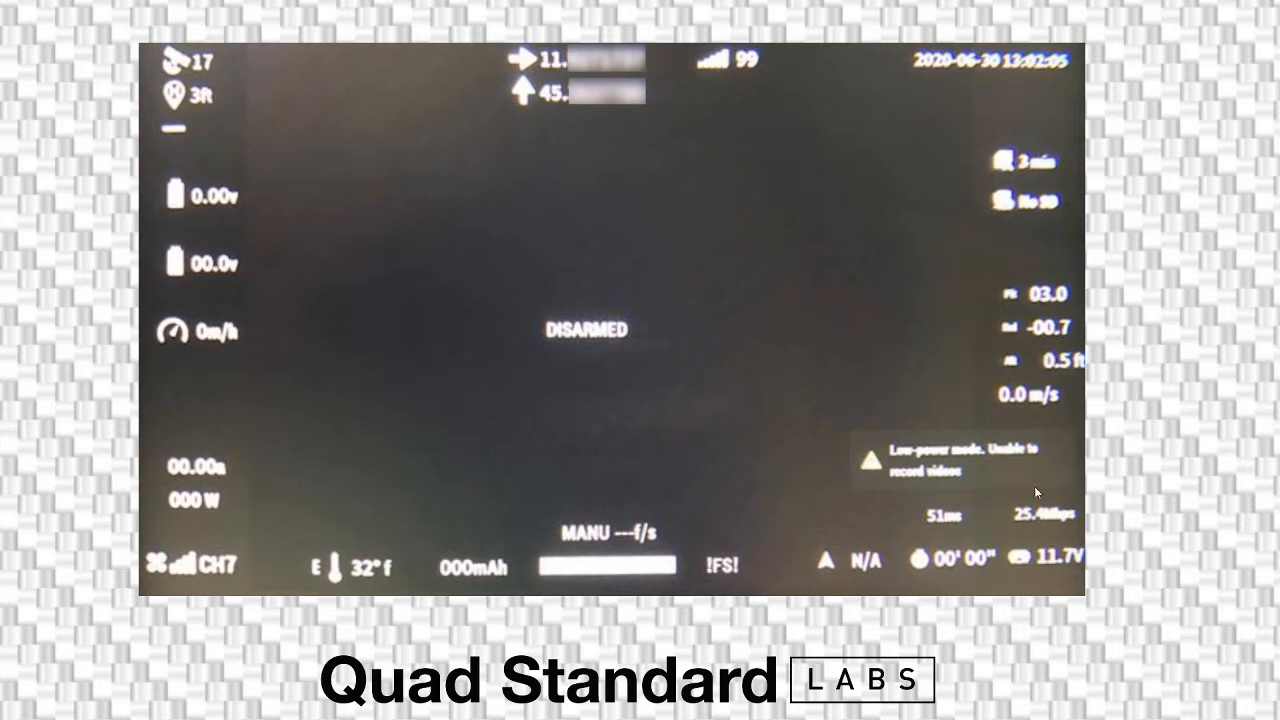
pyautogui.moveTo(975, 524)
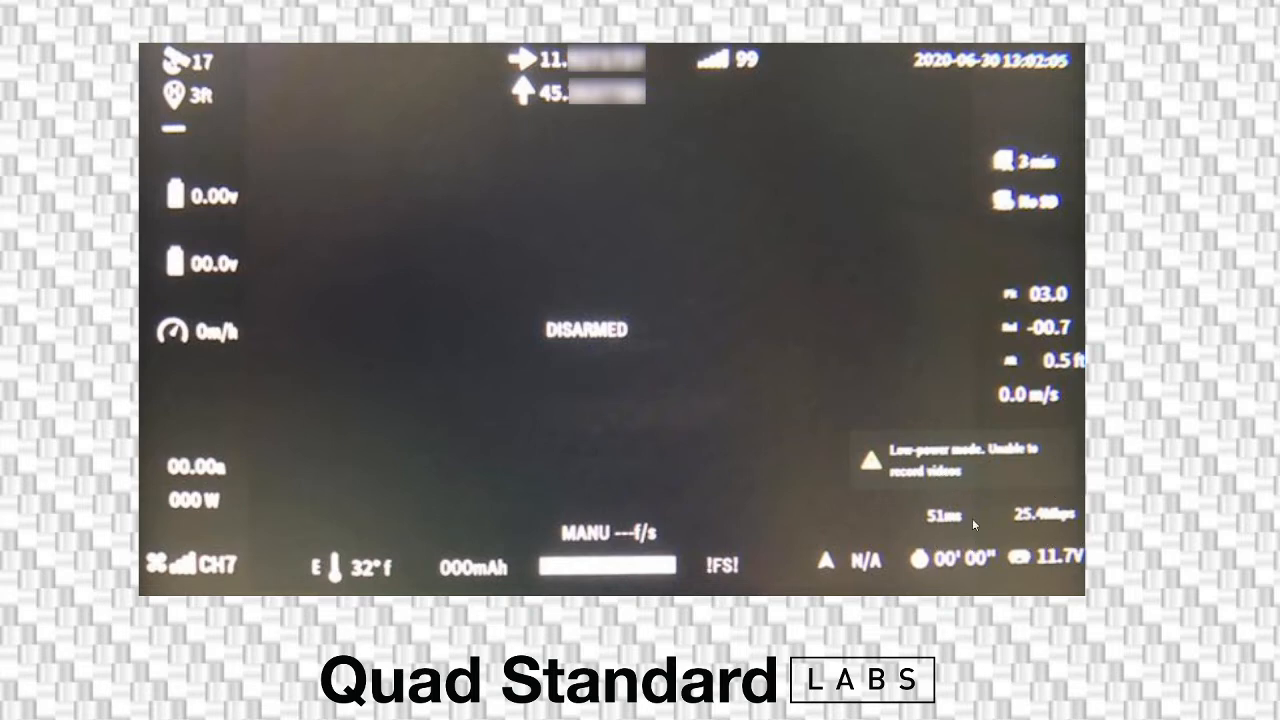
pyautogui.moveTo(940, 512)
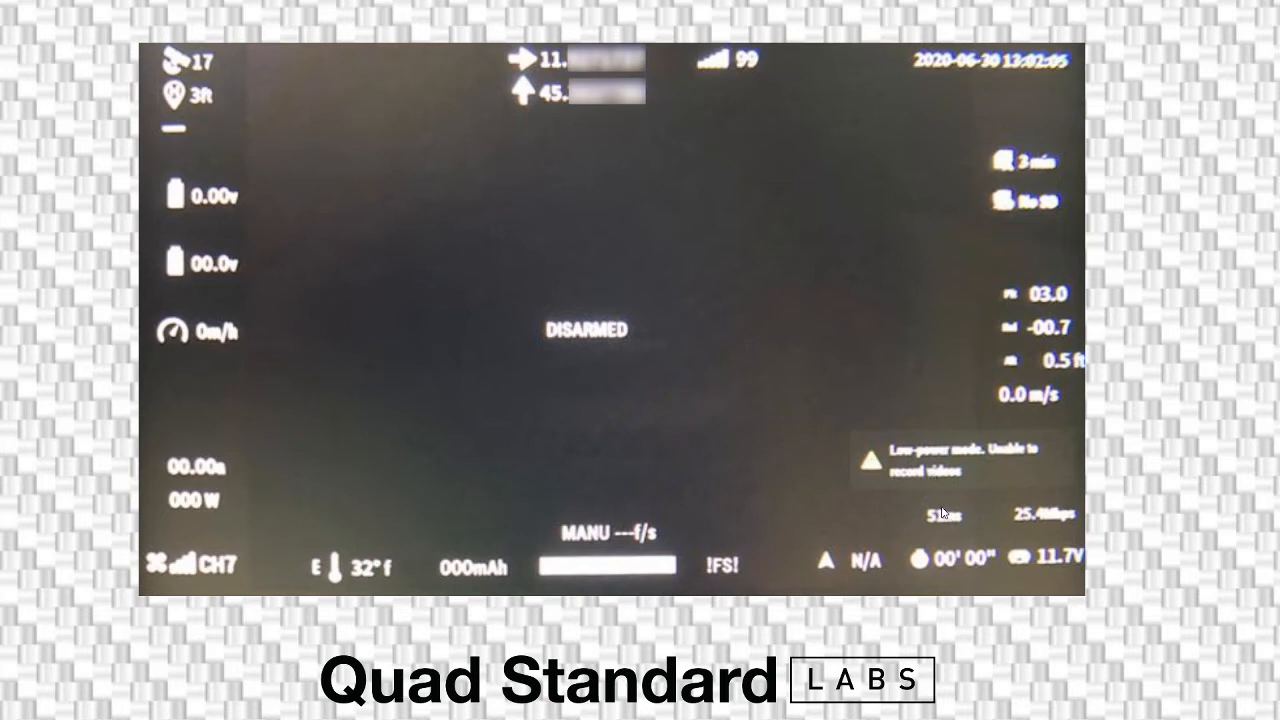
pyautogui.moveTo(975, 527)
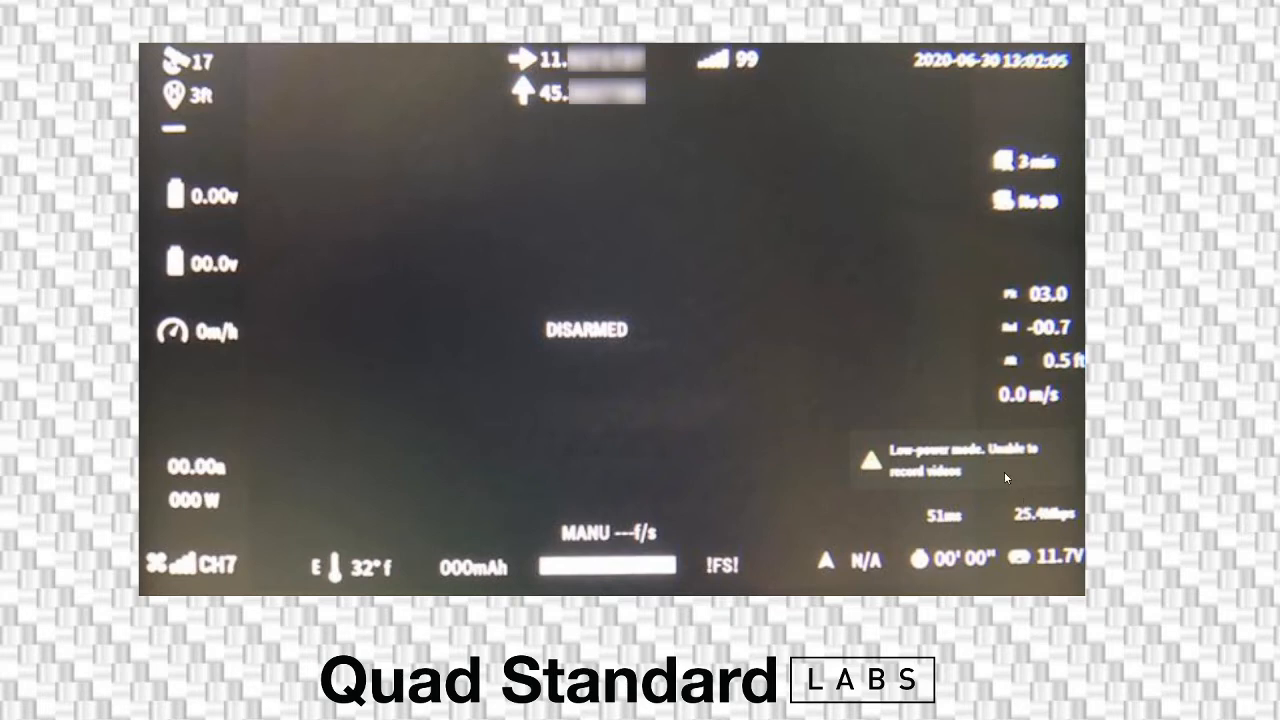
pyautogui.moveTo(220, 568)
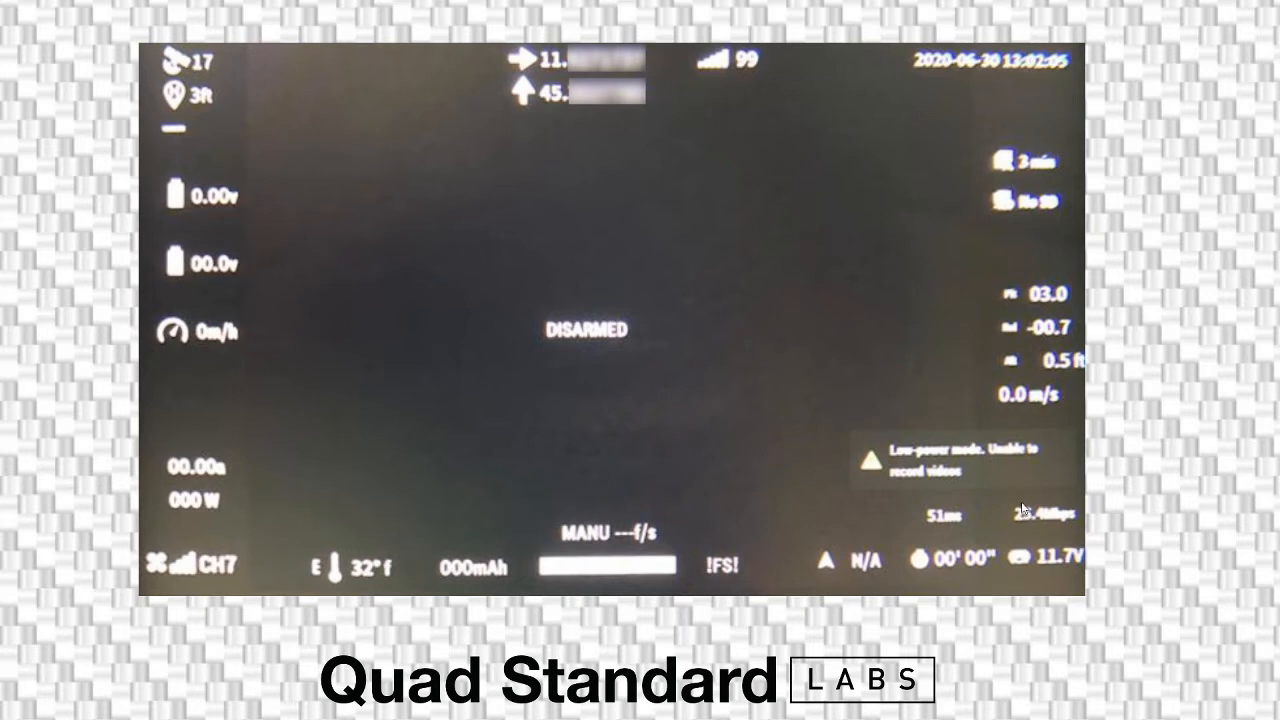
pyautogui.moveTo(869, 526)
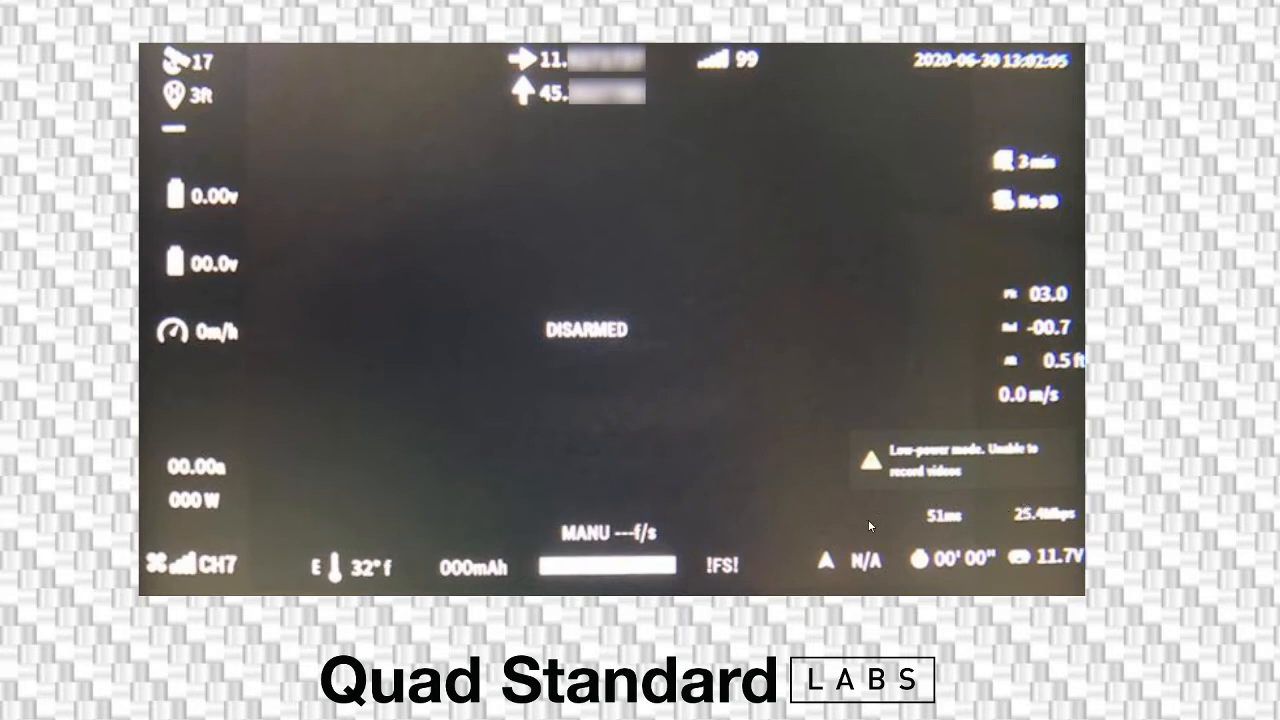
pyautogui.moveTo(948, 530)
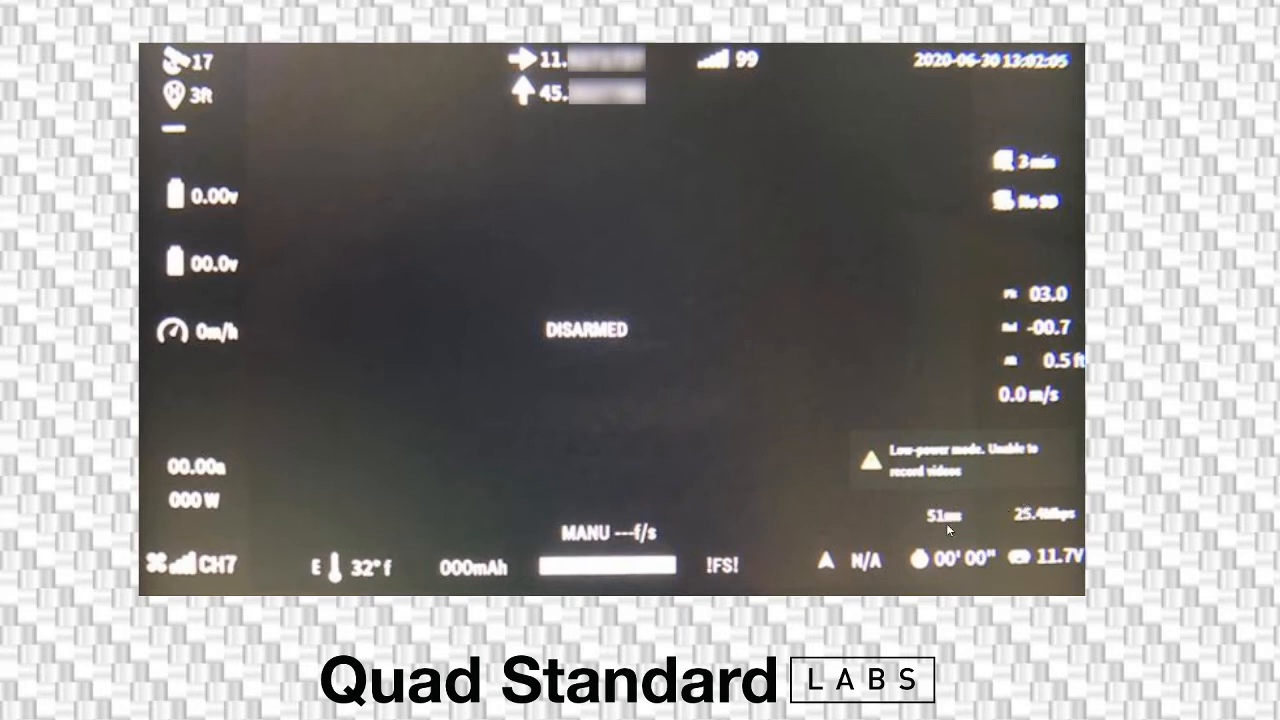
pyautogui.moveTo(937, 465)
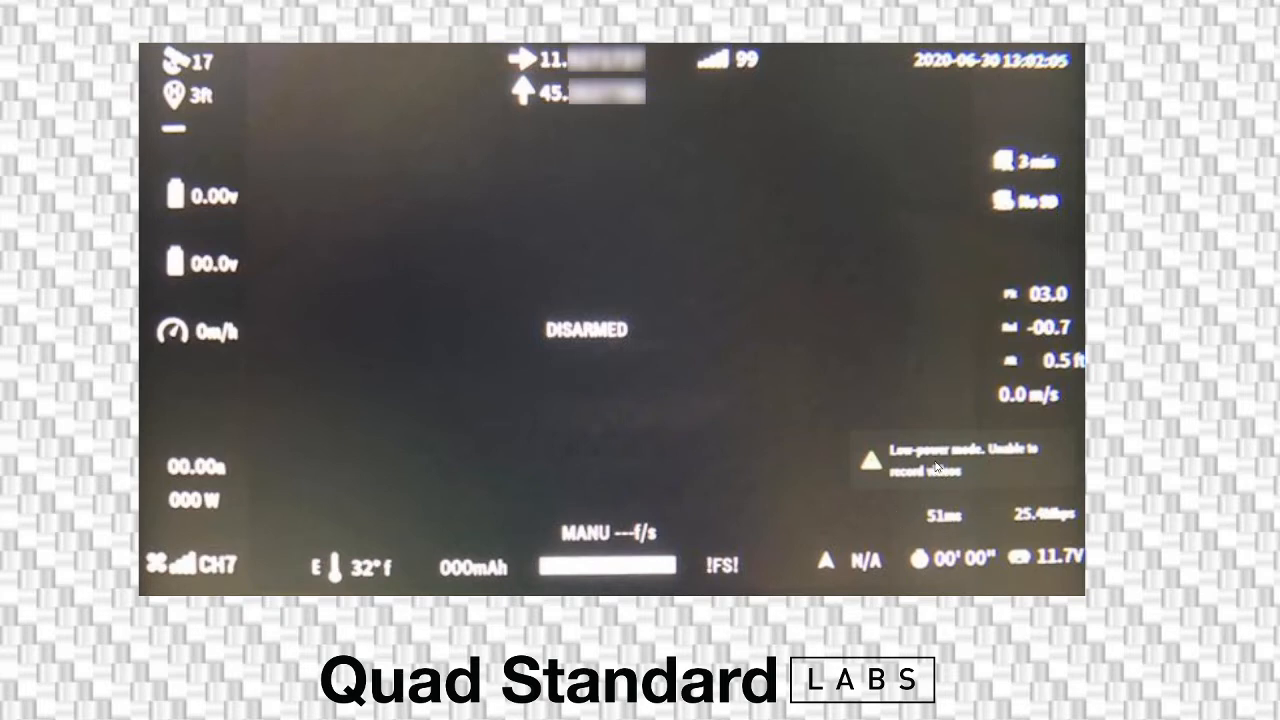
pyautogui.moveTo(938, 521)
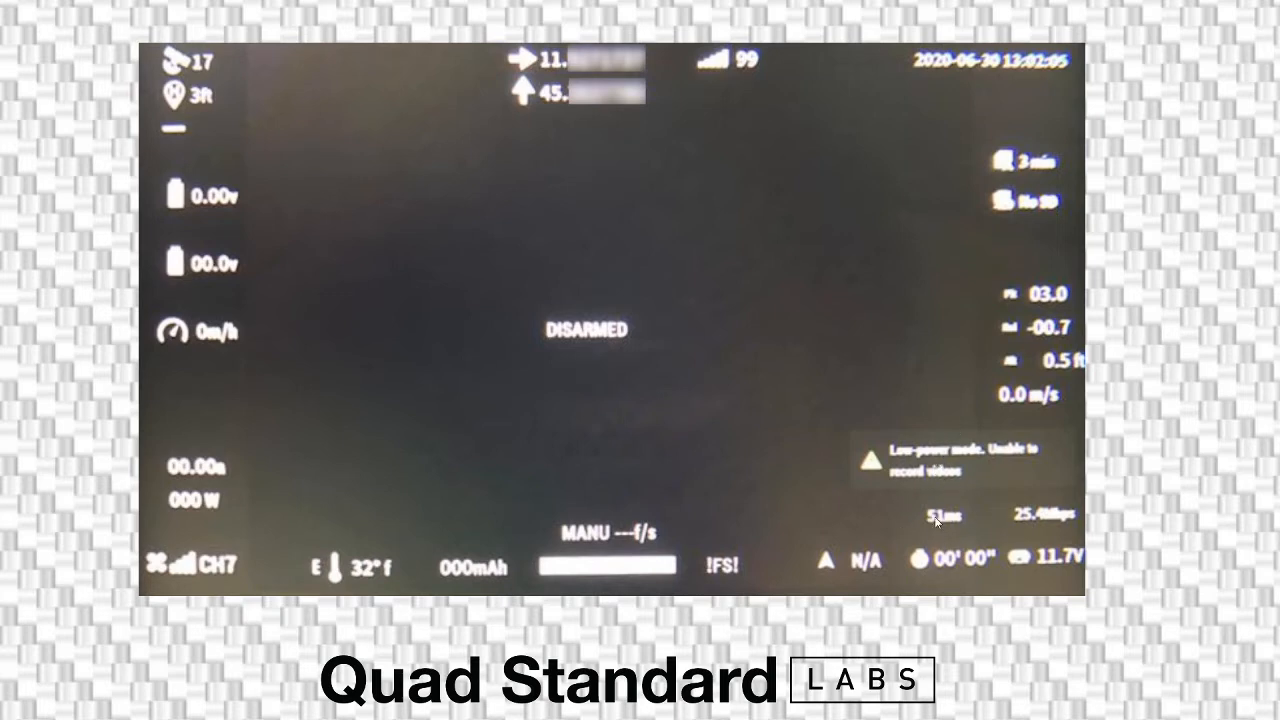
pyautogui.moveTo(975, 530)
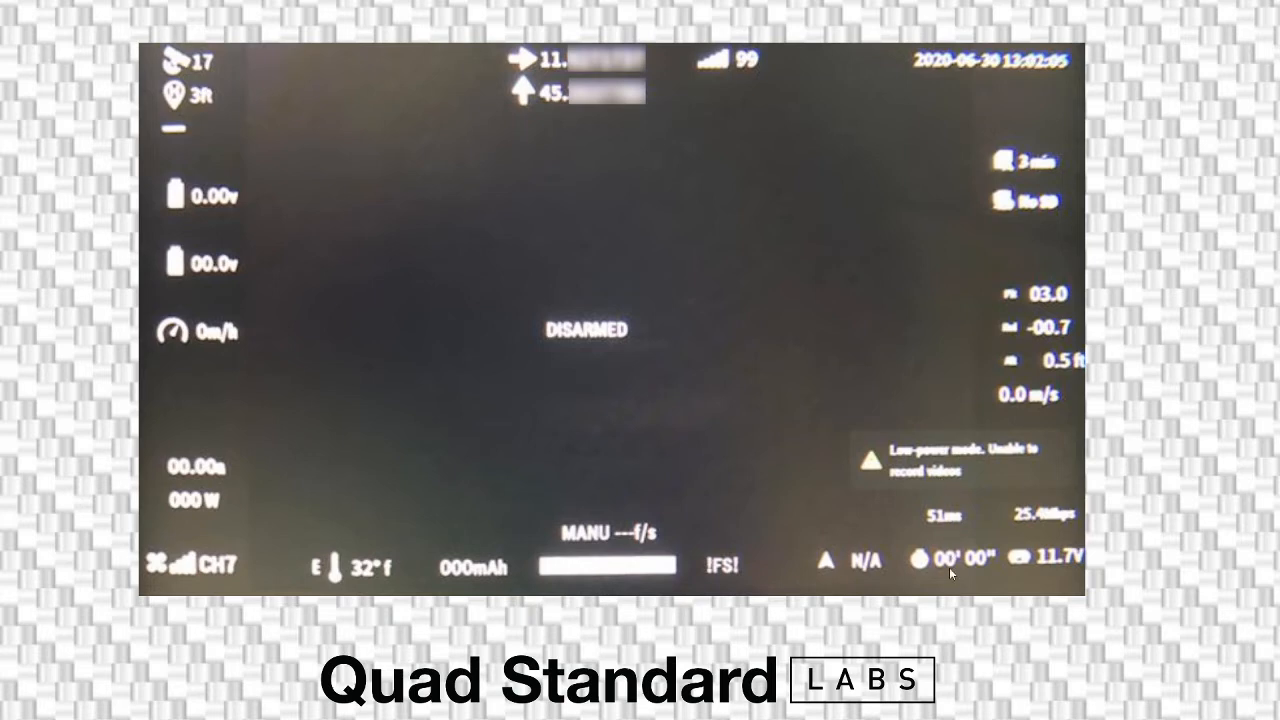
pyautogui.moveTo(913, 505)
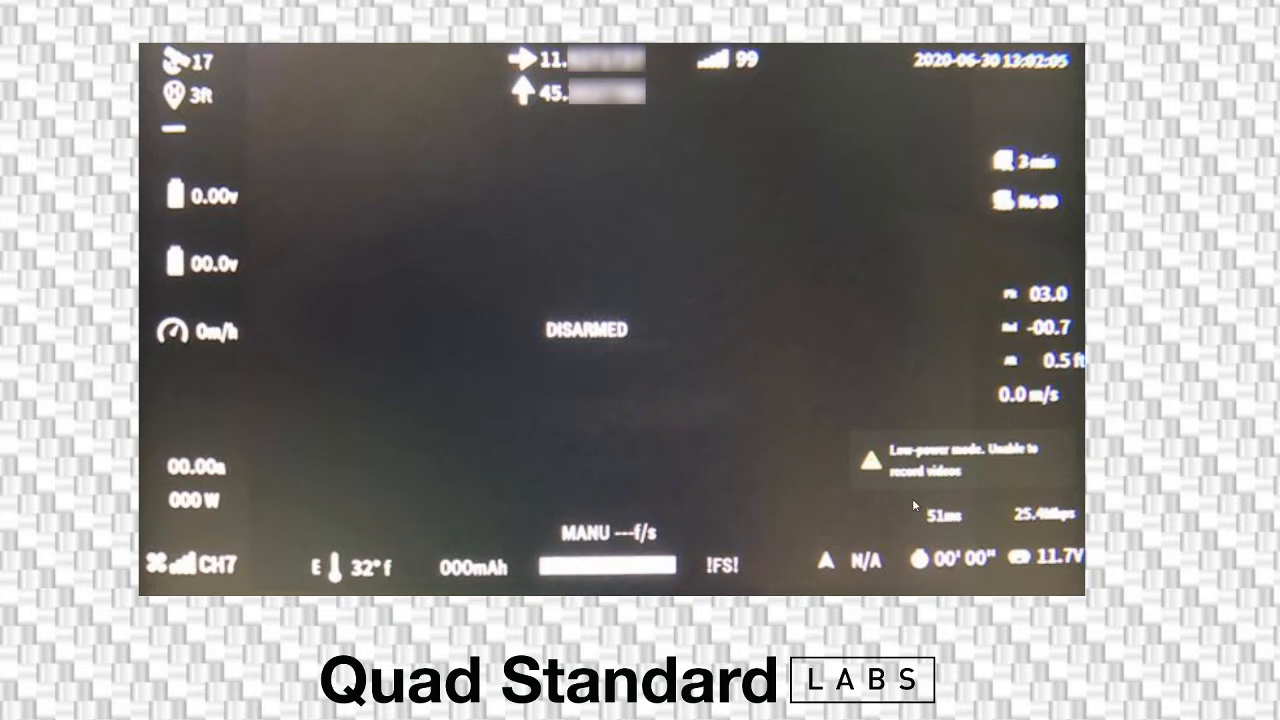
pyautogui.moveTo(943, 527)
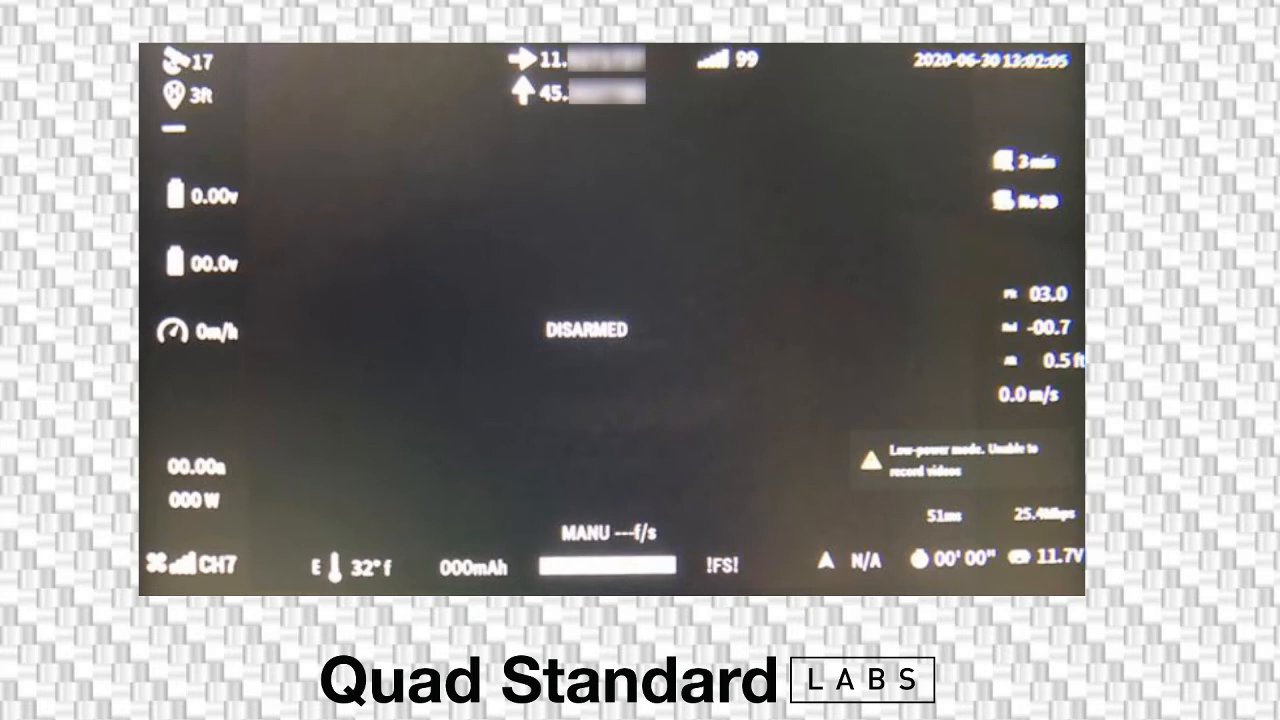
pyautogui.moveTo(983, 528)
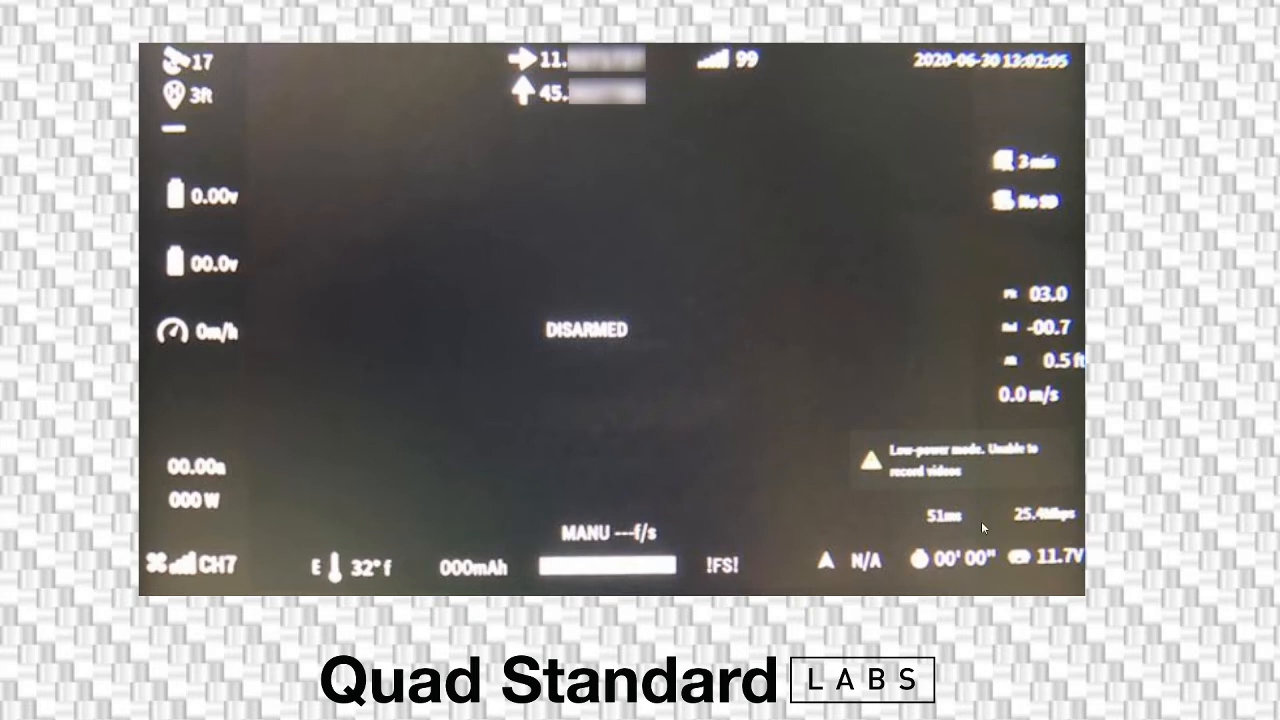
pyautogui.moveTo(928, 518)
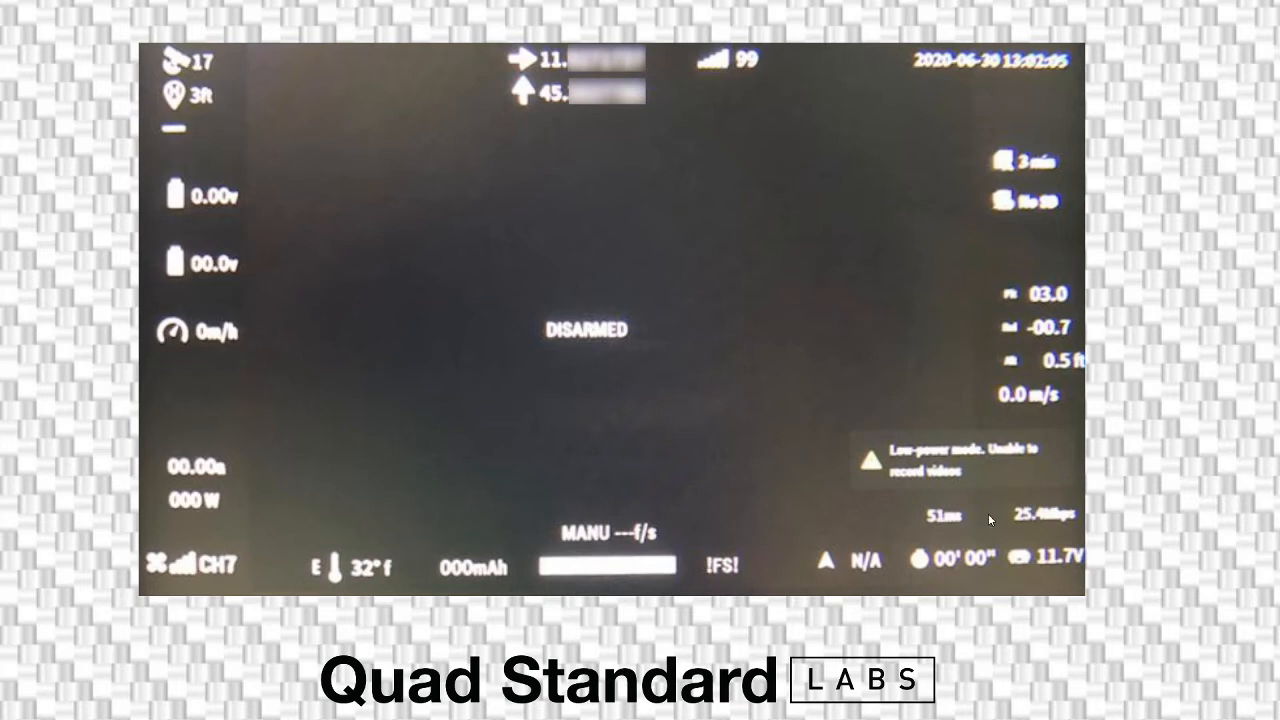
pyautogui.moveTo(939, 517)
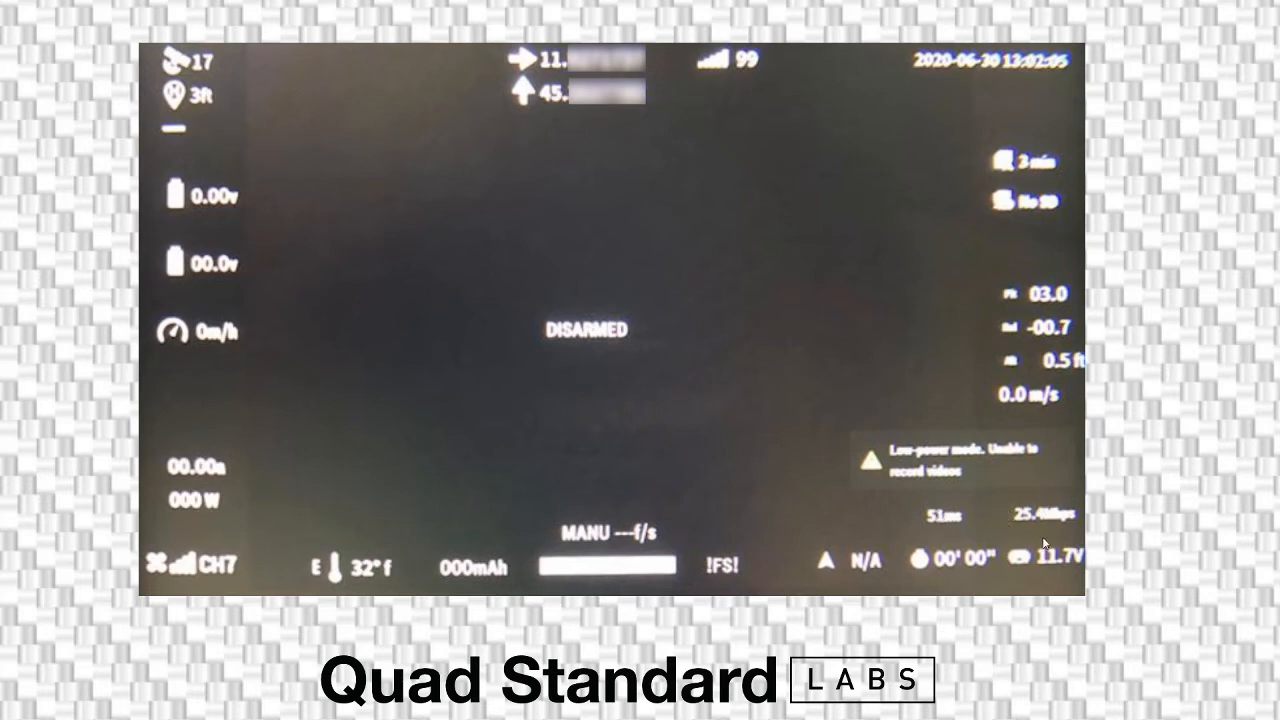
pyautogui.moveTo(1078, 536)
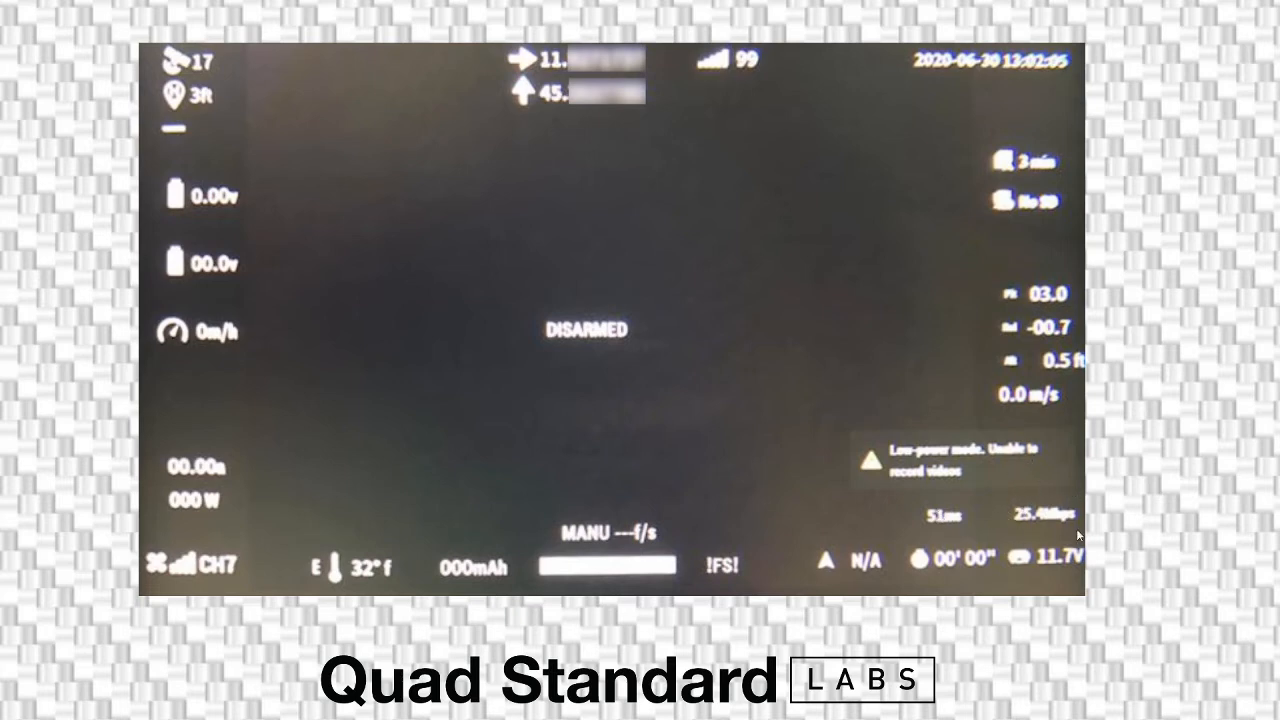
pyautogui.moveTo(170, 555)
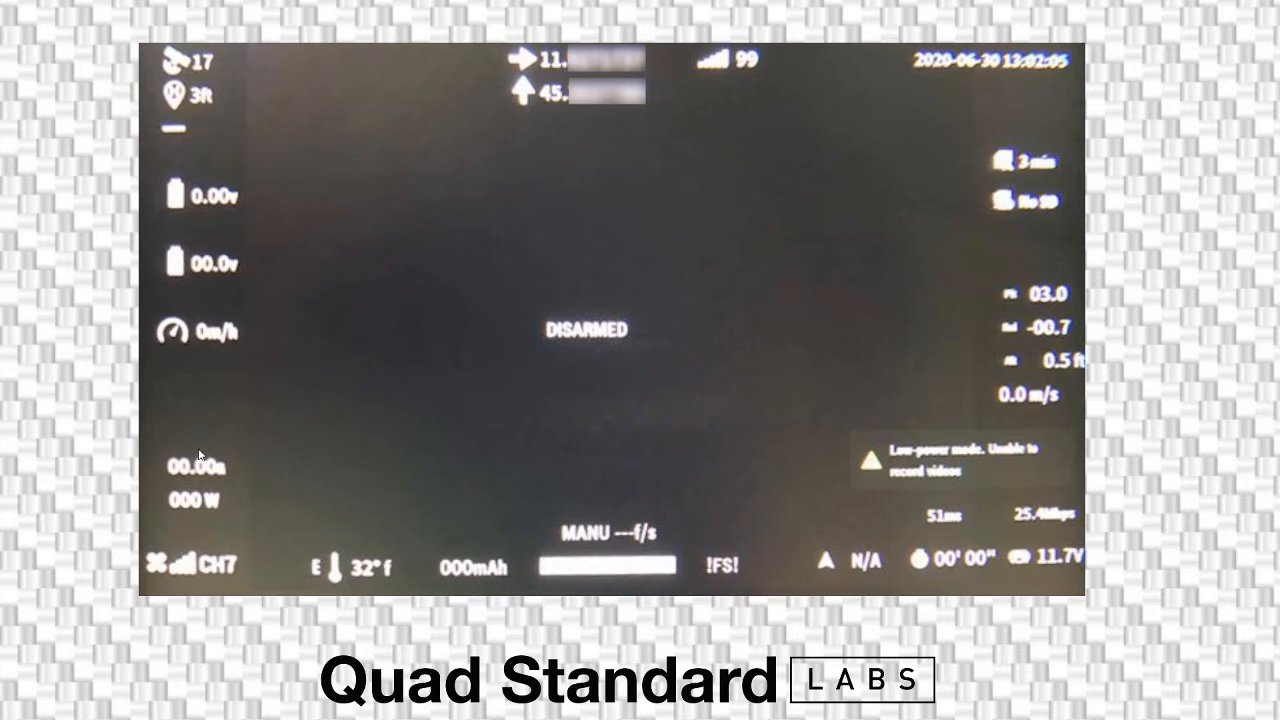
pyautogui.moveTo(186, 581)
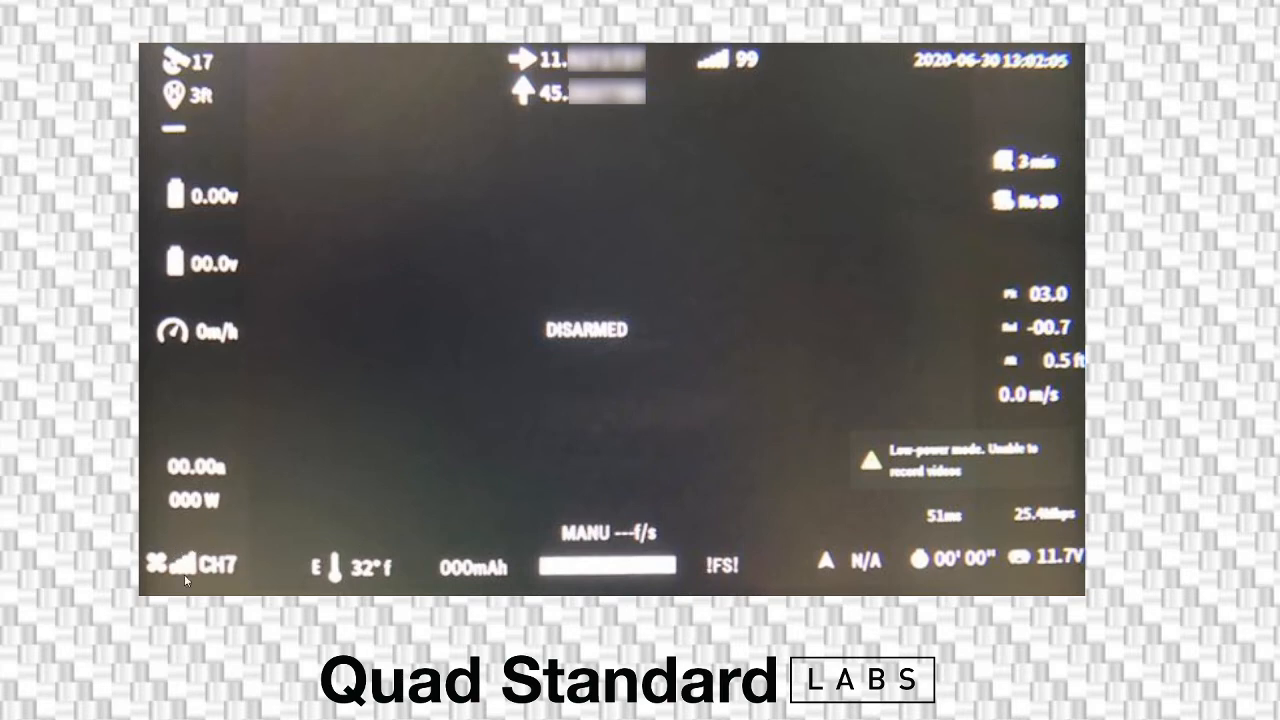
pyautogui.moveTo(970, 480)
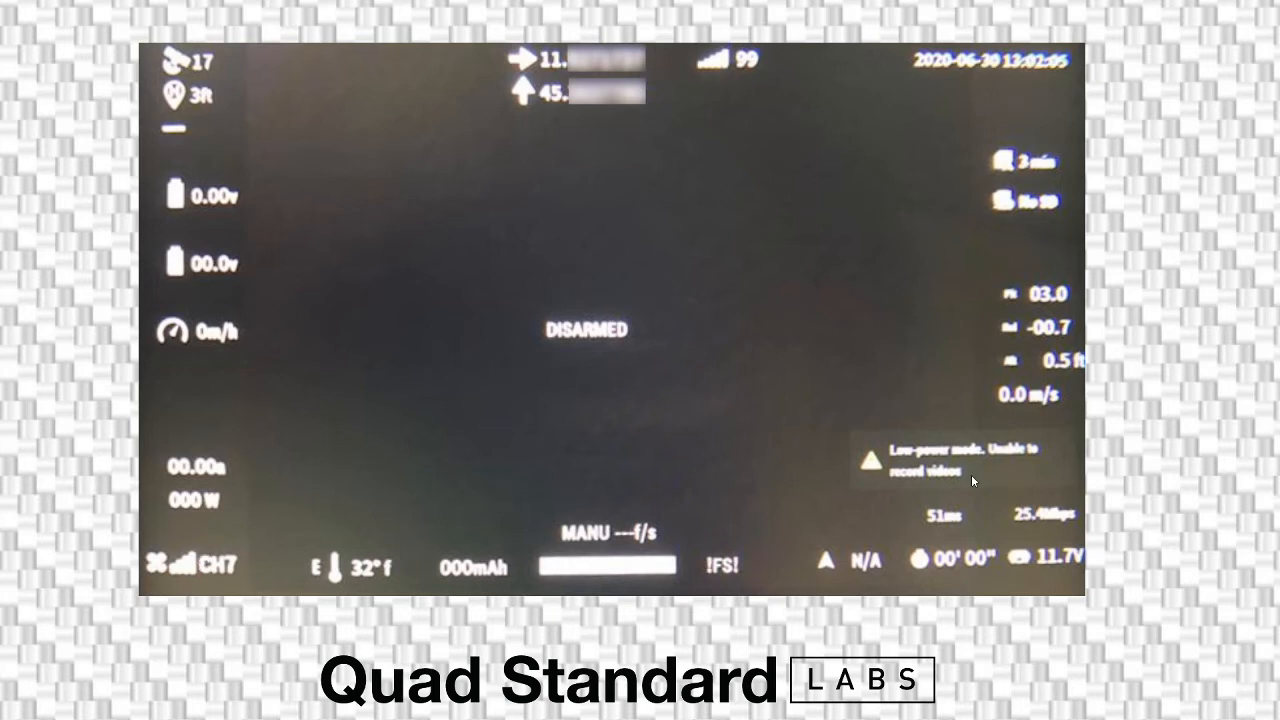
pyautogui.moveTo(1033, 518)
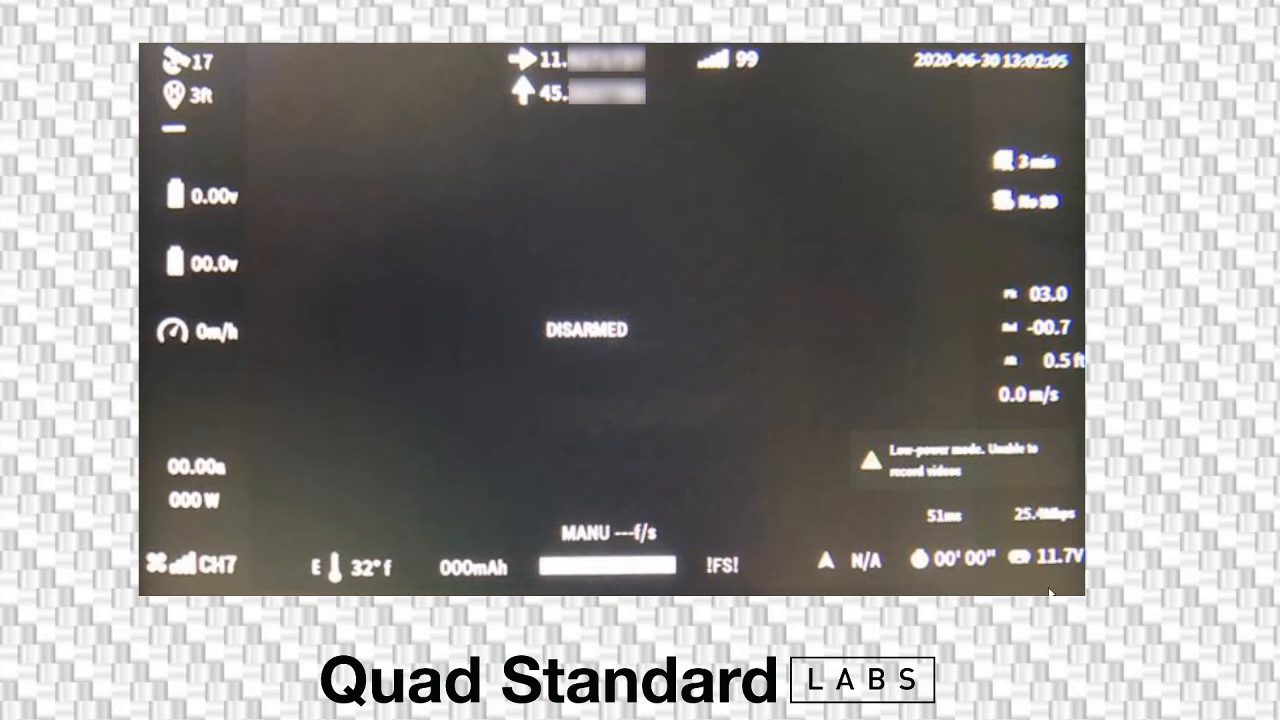
pyautogui.moveTo(1047, 580)
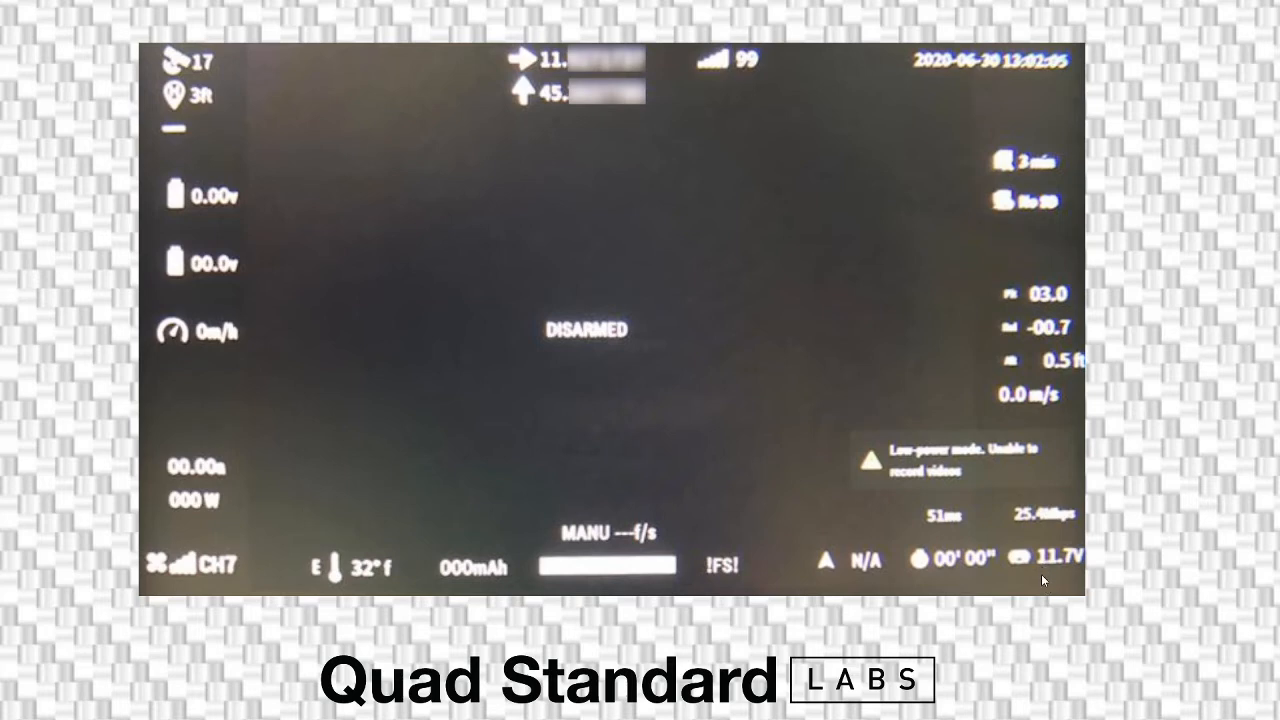
pyautogui.moveTo(1044, 573)
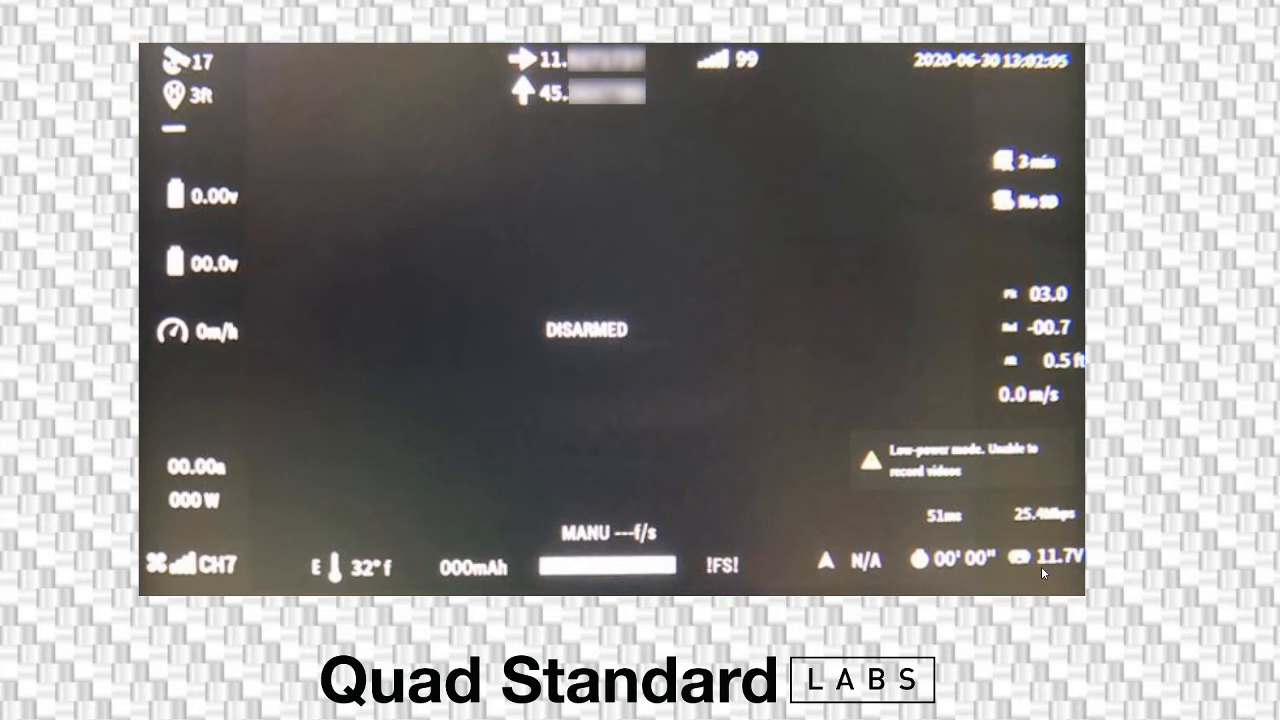
pyautogui.moveTo(1042, 562)
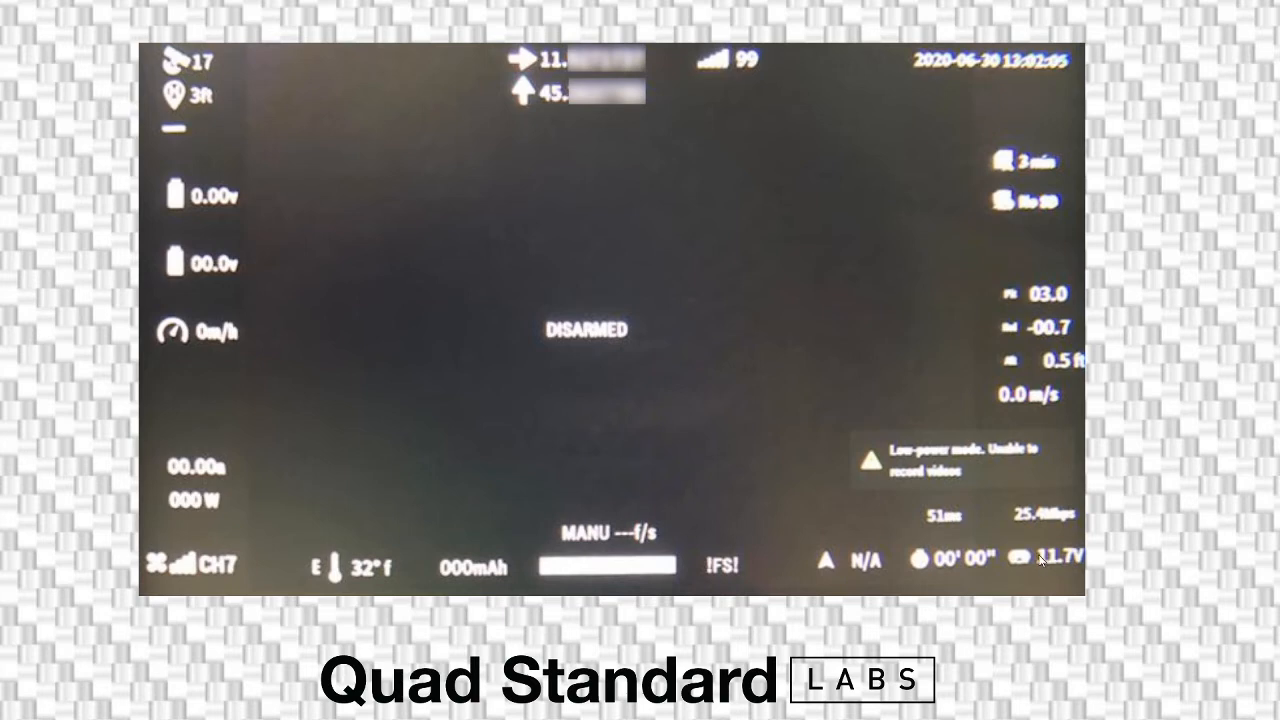
pyautogui.moveTo(1063, 547)
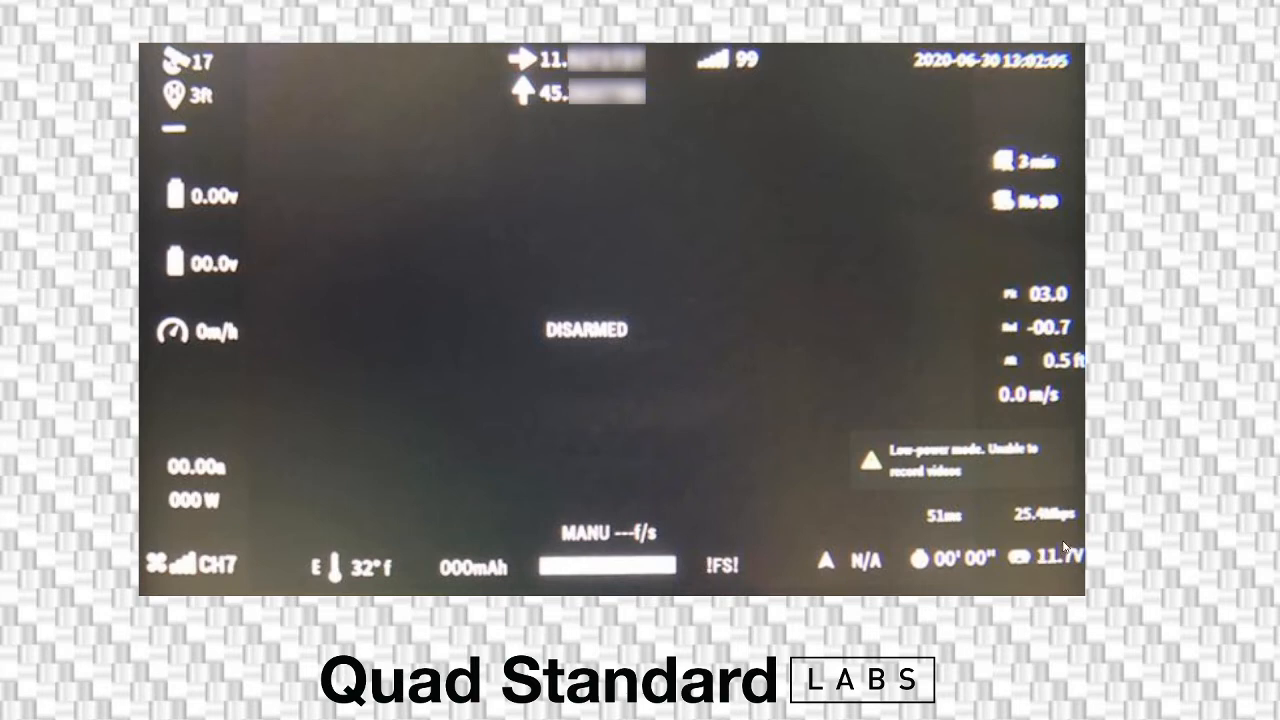
pyautogui.moveTo(1065, 543)
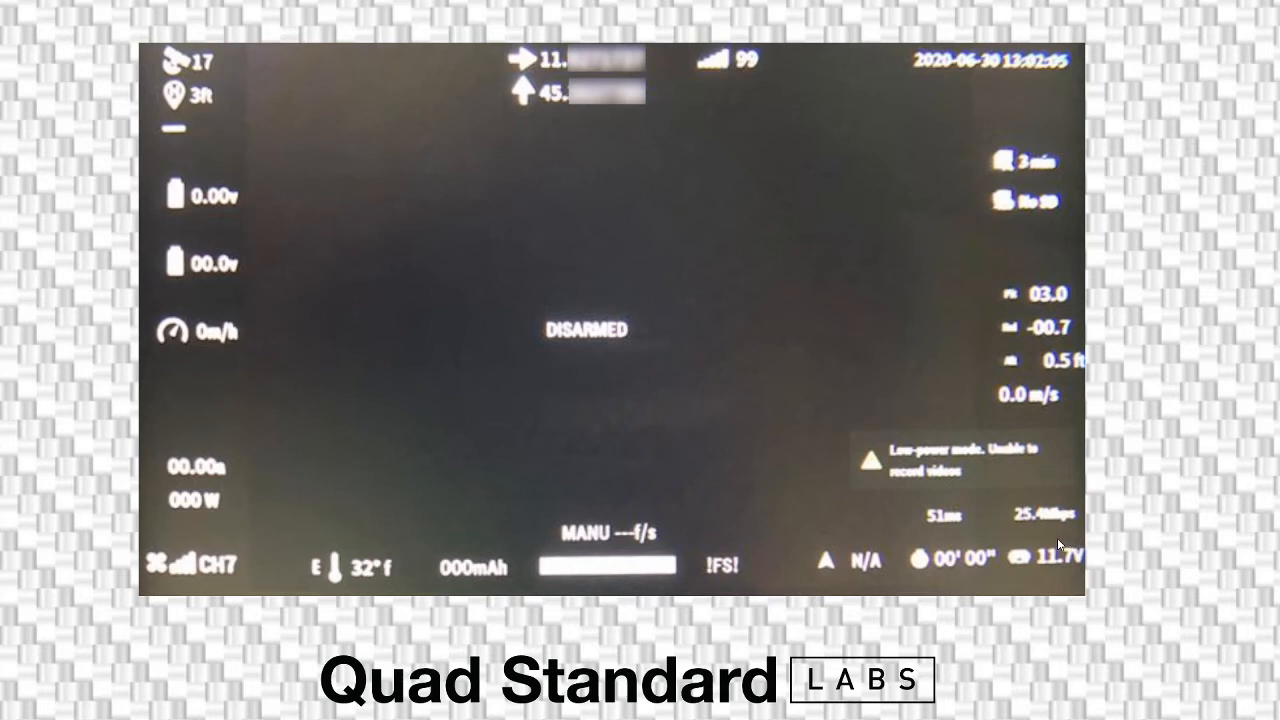
pyautogui.moveTo(1044, 533)
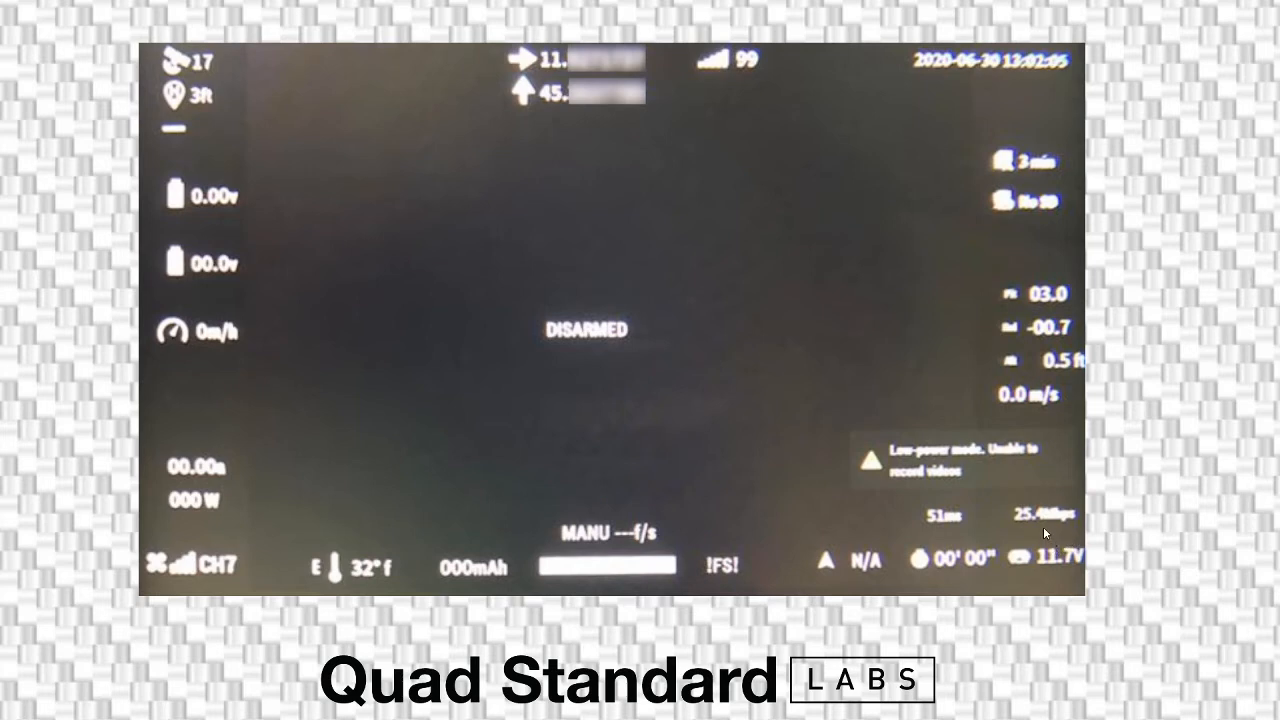
pyautogui.moveTo(1045, 530)
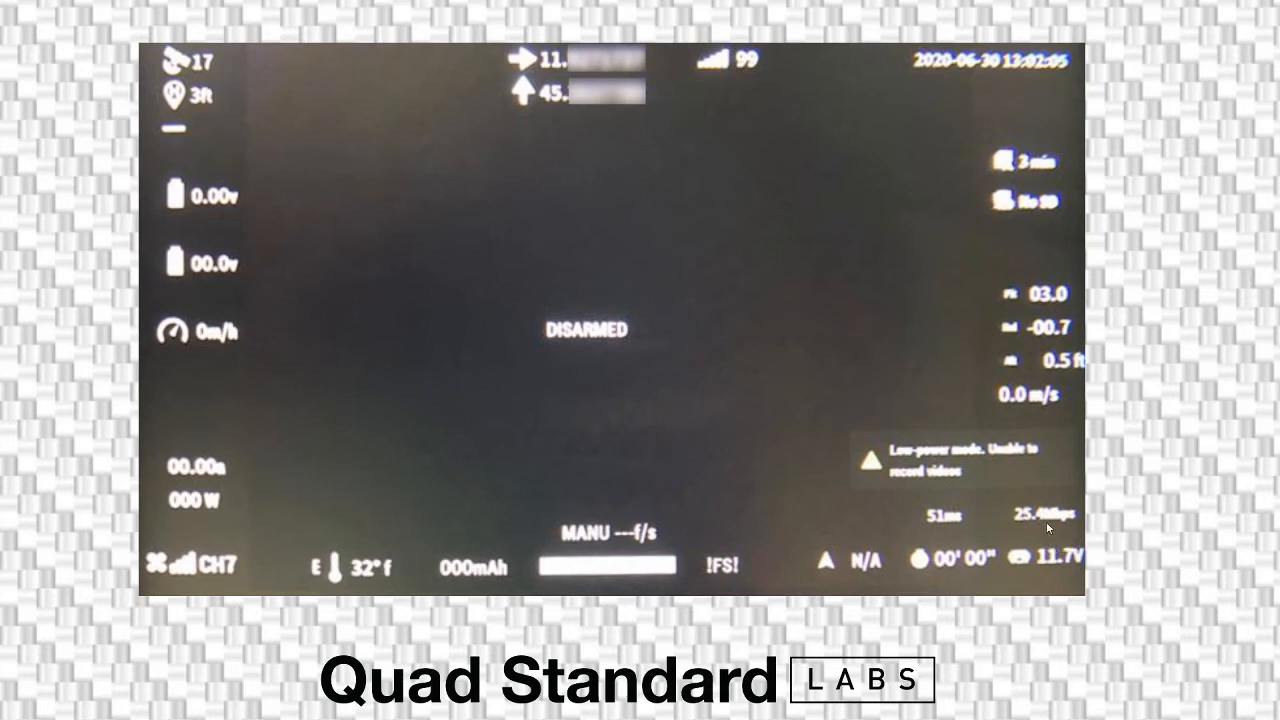
pyautogui.moveTo(976, 528)
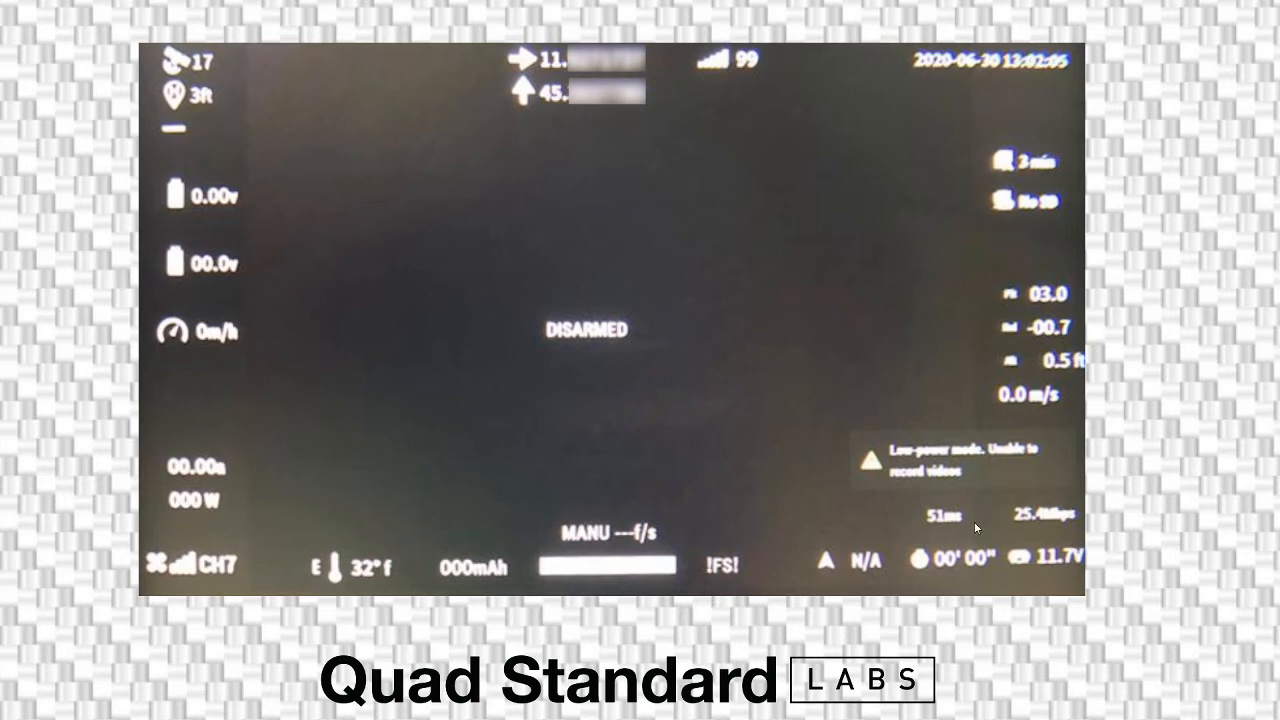
pyautogui.moveTo(1058, 527)
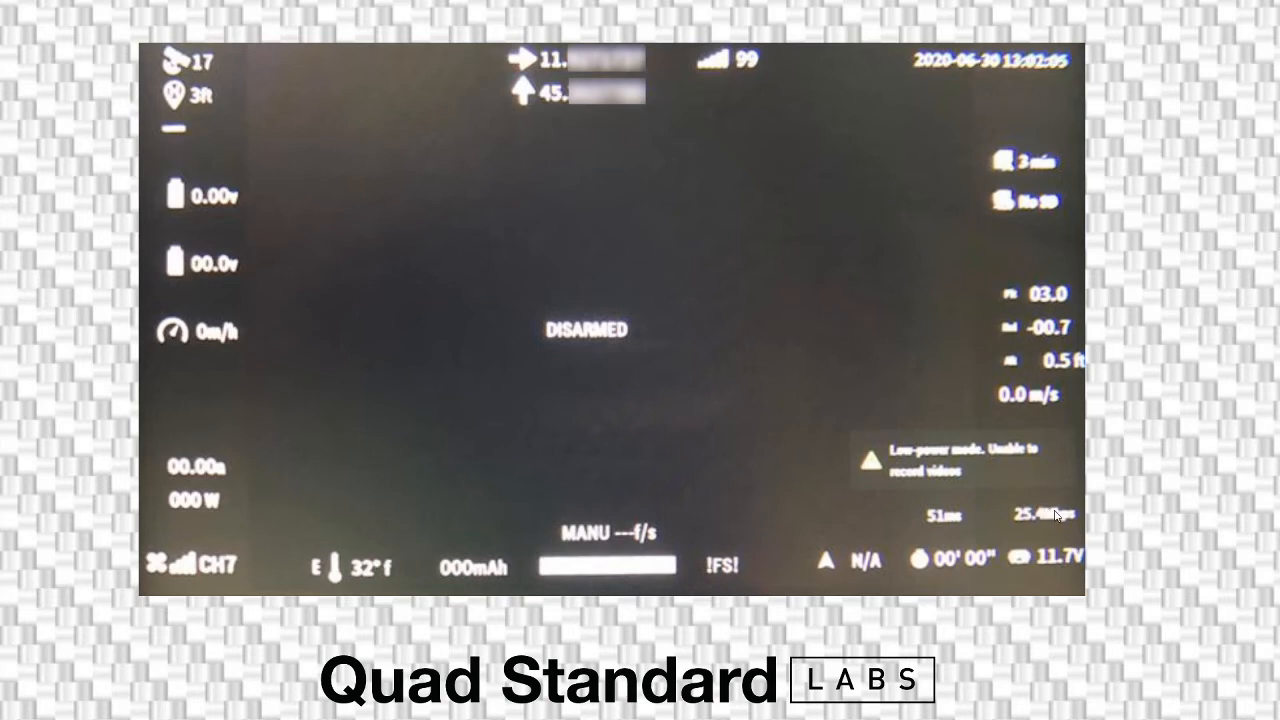
pyautogui.moveTo(912, 526)
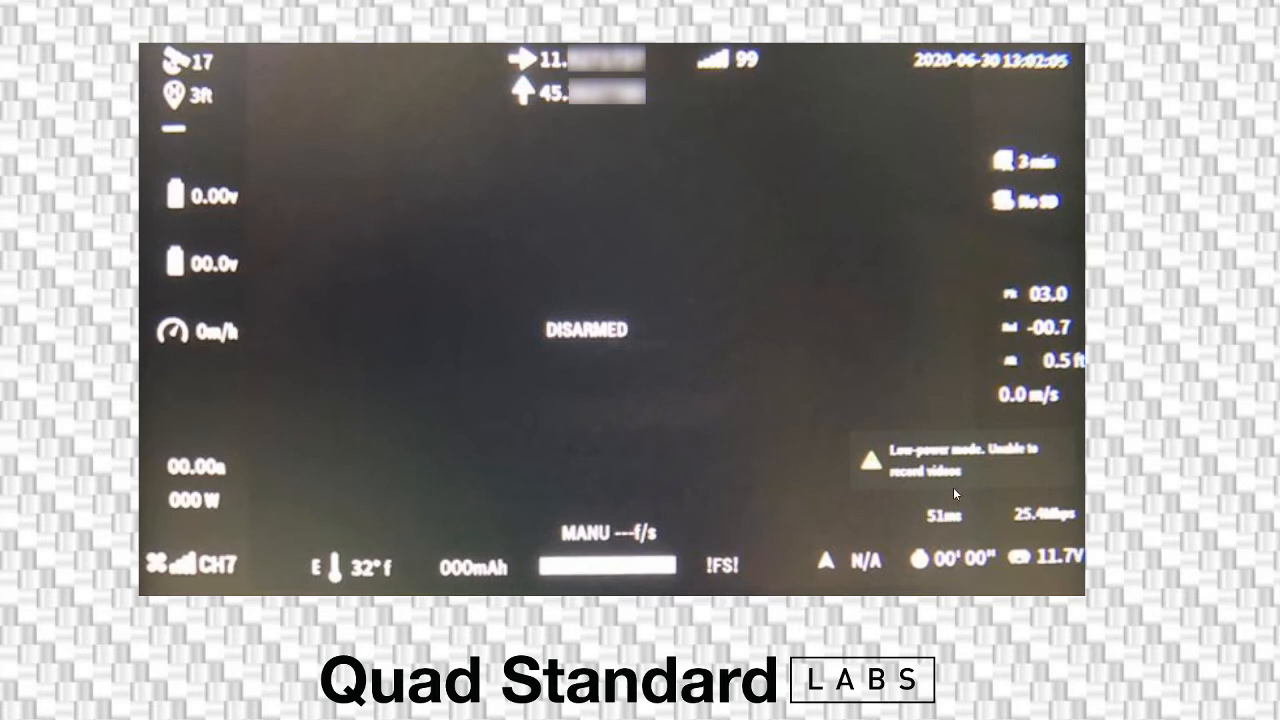
pyautogui.moveTo(950, 500)
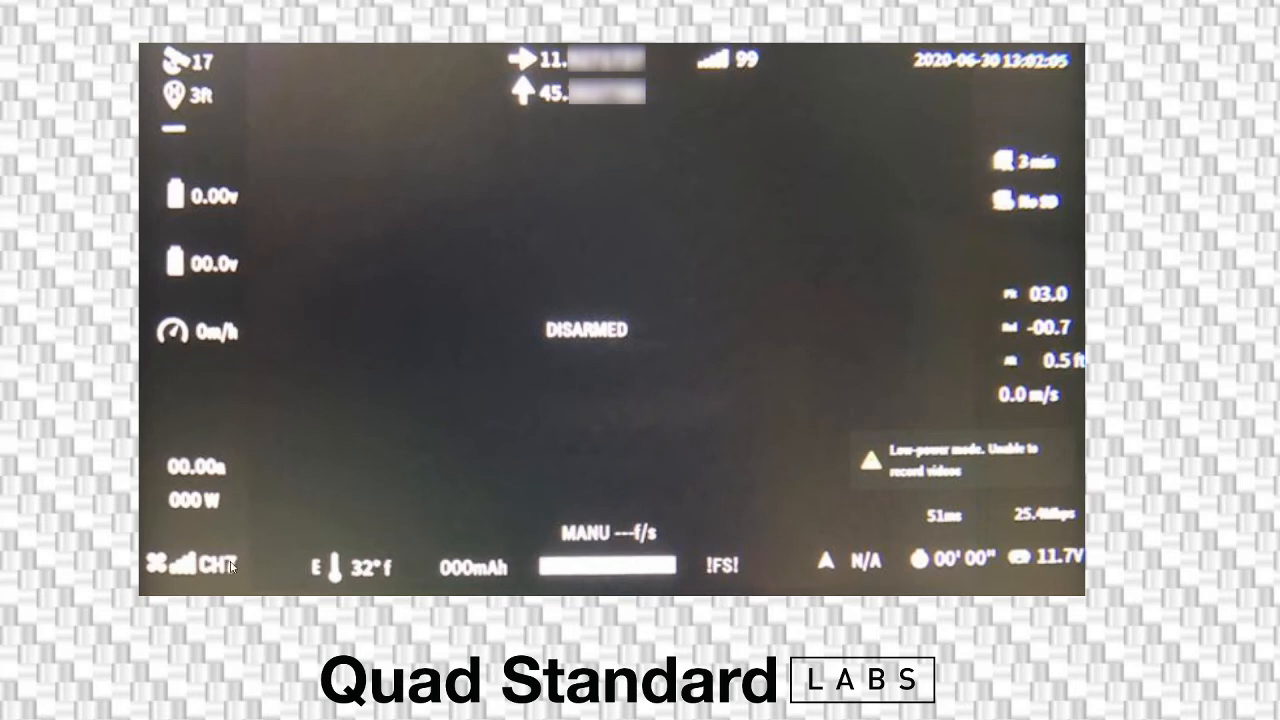
pyautogui.moveTo(1053, 527)
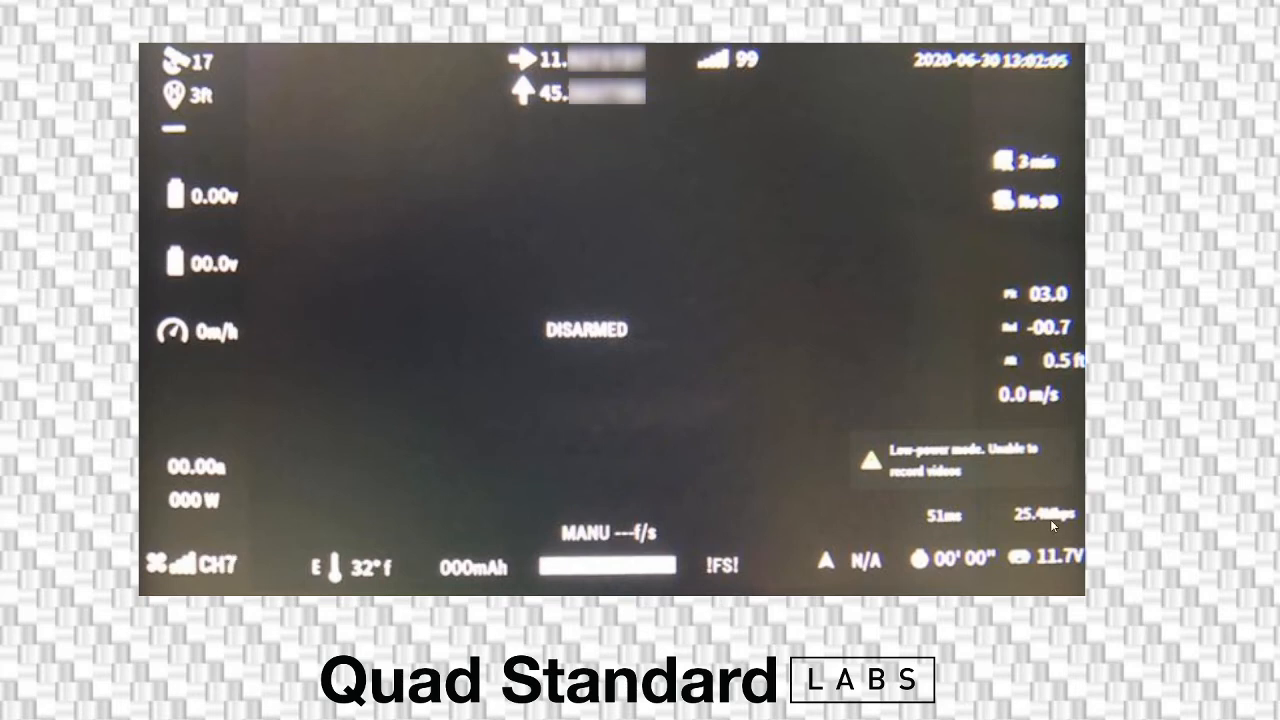
pyautogui.moveTo(1015, 484)
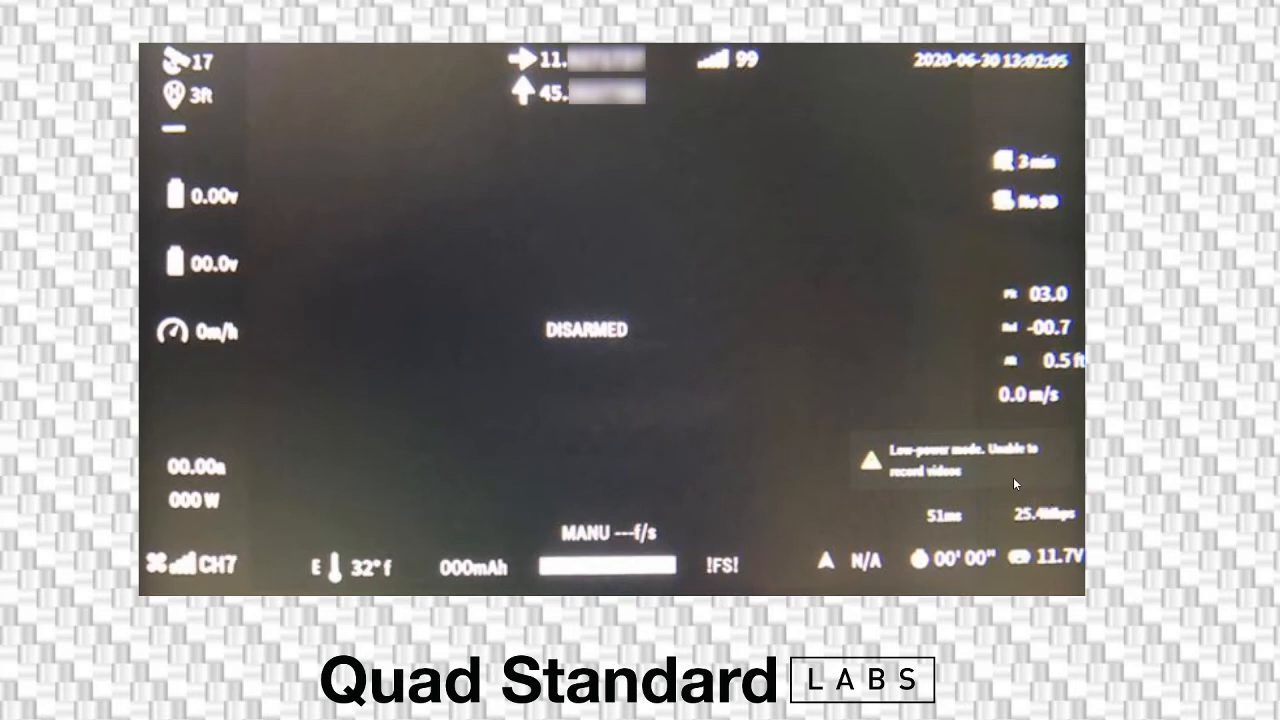
pyautogui.moveTo(947, 545)
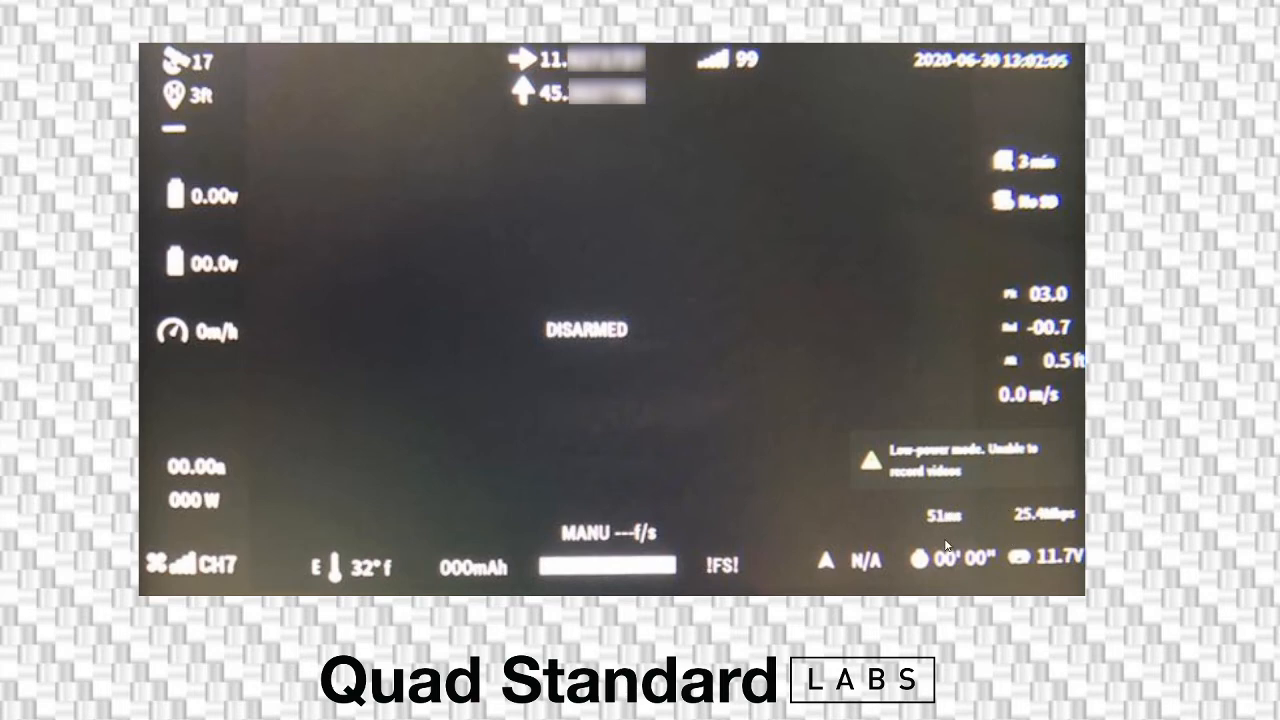
pyautogui.moveTo(996, 520)
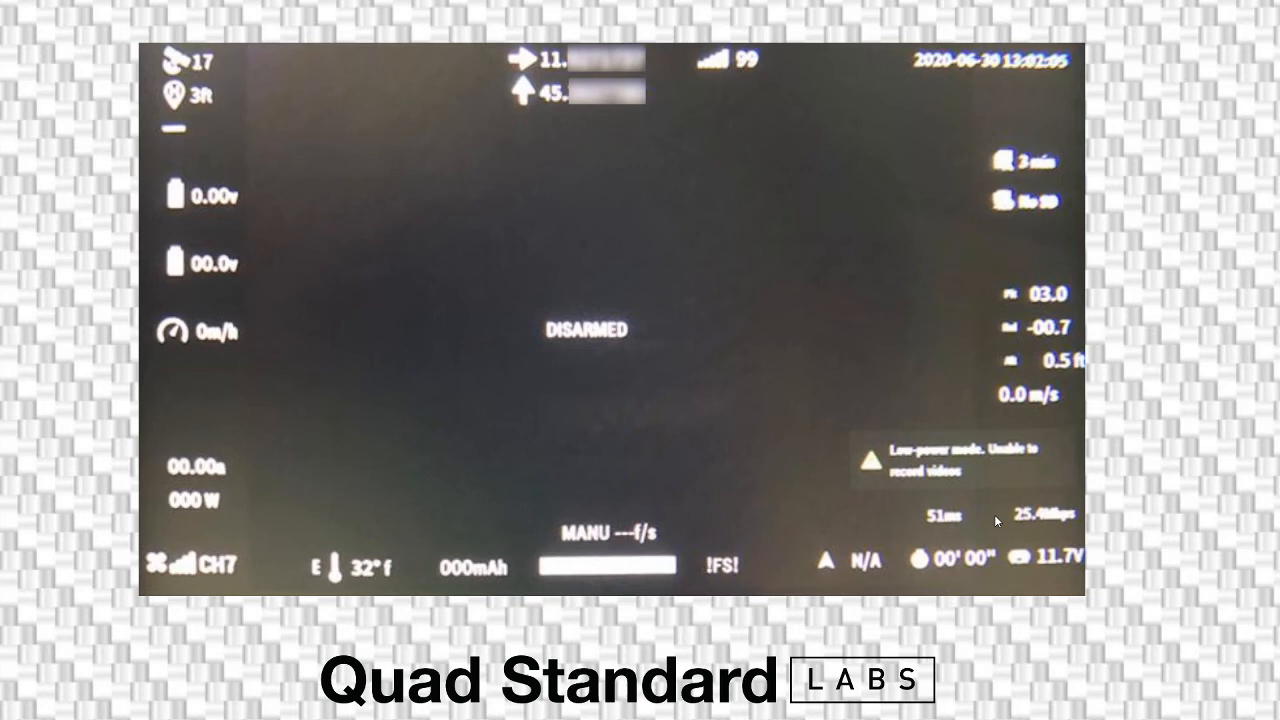
pyautogui.moveTo(1003, 482)
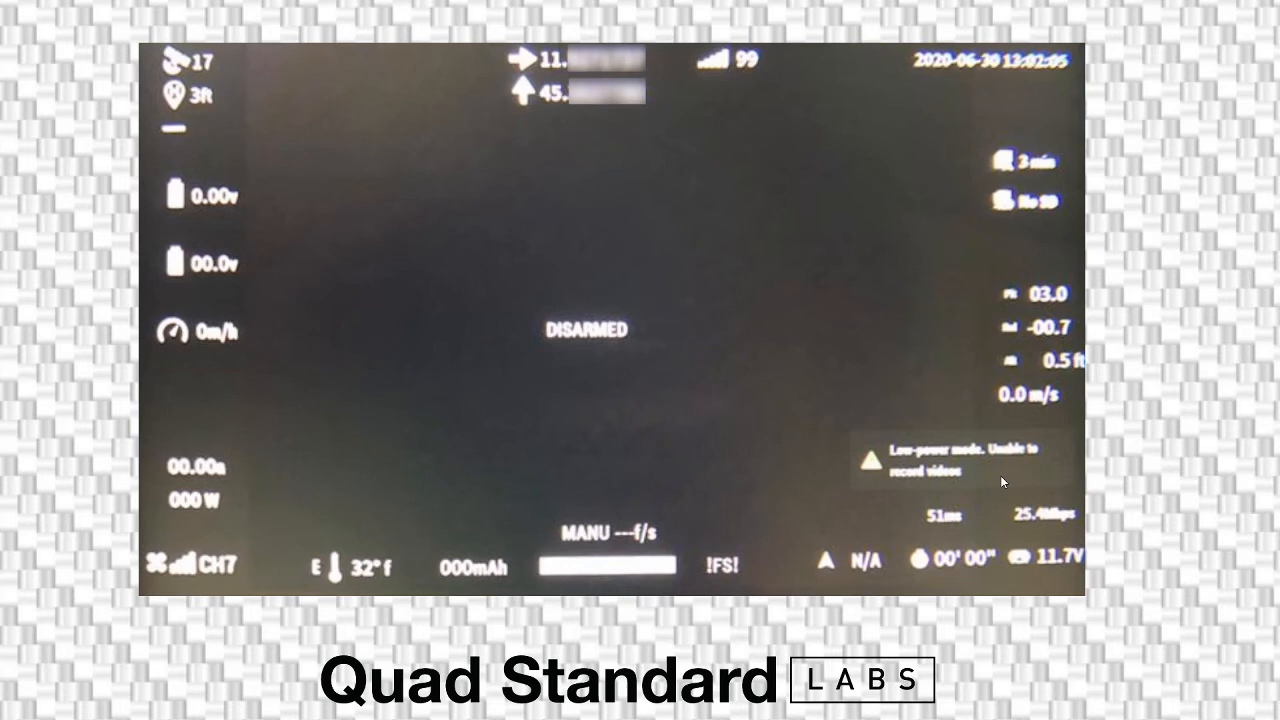
pyautogui.moveTo(1044, 528)
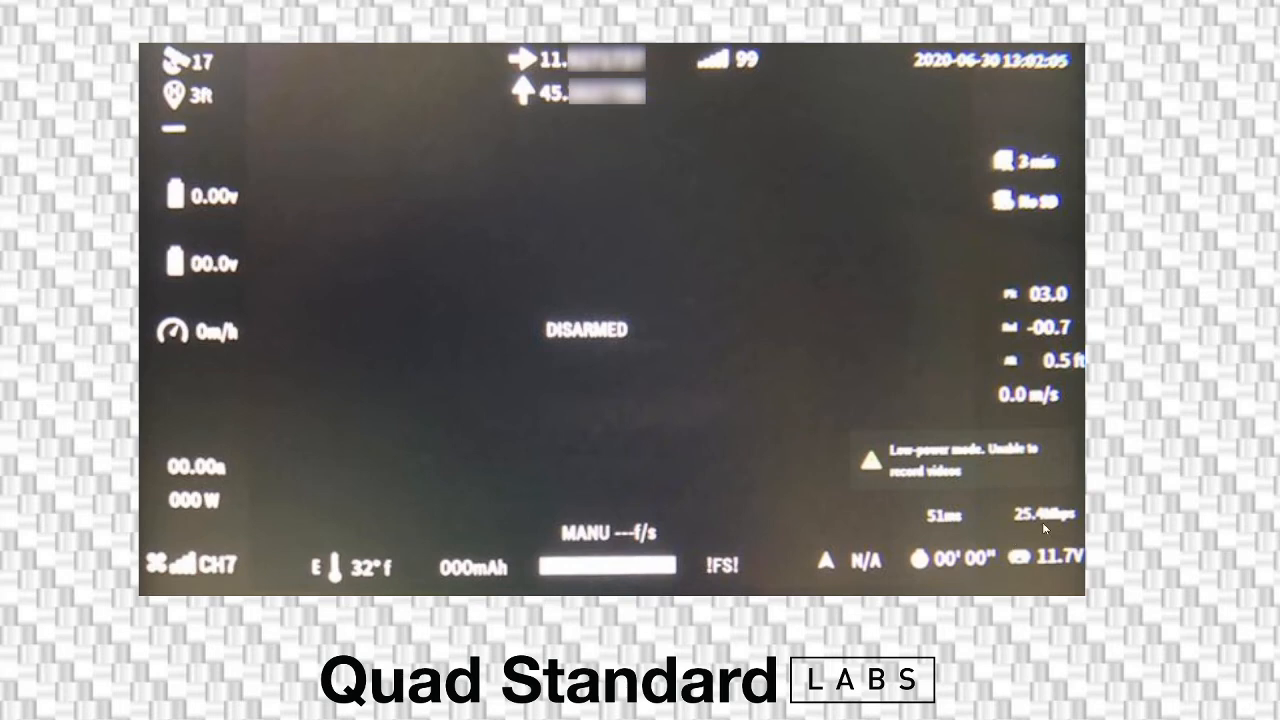
pyautogui.moveTo(1038, 488)
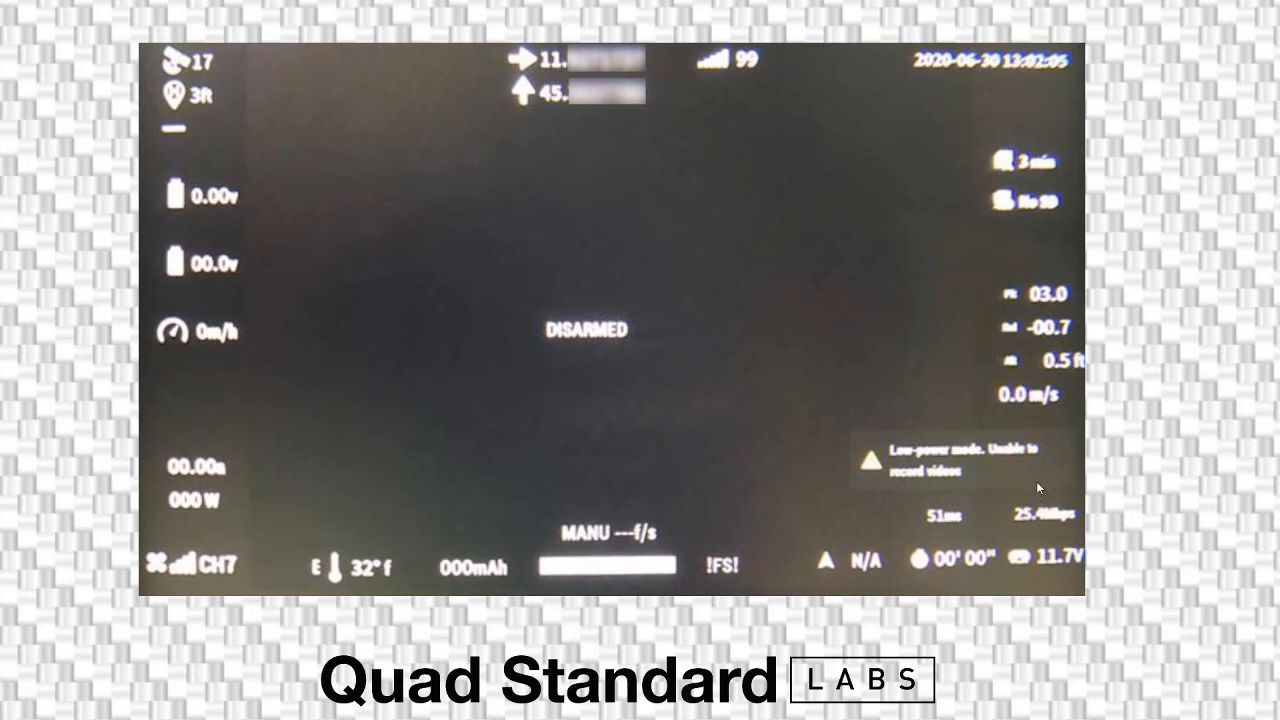
pyautogui.moveTo(1037, 494)
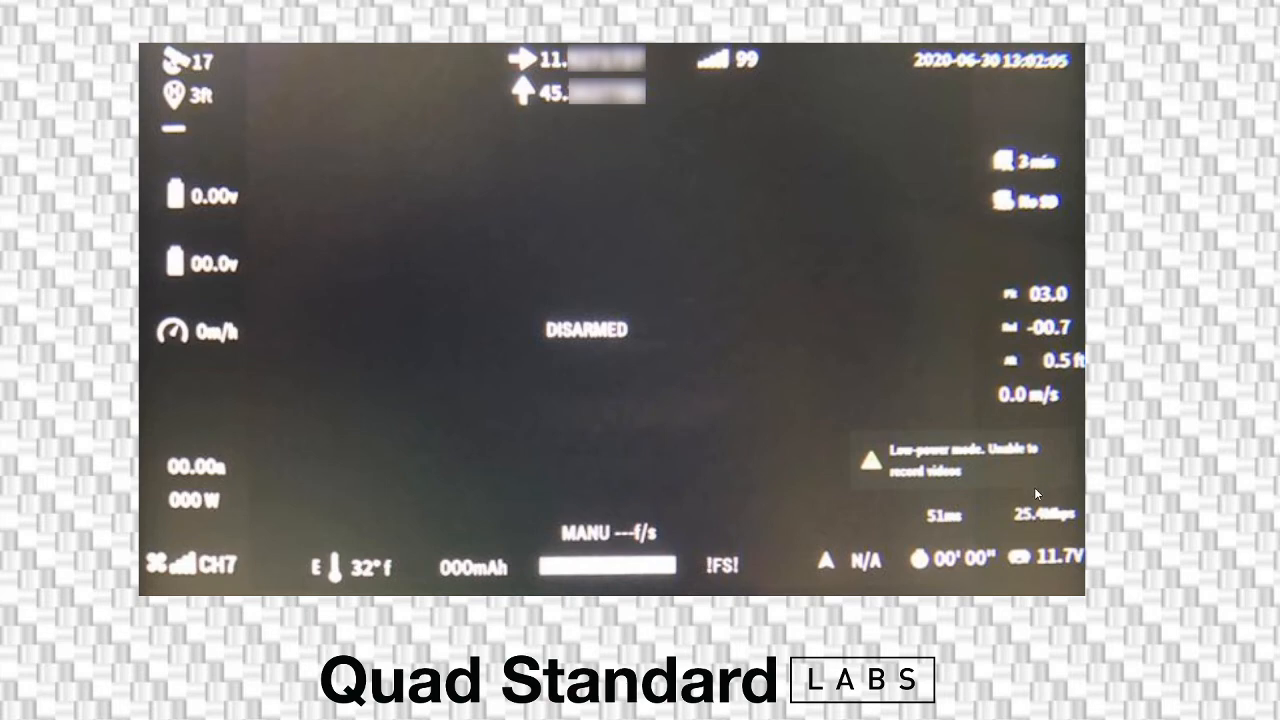
pyautogui.moveTo(1042, 544)
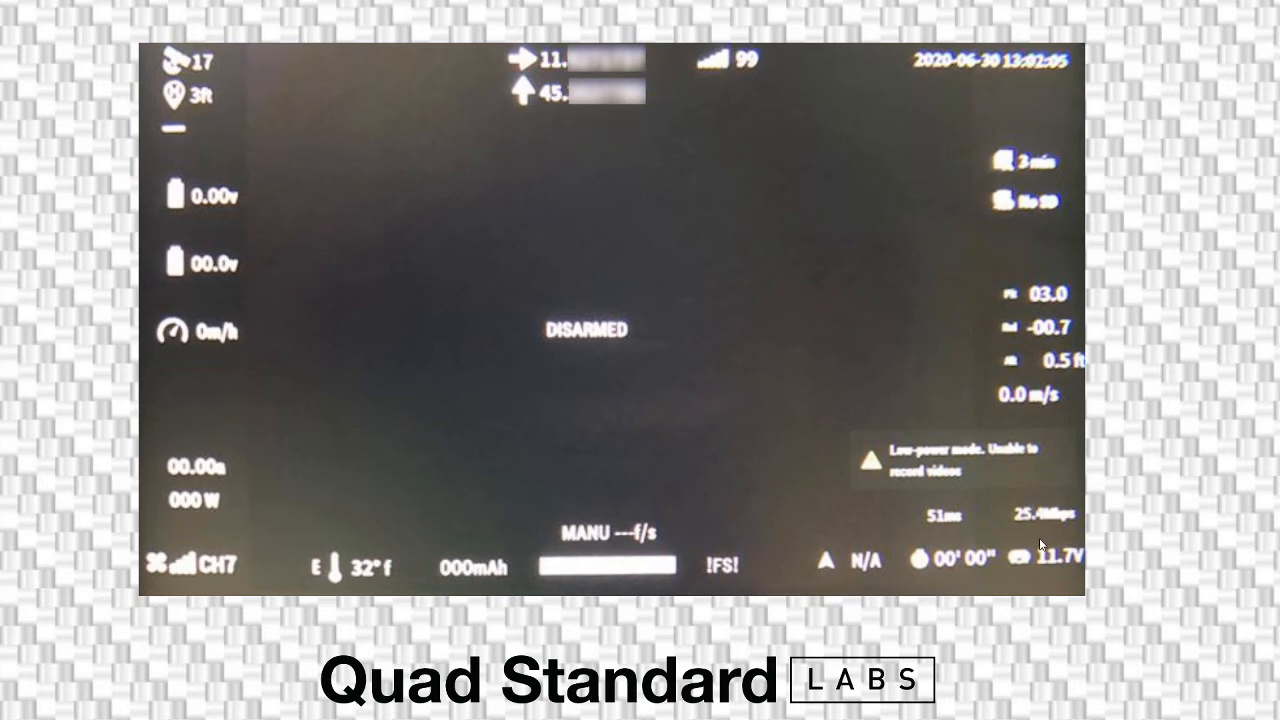
pyautogui.moveTo(1037, 538)
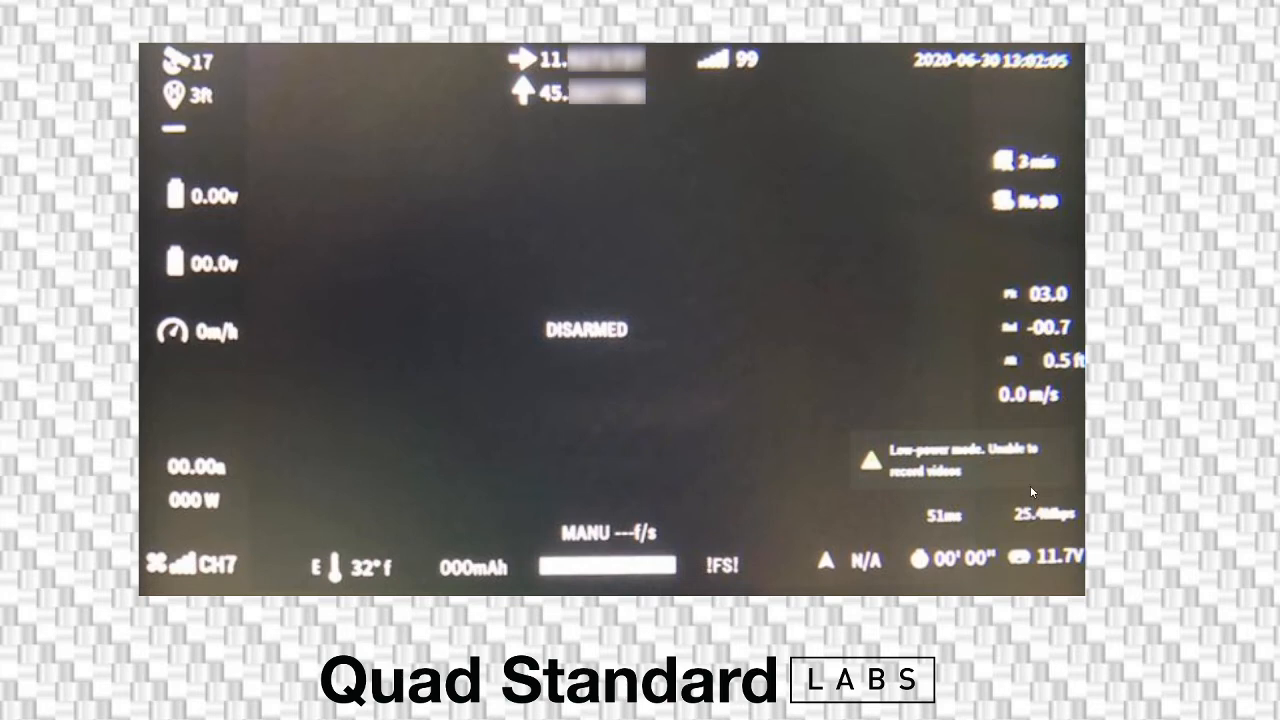
pyautogui.moveTo(1081, 502)
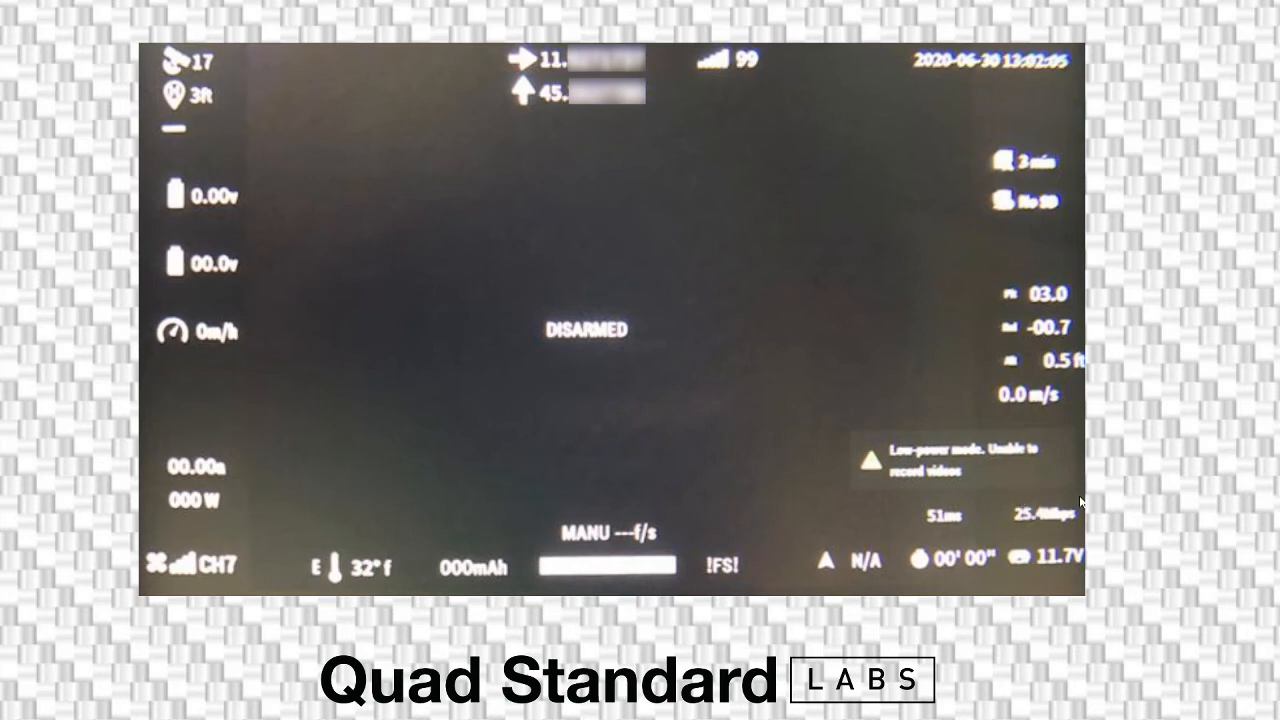
pyautogui.moveTo(1030, 490)
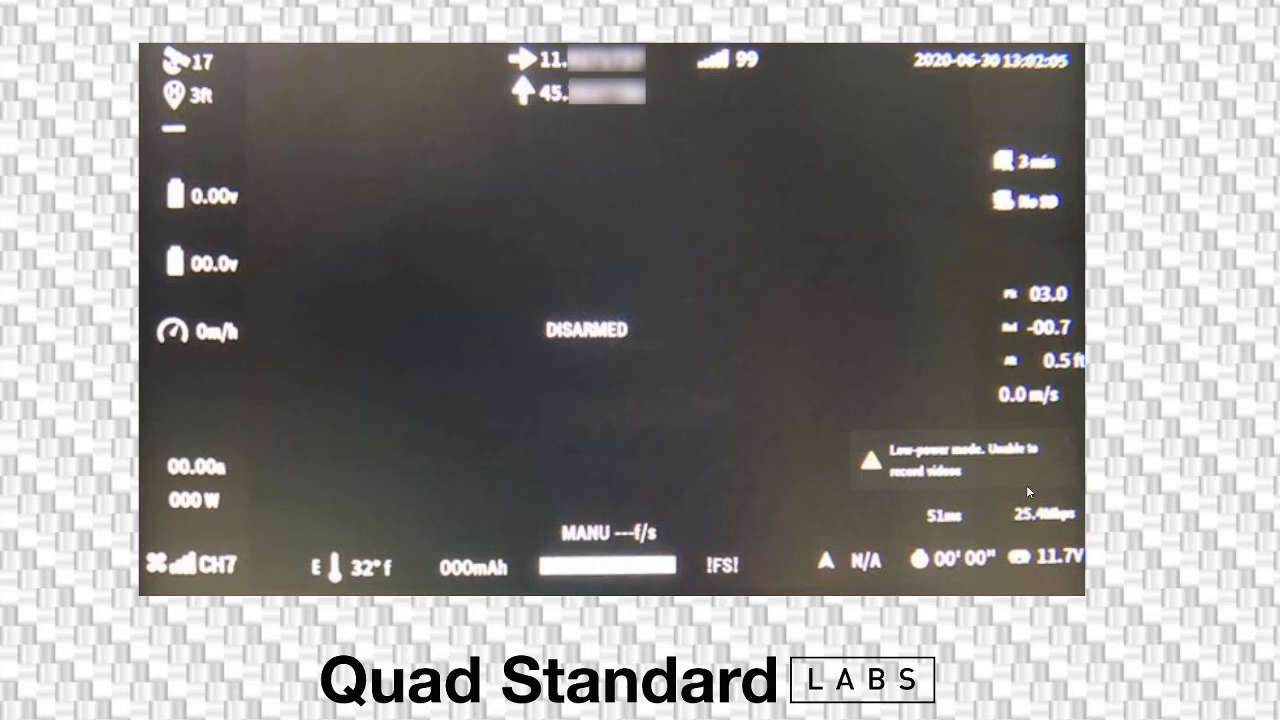
pyautogui.moveTo(1048, 497)
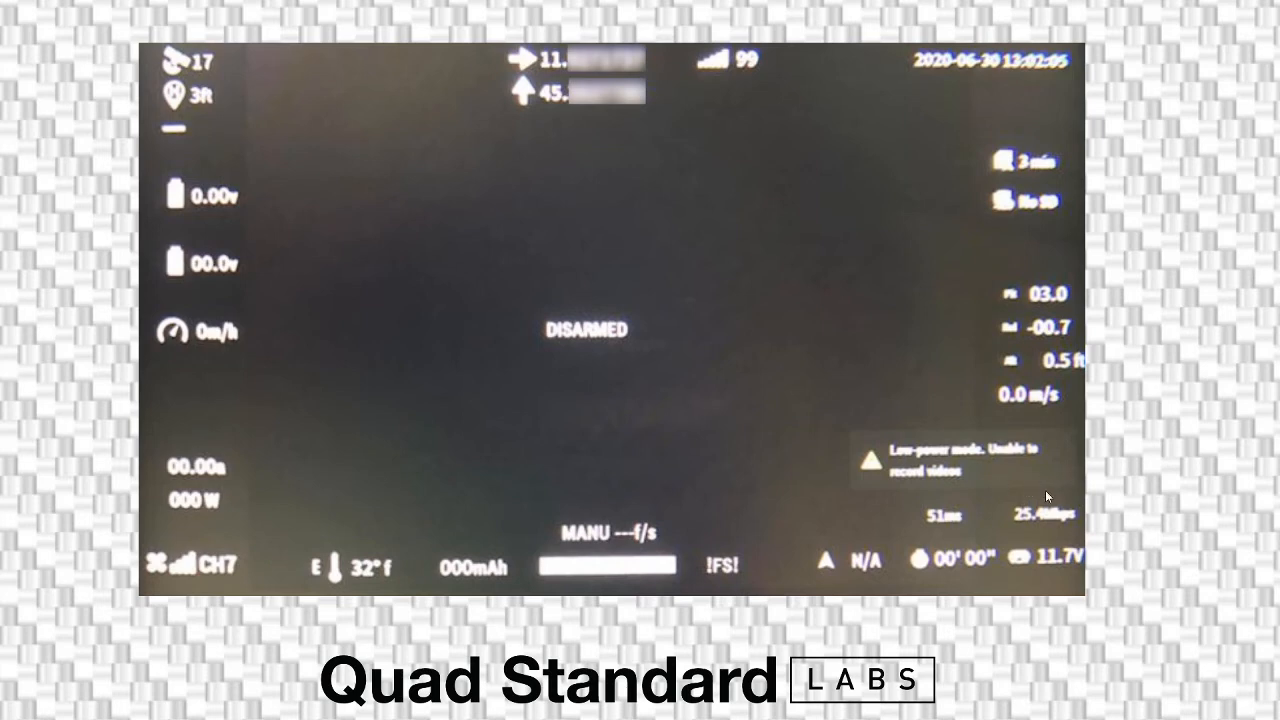
pyautogui.moveTo(1022, 520)
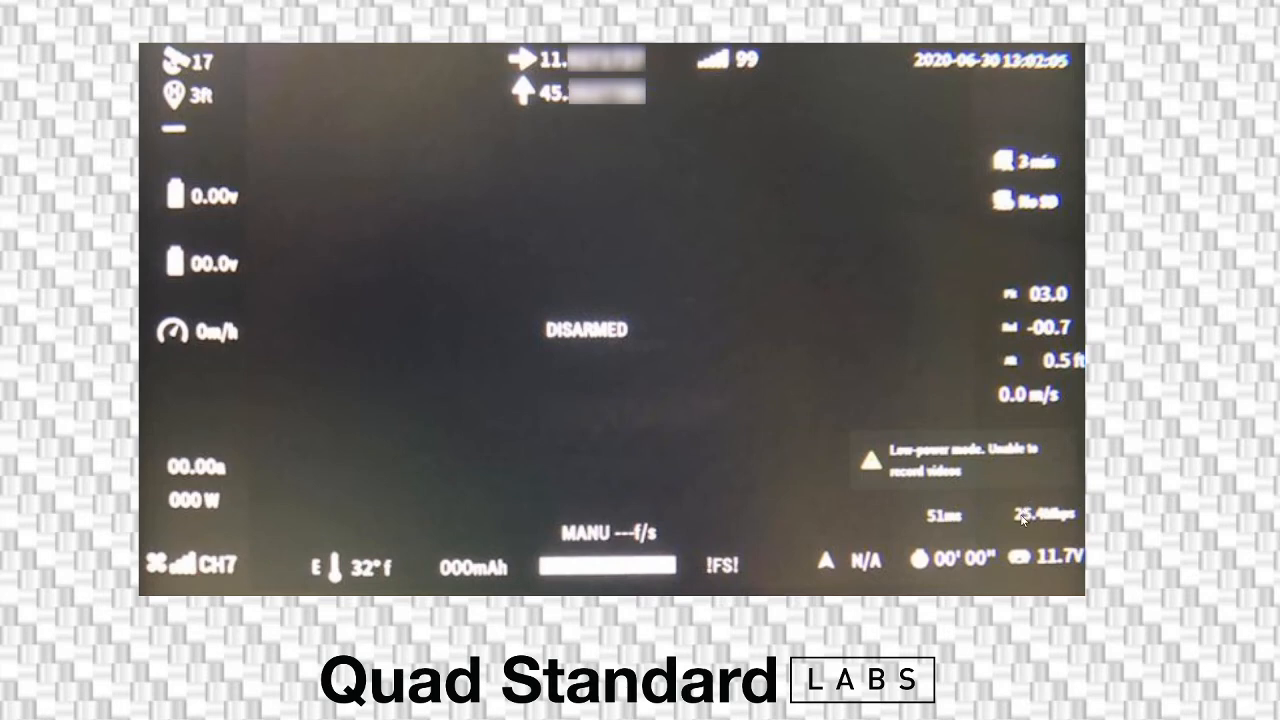
pyautogui.moveTo(977, 476)
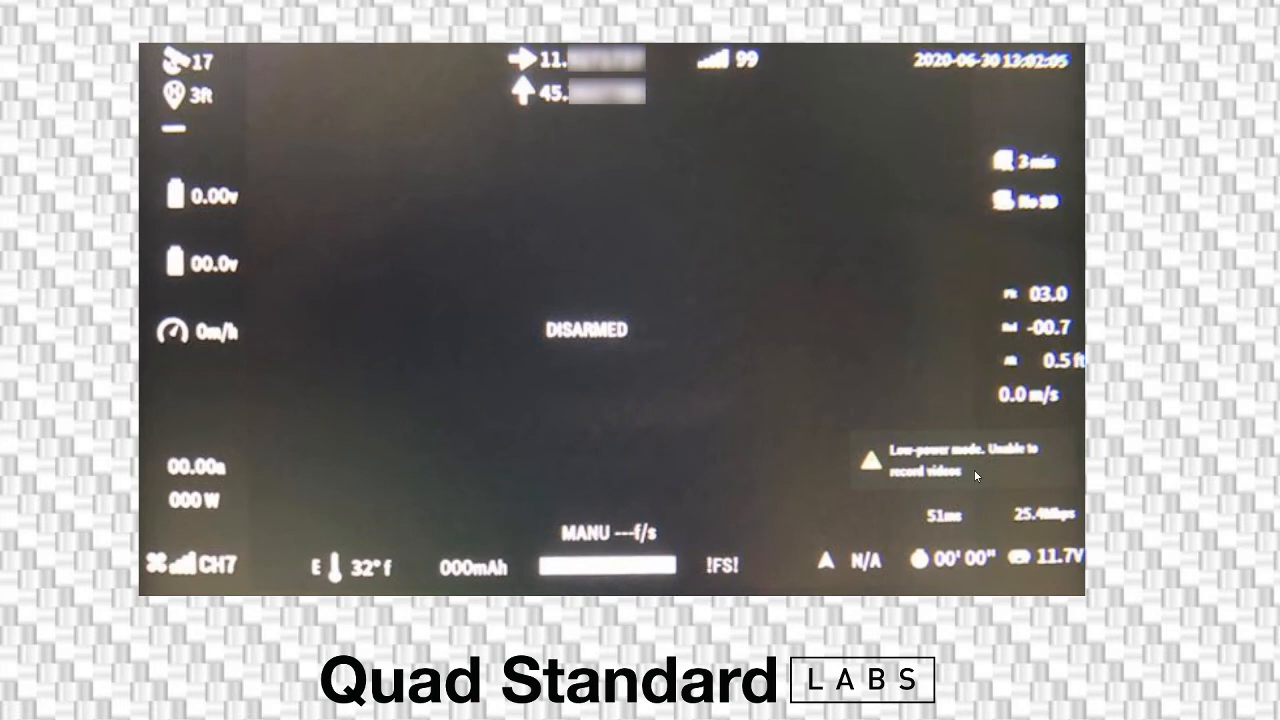
pyautogui.moveTo(982, 347)
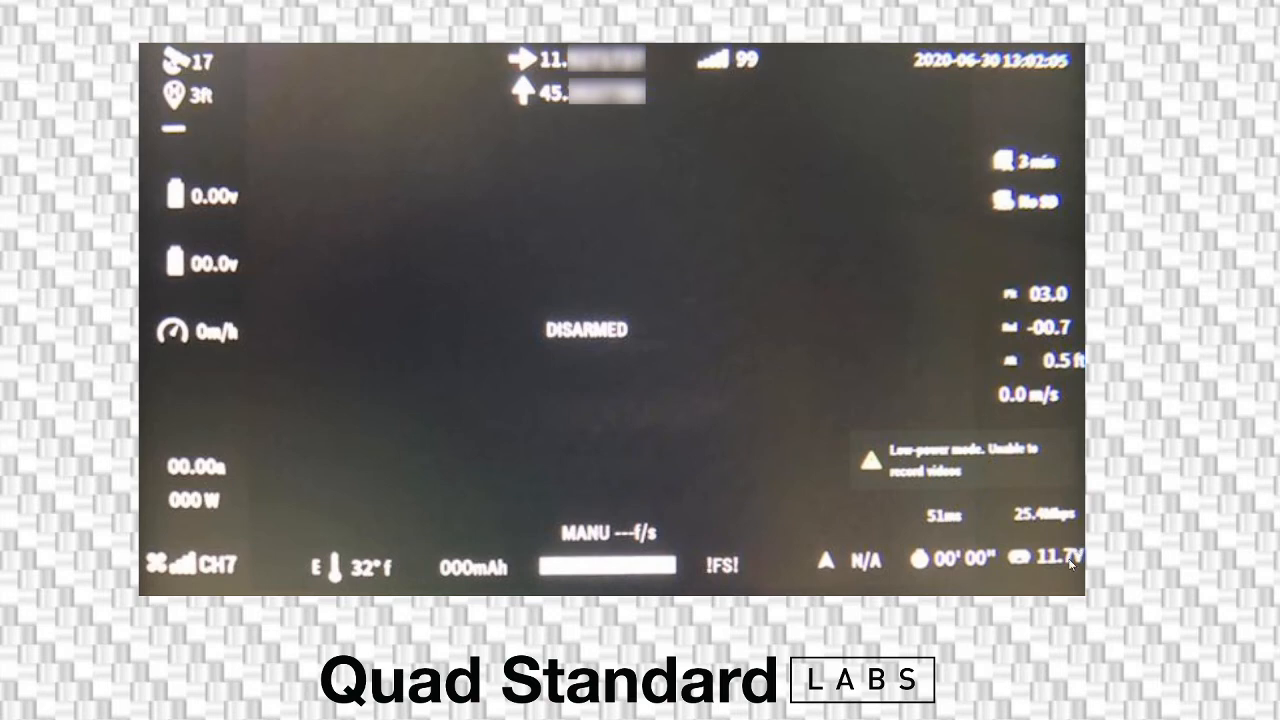
pyautogui.moveTo(998, 513)
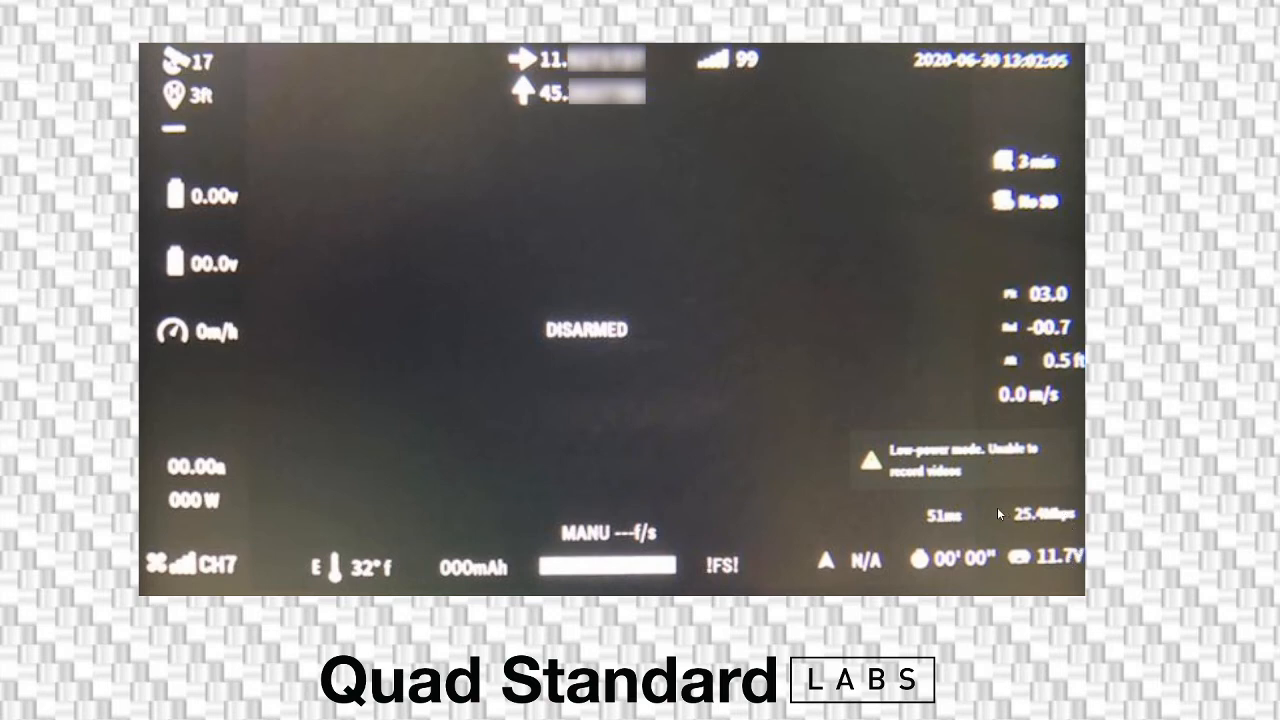
pyautogui.moveTo(991, 519)
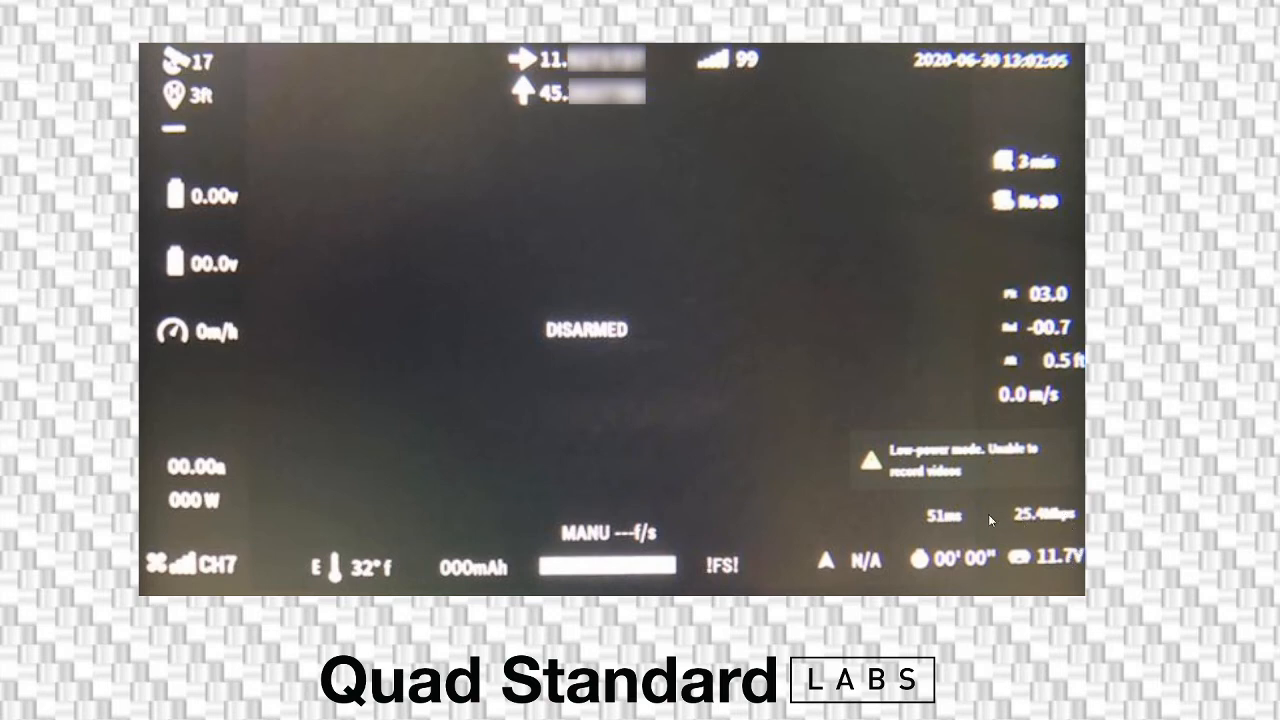
pyautogui.moveTo(1050, 515)
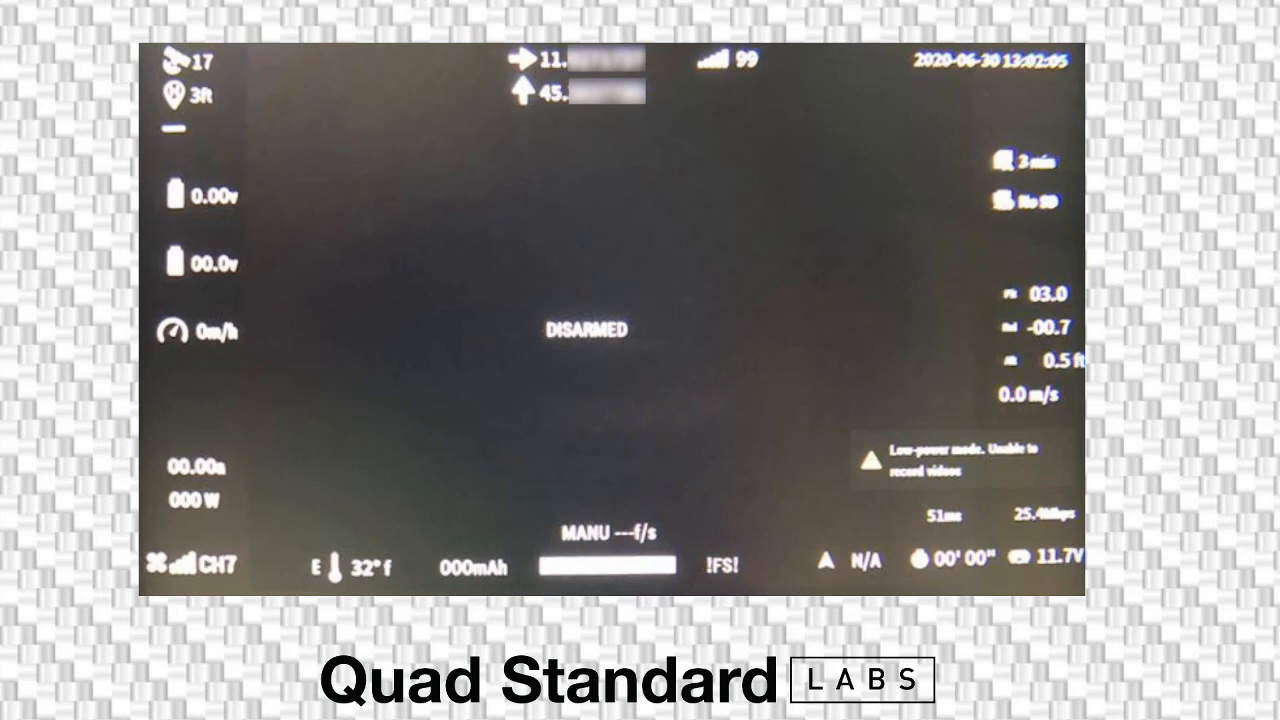
pyautogui.moveTo(763, 90)
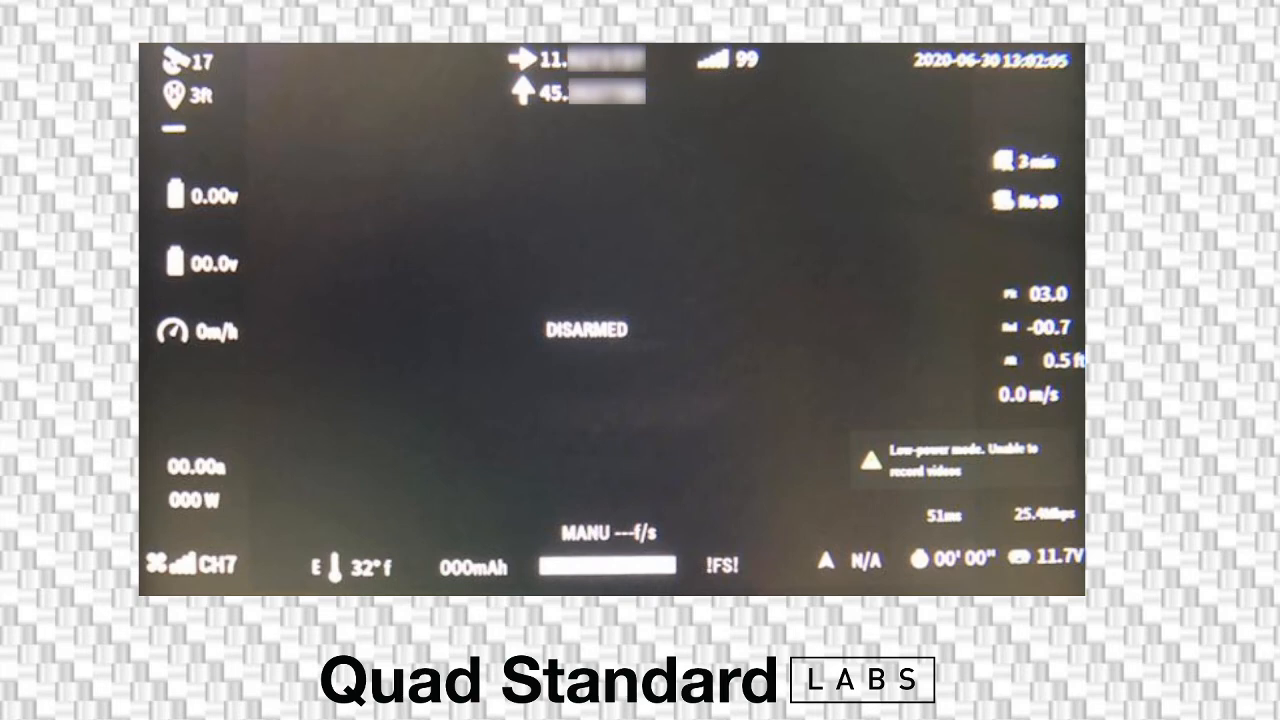
pyautogui.moveTo(216, 543)
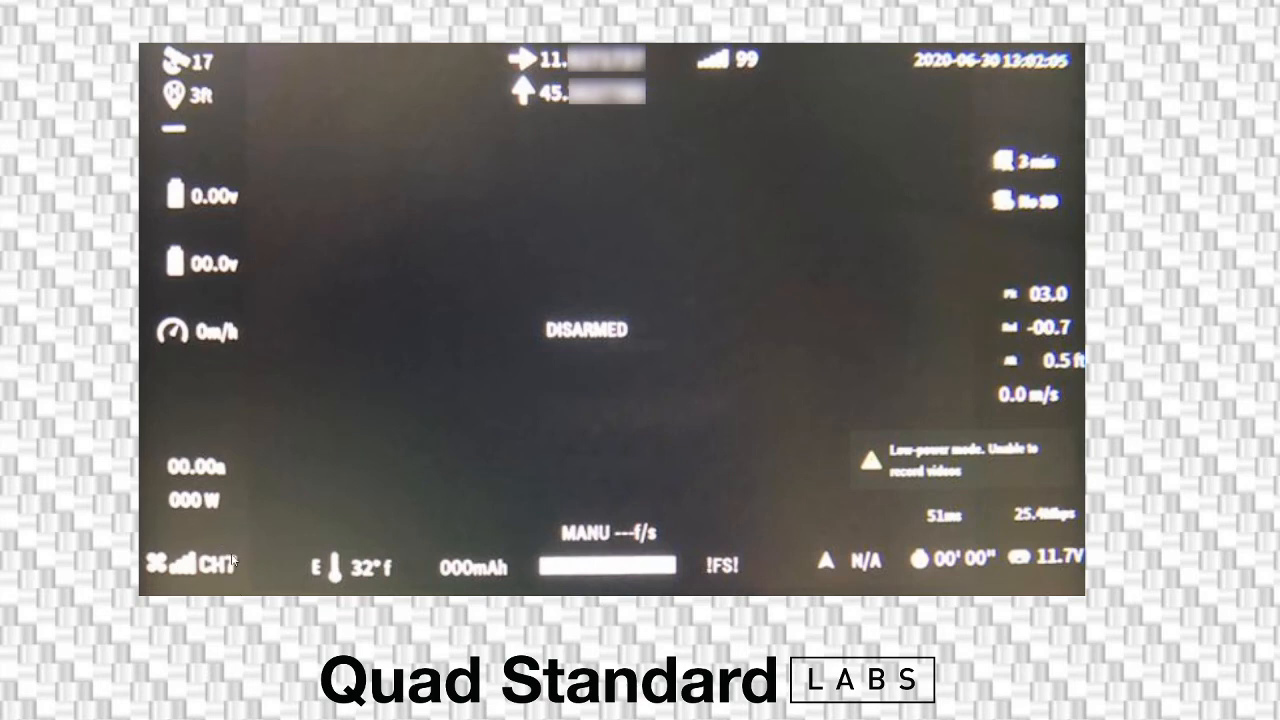
pyautogui.moveTo(752, 77)
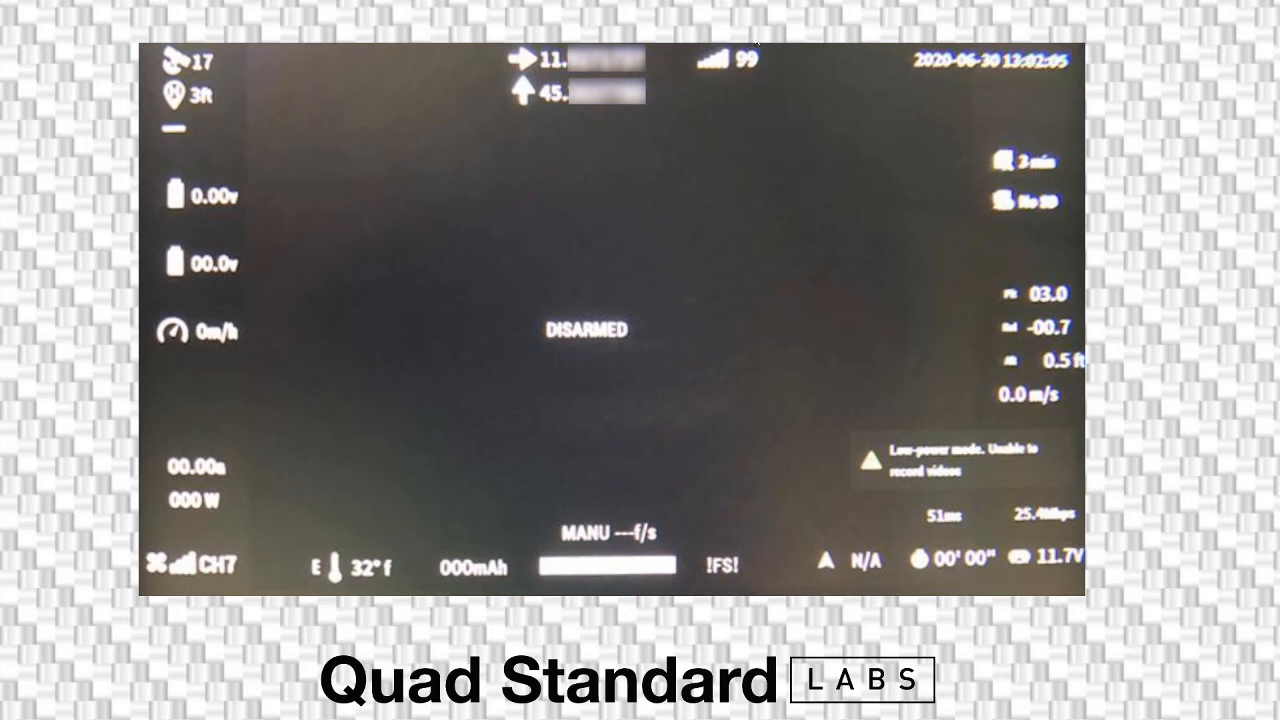
pyautogui.moveTo(772, 88)
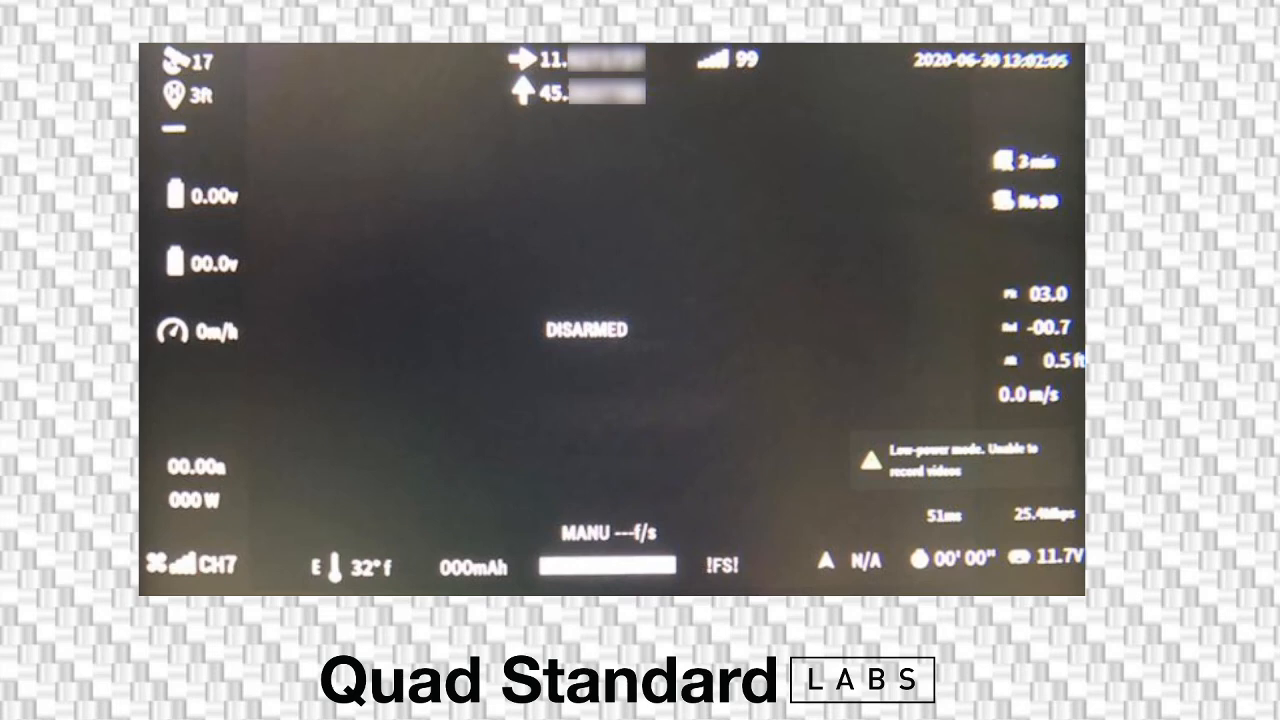
pyautogui.moveTo(800, 46)
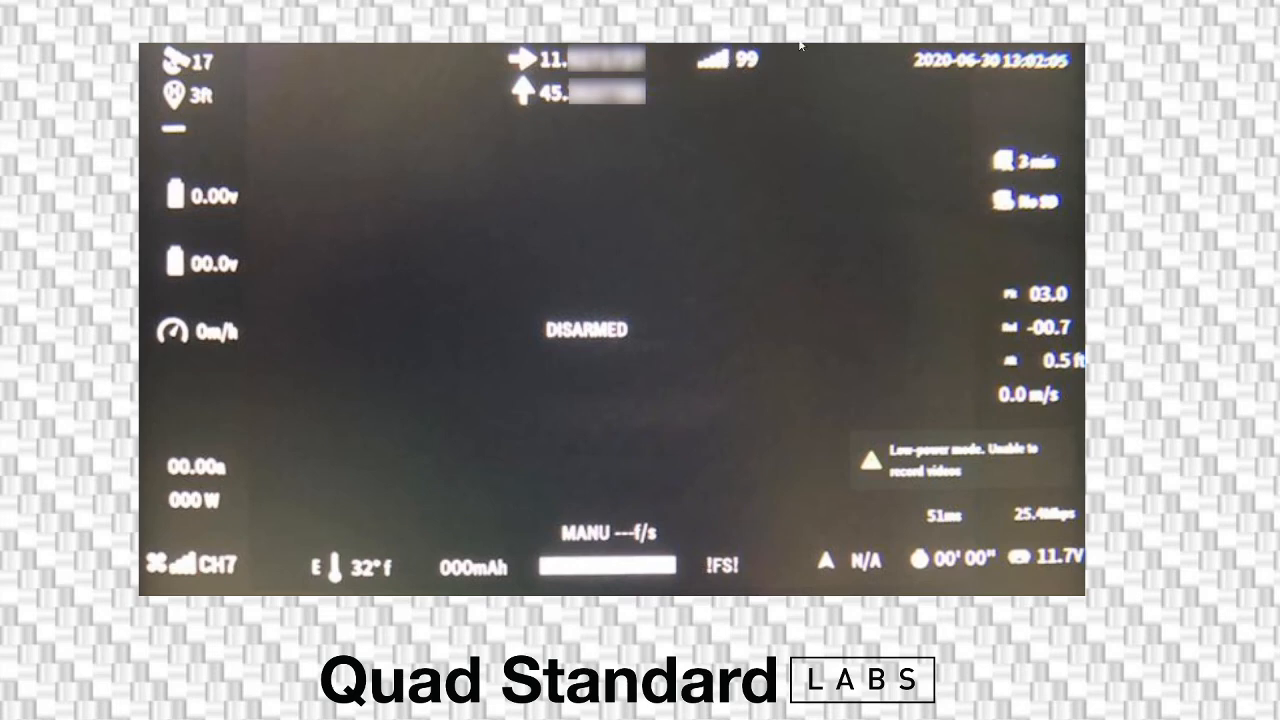
pyautogui.moveTo(753, 93)
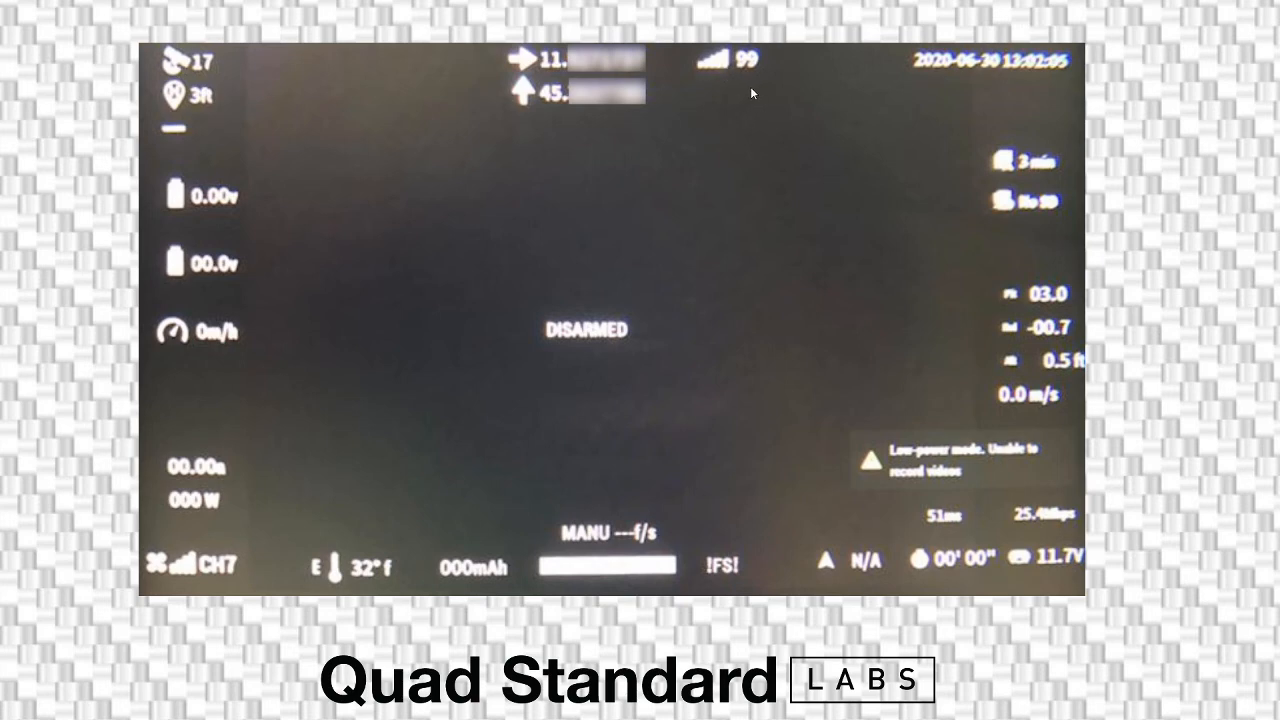
pyautogui.moveTo(758, 50)
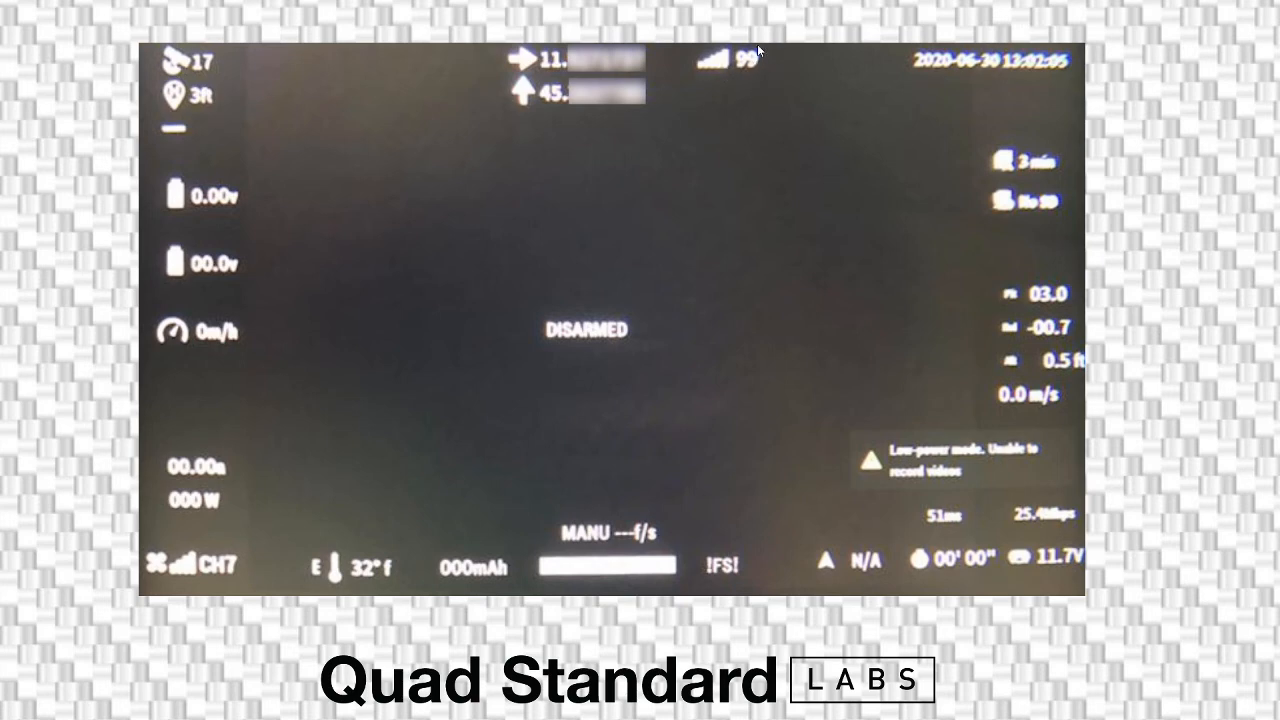
pyautogui.moveTo(774, 119)
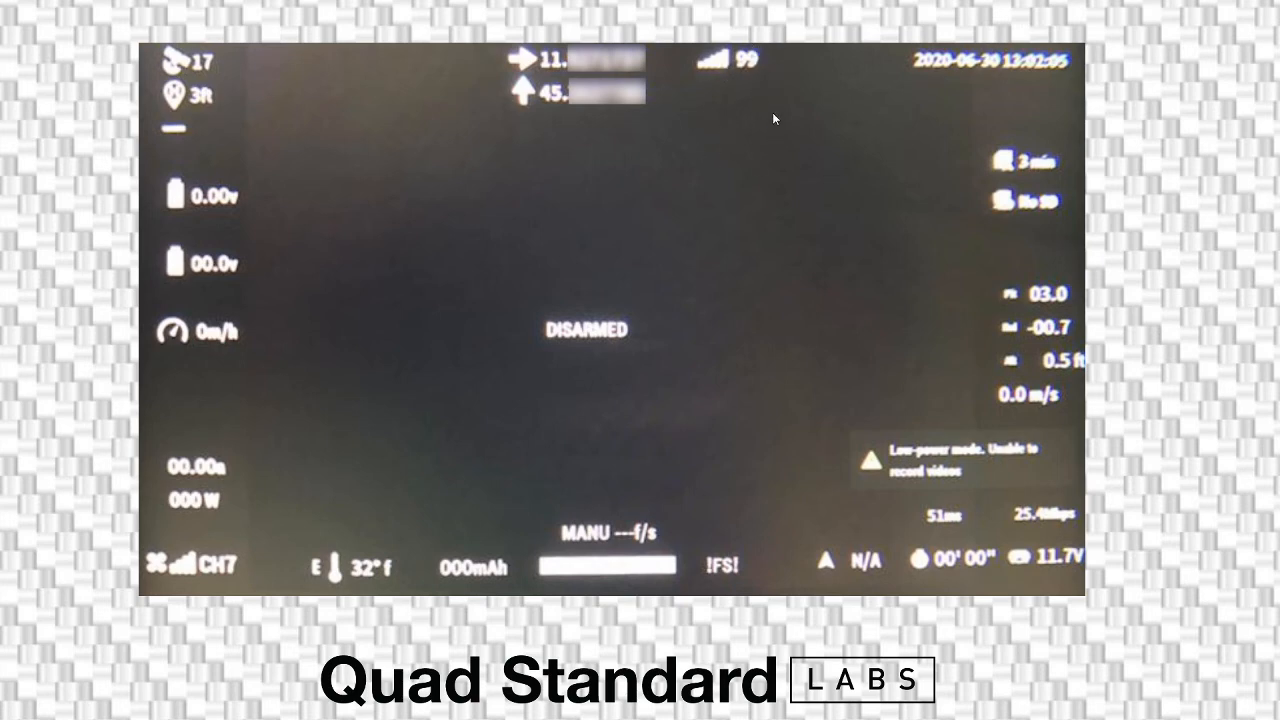
pyautogui.moveTo(777, 100)
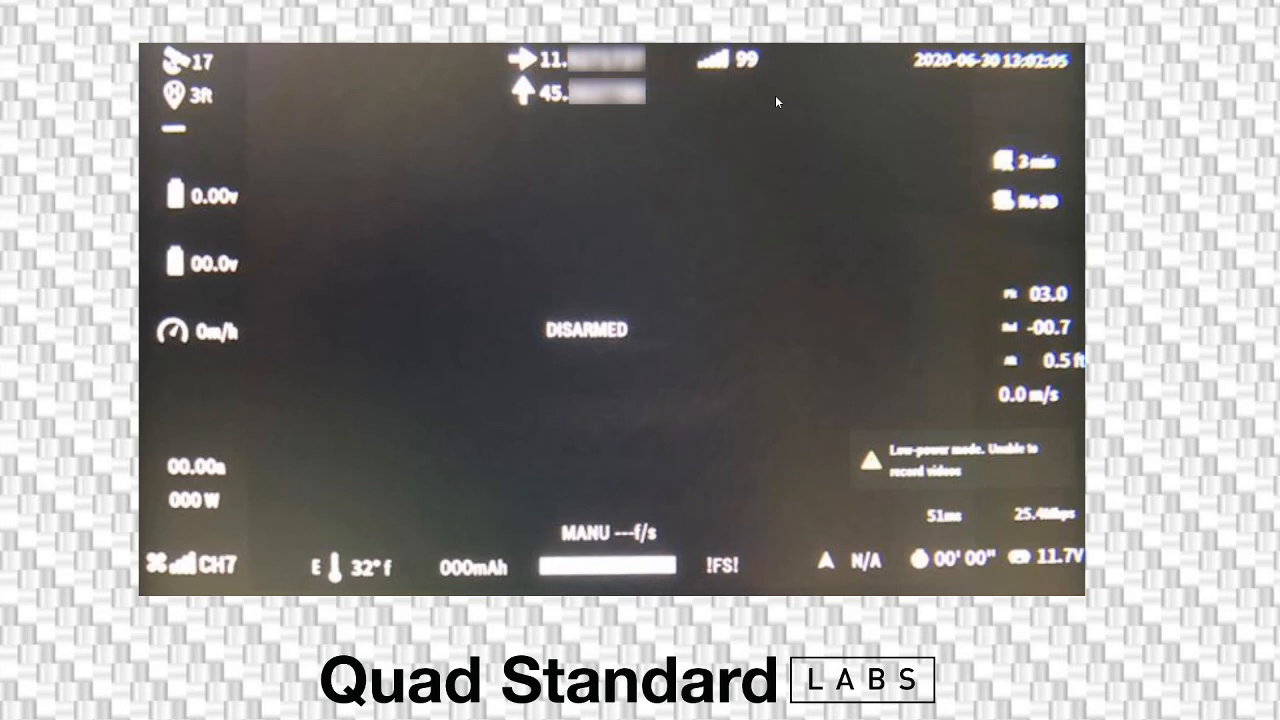
pyautogui.moveTo(765, 78)
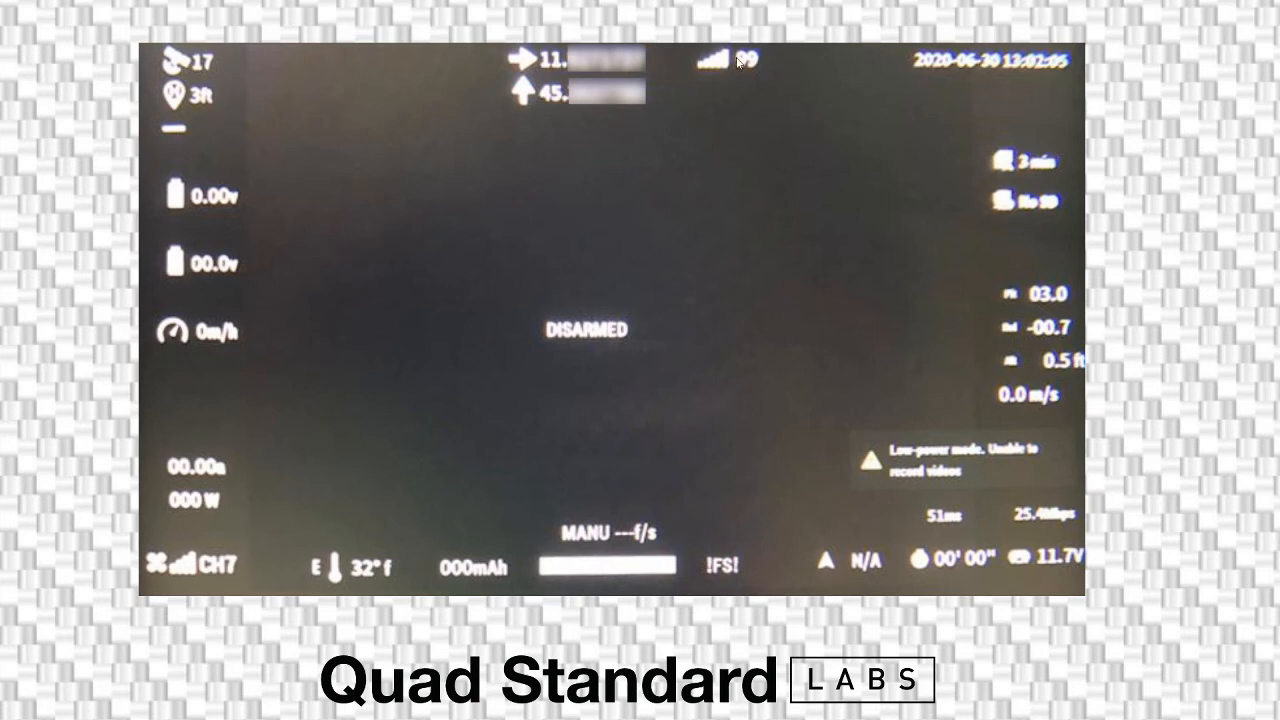
pyautogui.moveTo(757, 69)
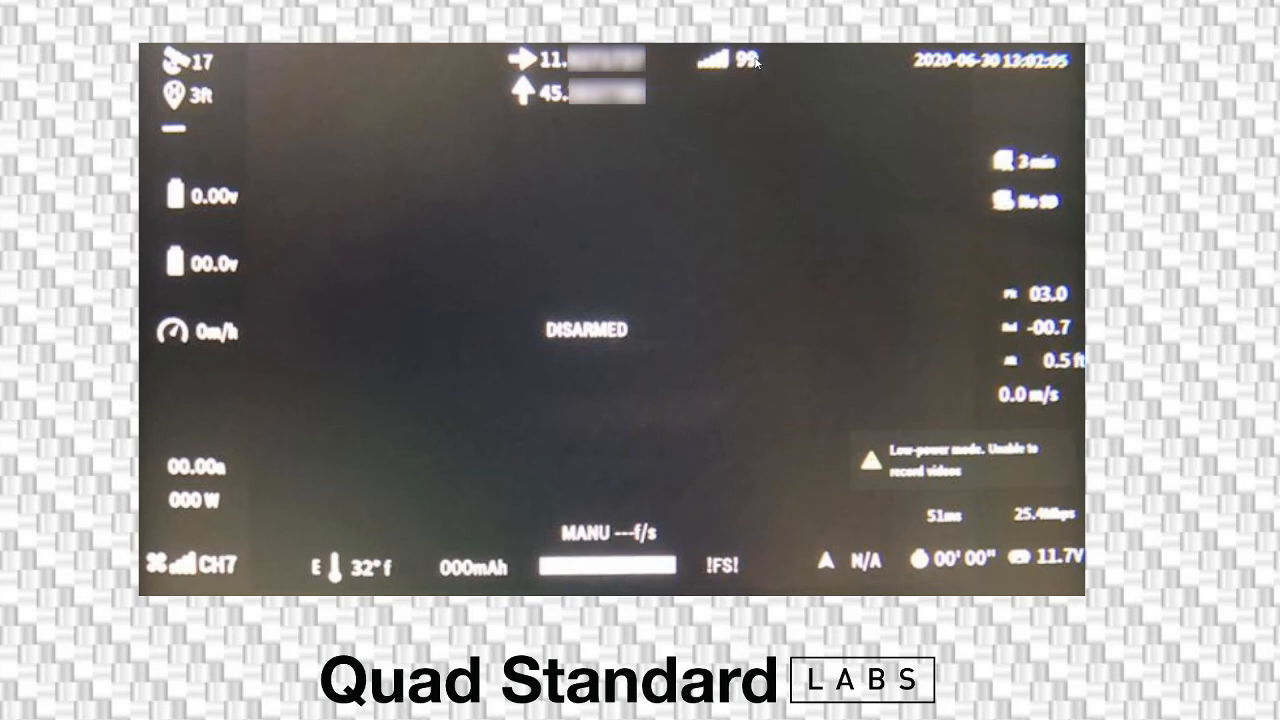
pyautogui.moveTo(760, 78)
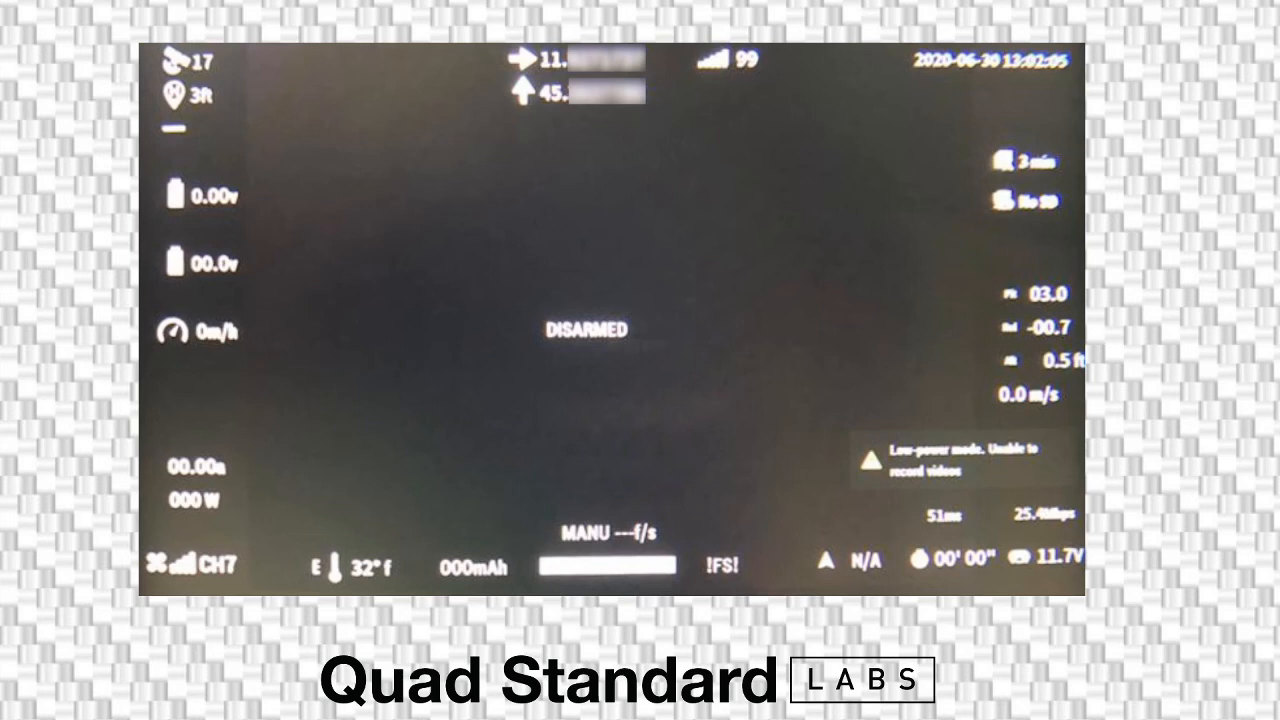
pyautogui.moveTo(745, 67)
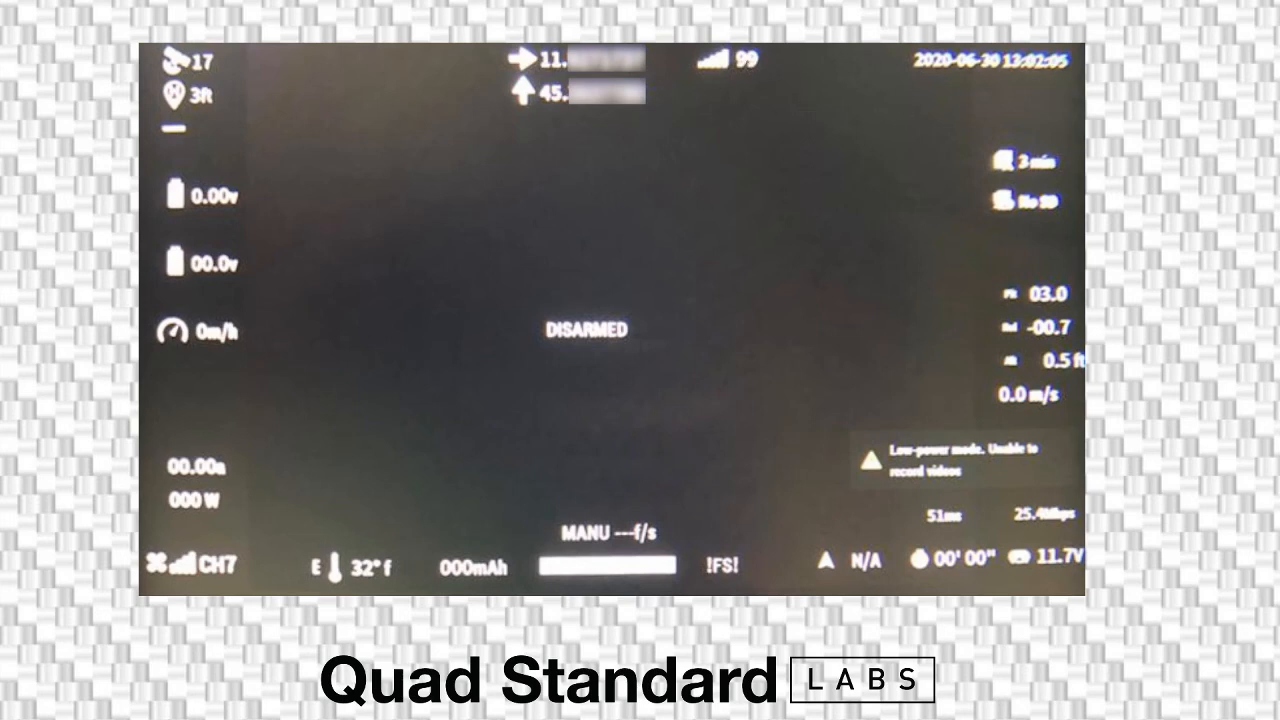
pyautogui.moveTo(792, 86)
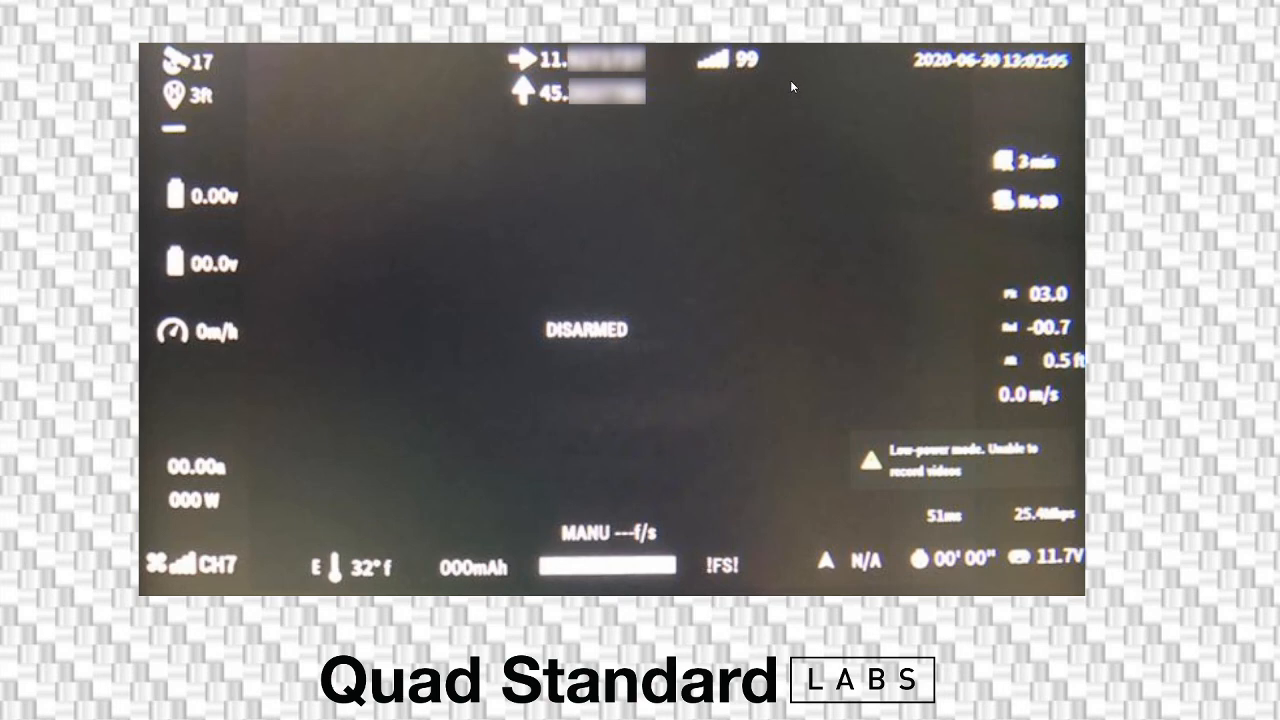
pyautogui.moveTo(762, 315)
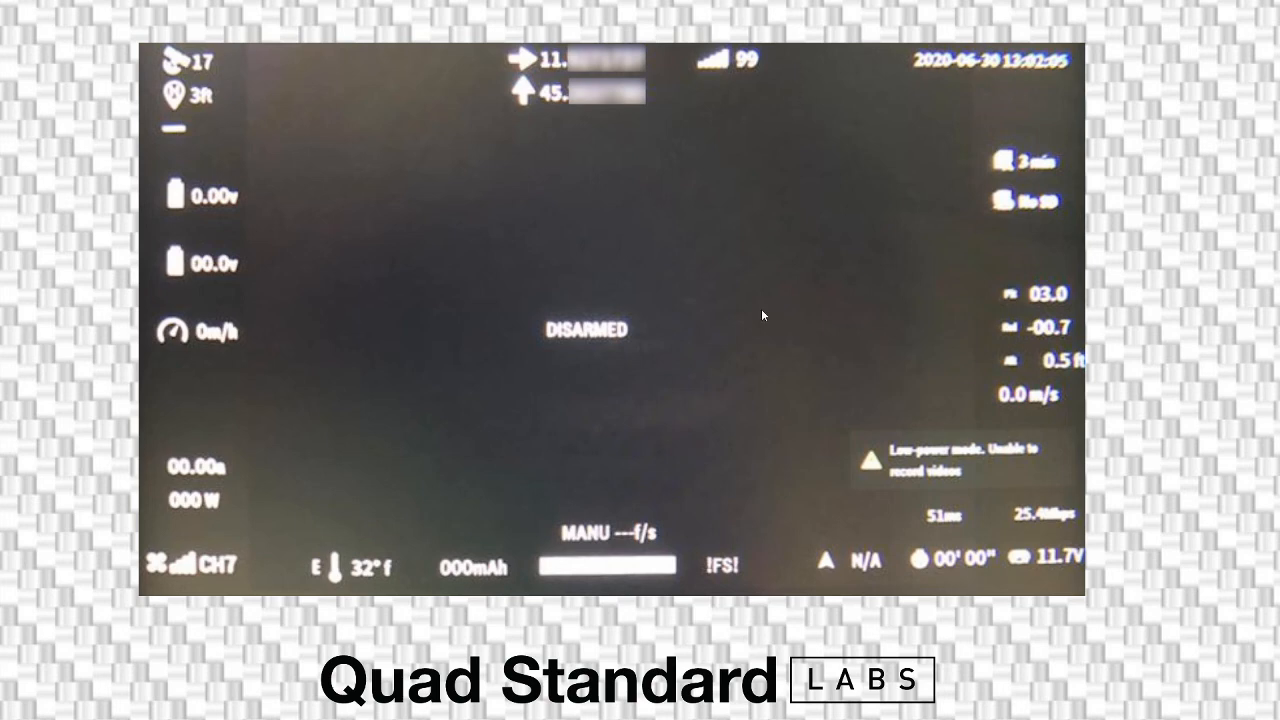